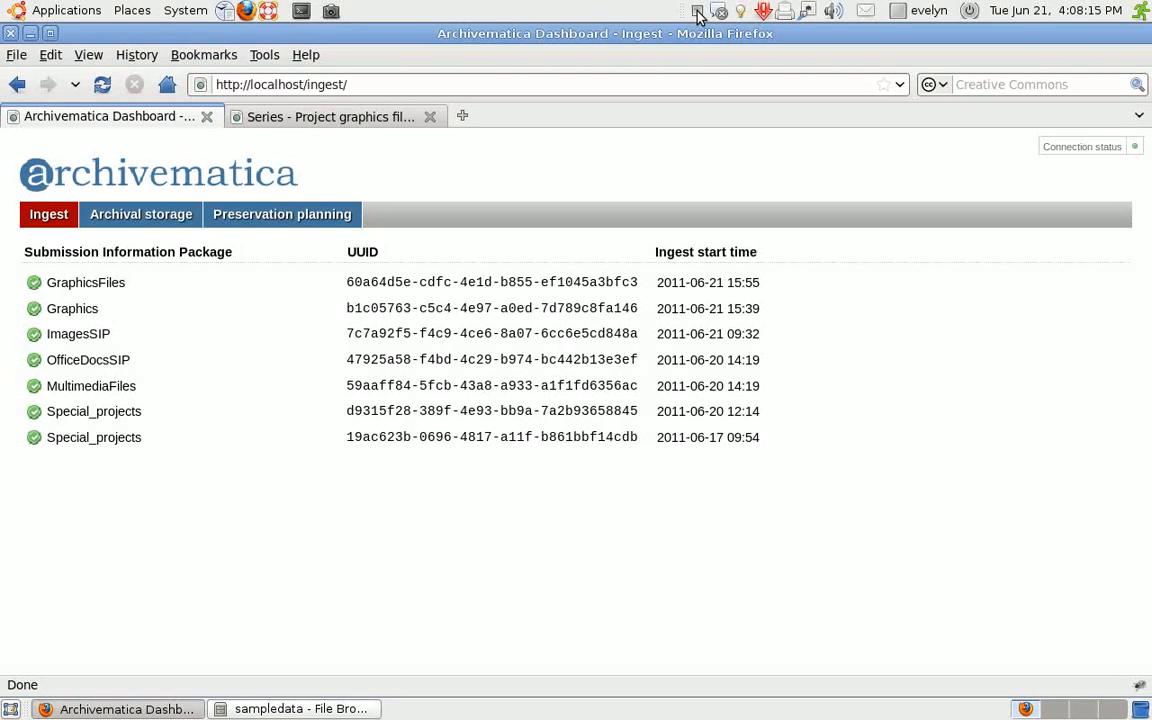
{"action": "mouse_move", "coordinate": [556, 216]}
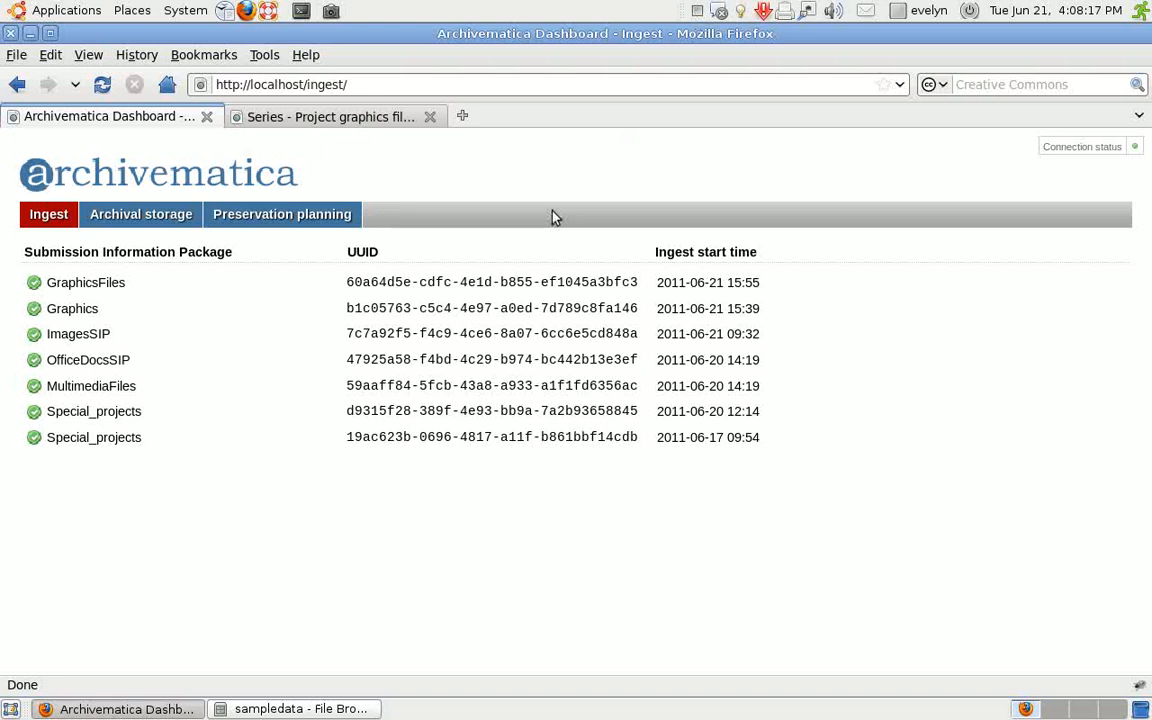
Copy the ProjectImages folder from sampledata so it can be pasted into receiveSIP.
{"action": "left_click", "coordinate": [290, 708]}
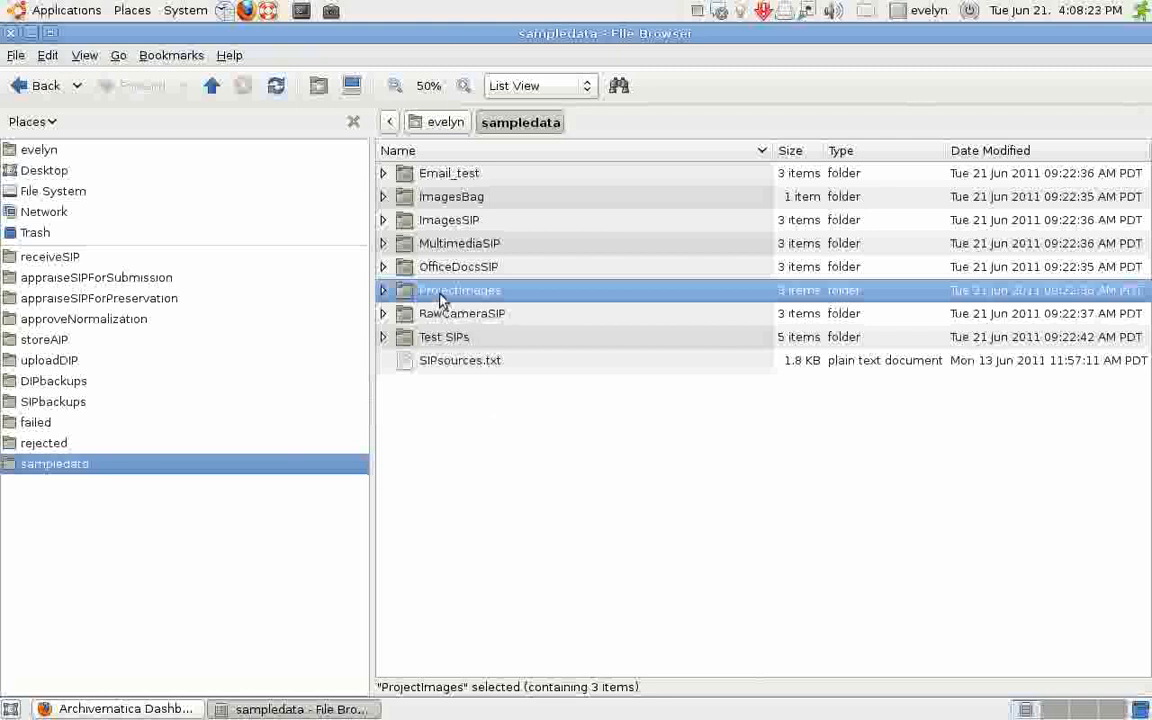
{"action": "right_click", "coordinate": [460, 290]}
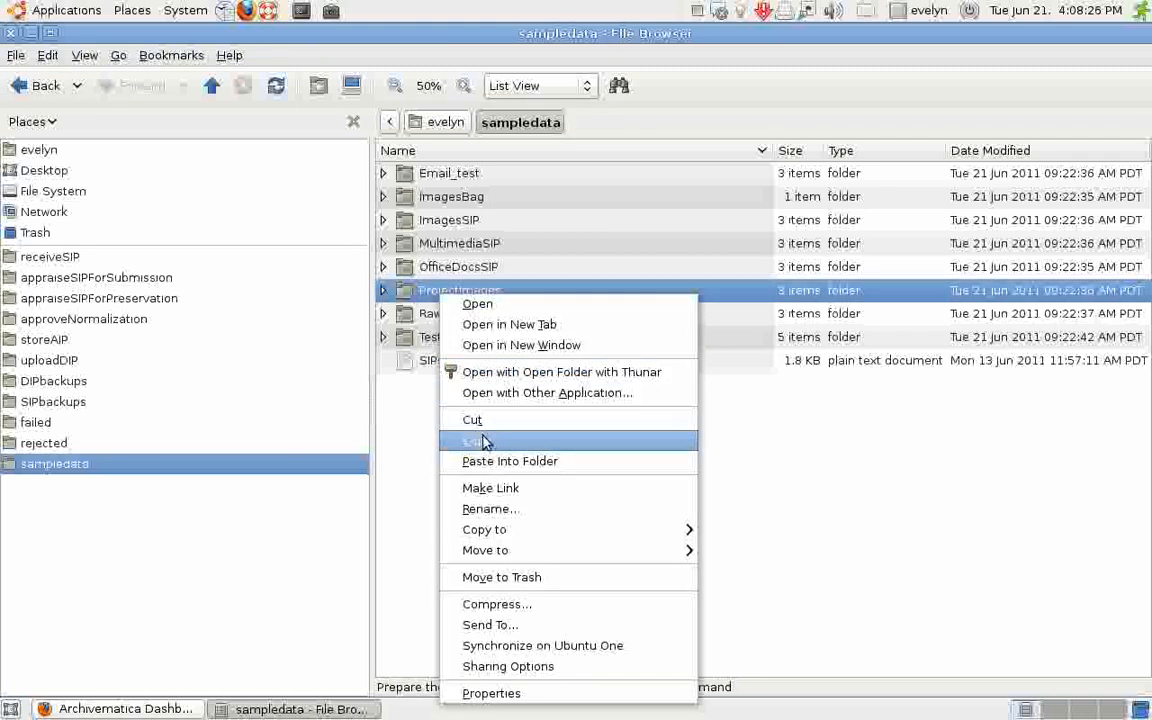
{"action": "left_click", "coordinate": [478, 440]}
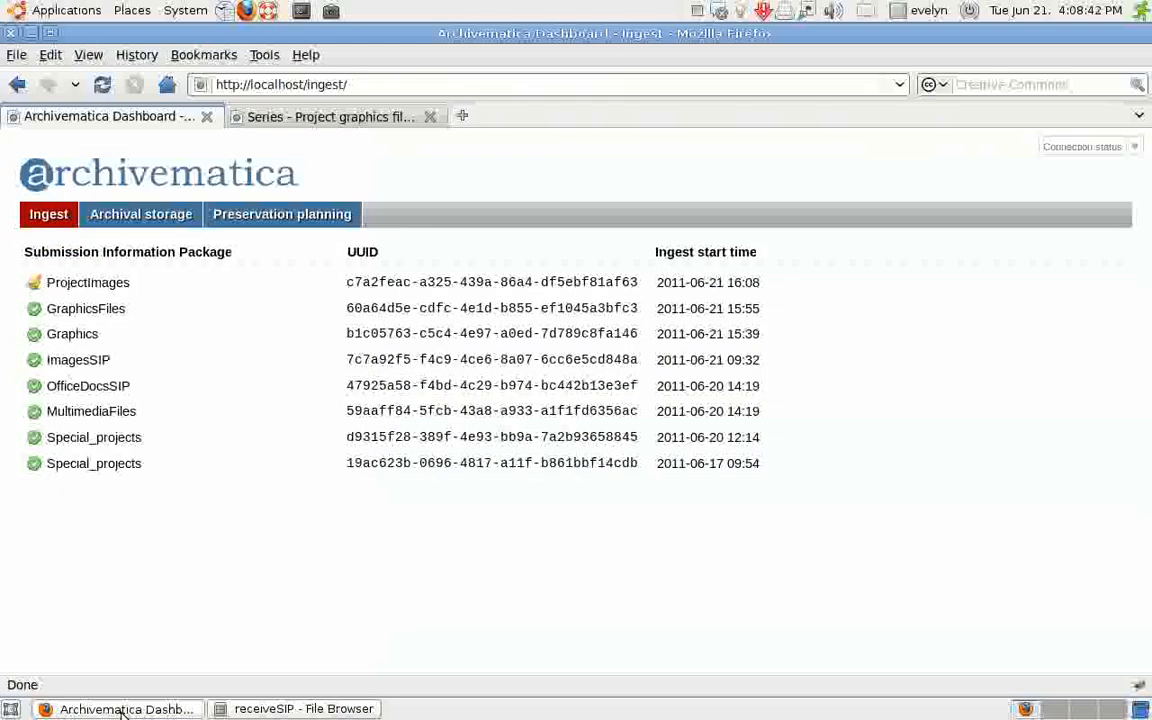
{"action": "mouse_move", "coordinate": [152, 616]}
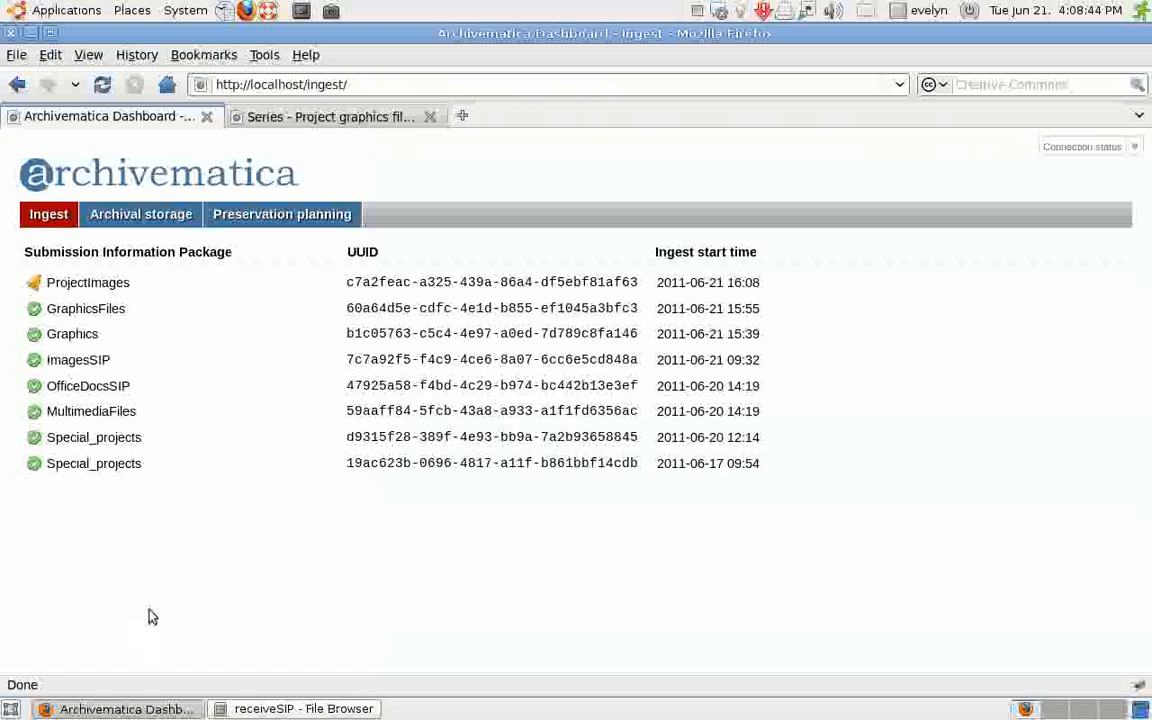
{"action": "mouse_move", "coordinate": [180, 308]}
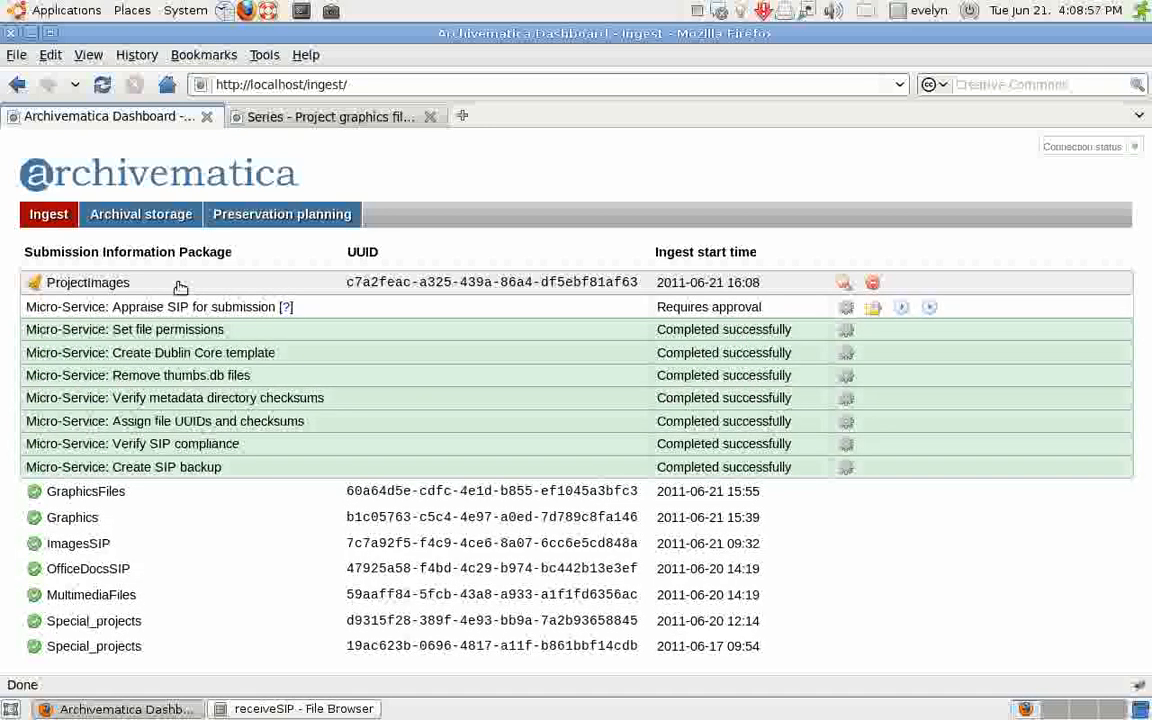
{"action": "mouse_move", "coordinate": [252, 456]}
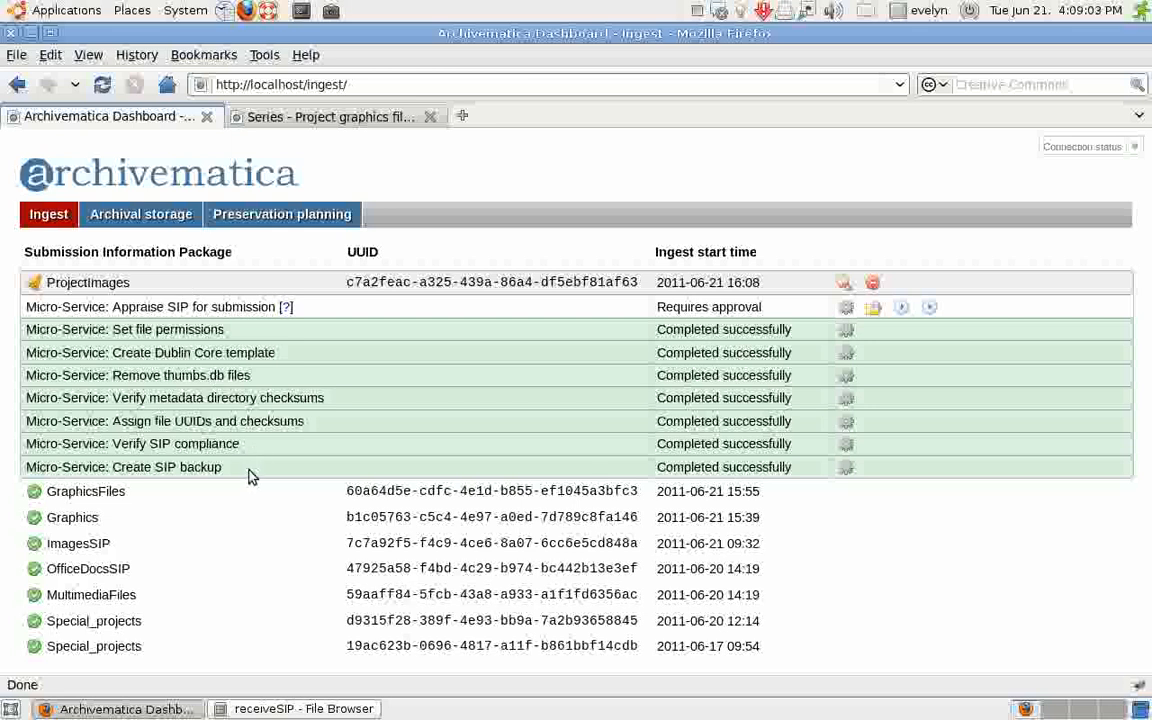
{"action": "mouse_move", "coordinate": [248, 452]}
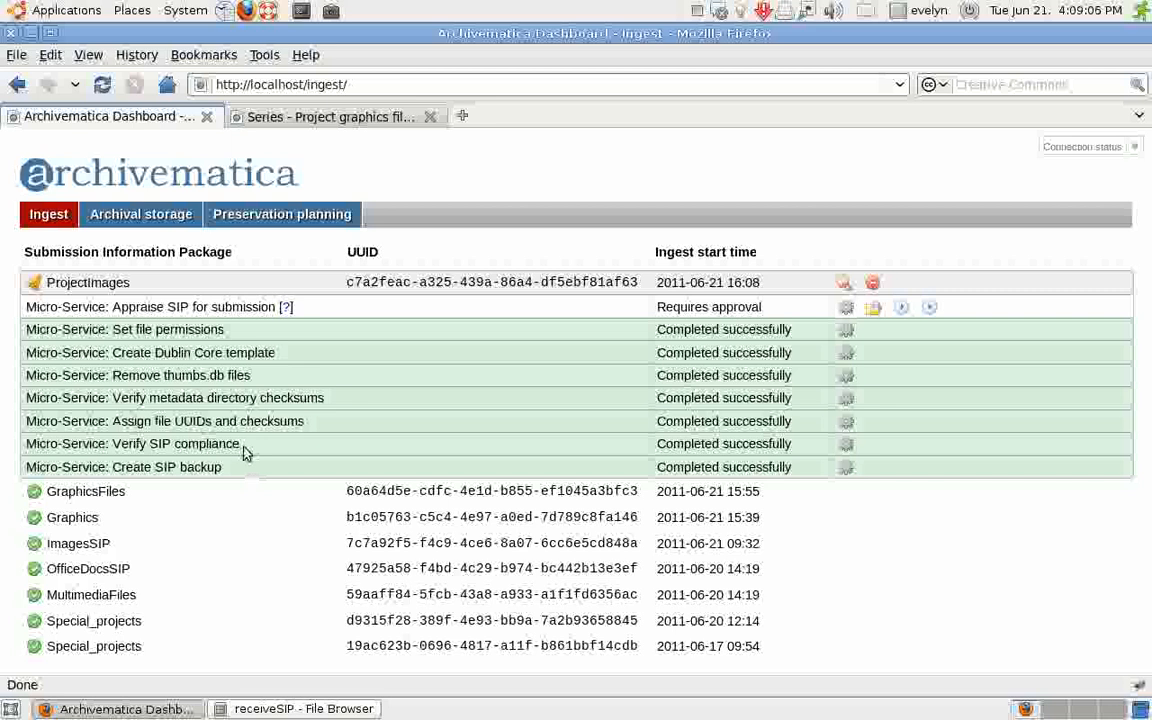
{"action": "mouse_move", "coordinate": [248, 452]}
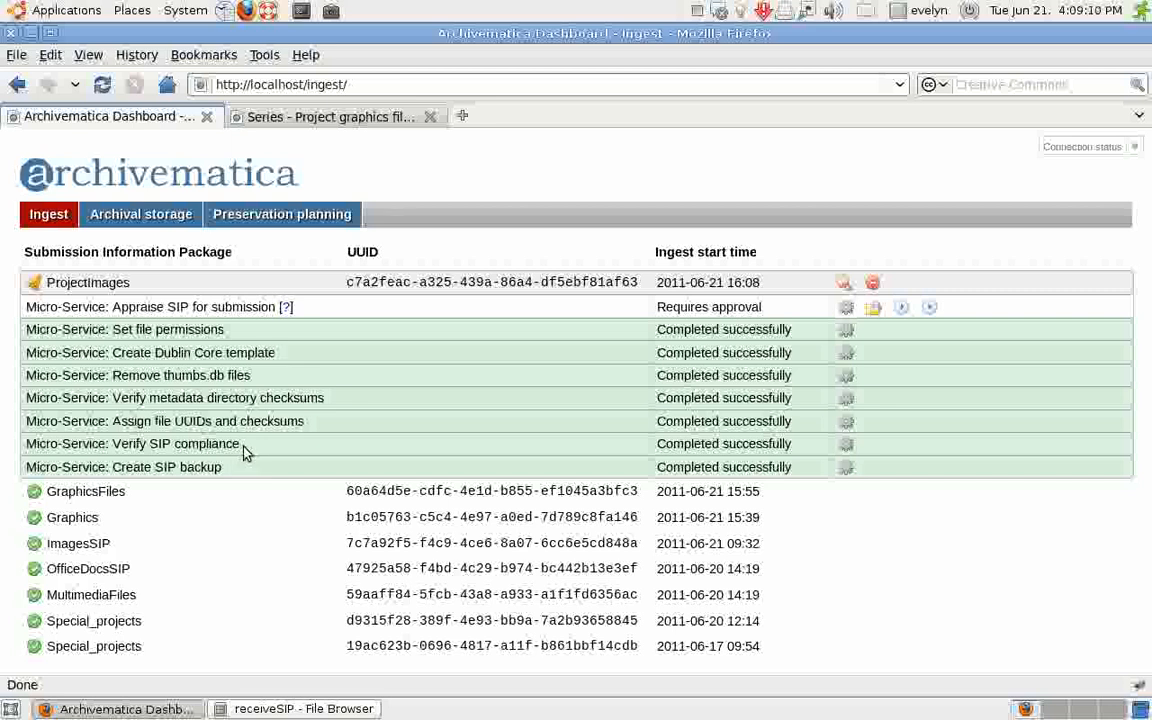
{"action": "mouse_move", "coordinate": [264, 444]}
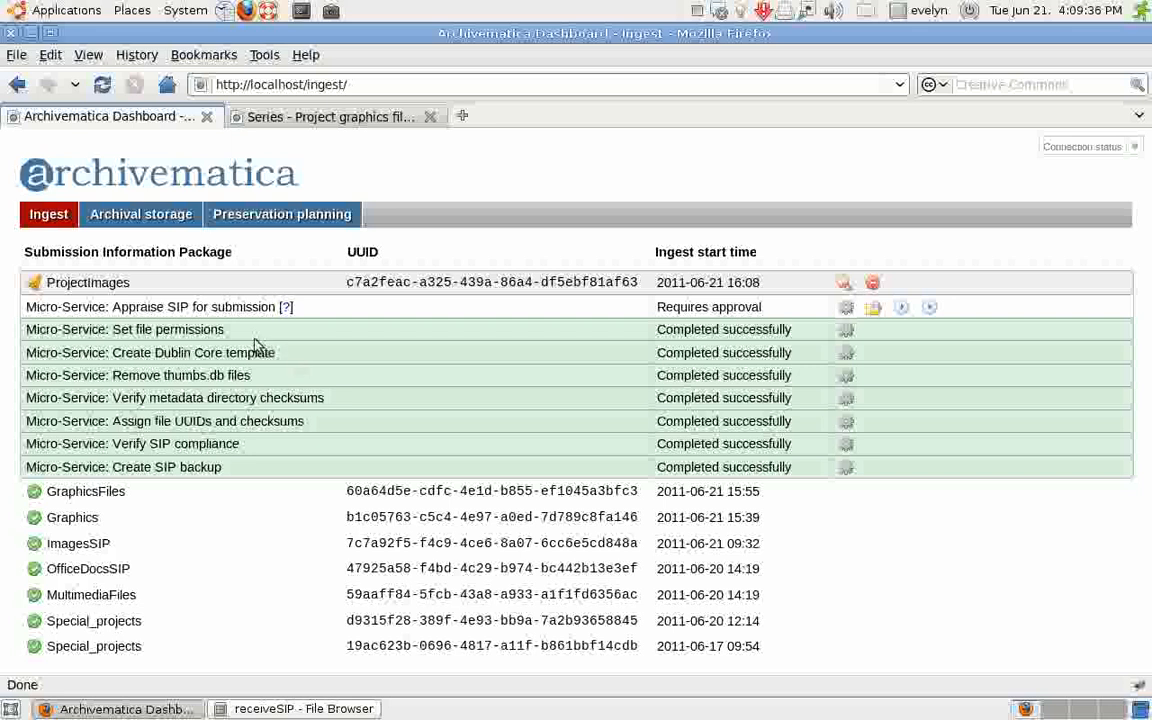
{"action": "mouse_move", "coordinate": [250, 336]}
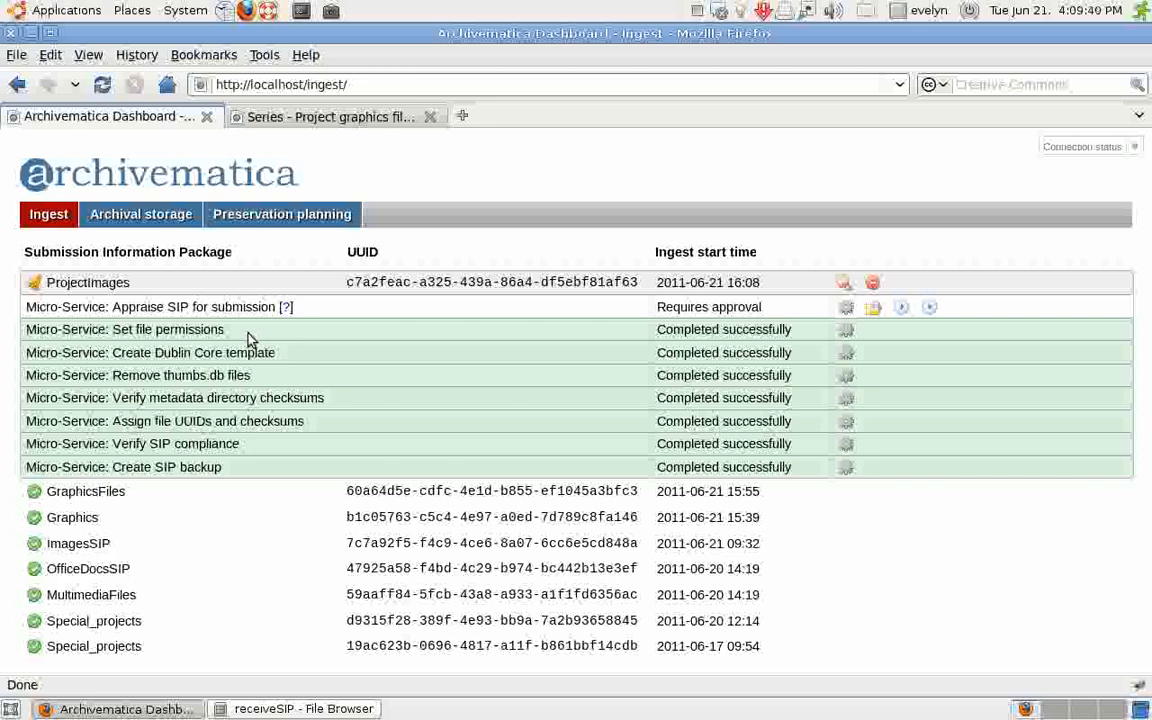
{"action": "mouse_move", "coordinate": [266, 336]}
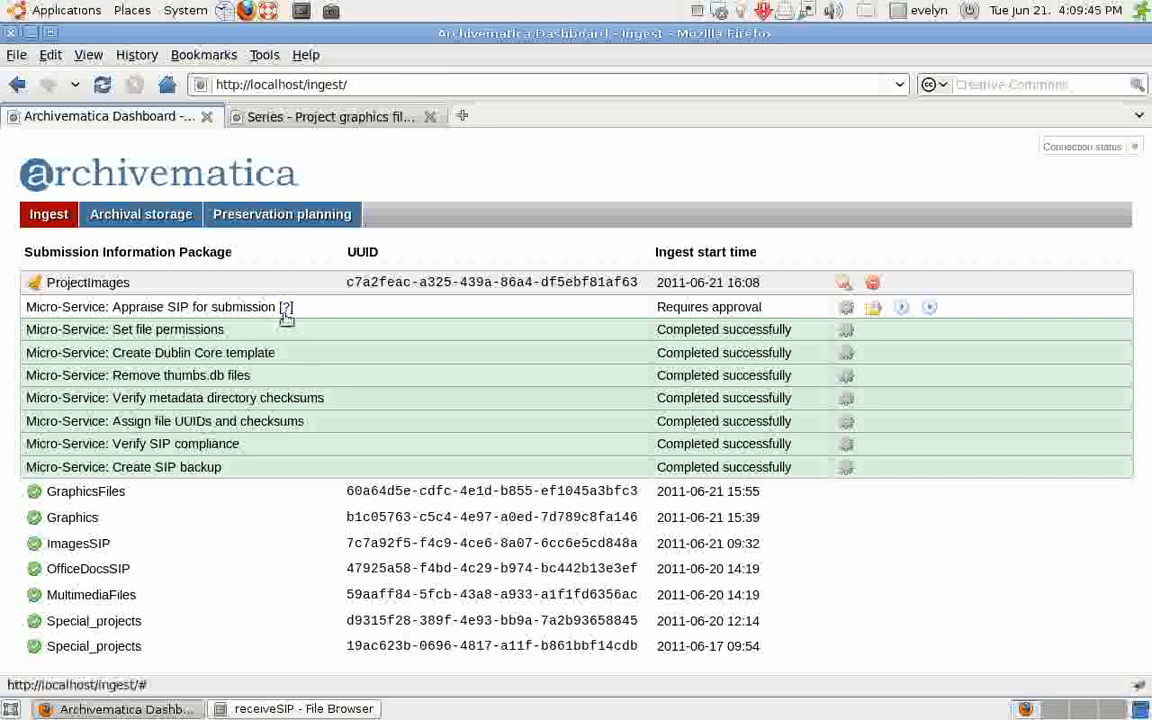
{"action": "mouse_move", "coordinate": [288, 308]}
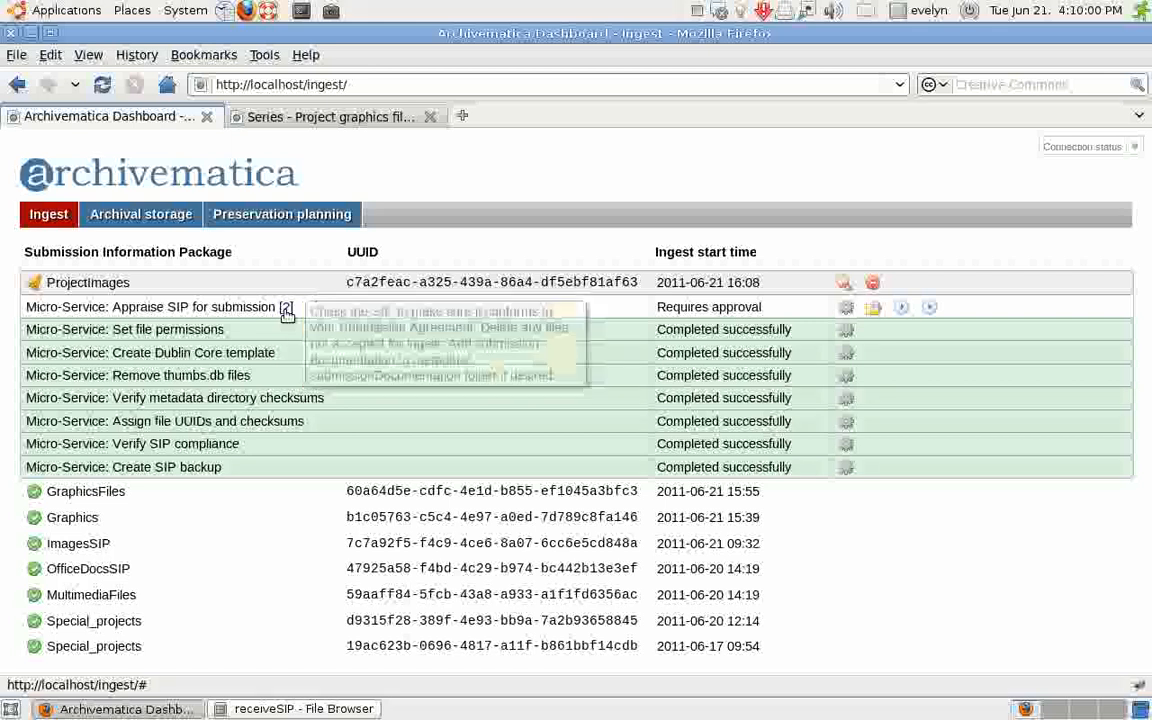
{"action": "mouse_move", "coordinate": [288, 312]}
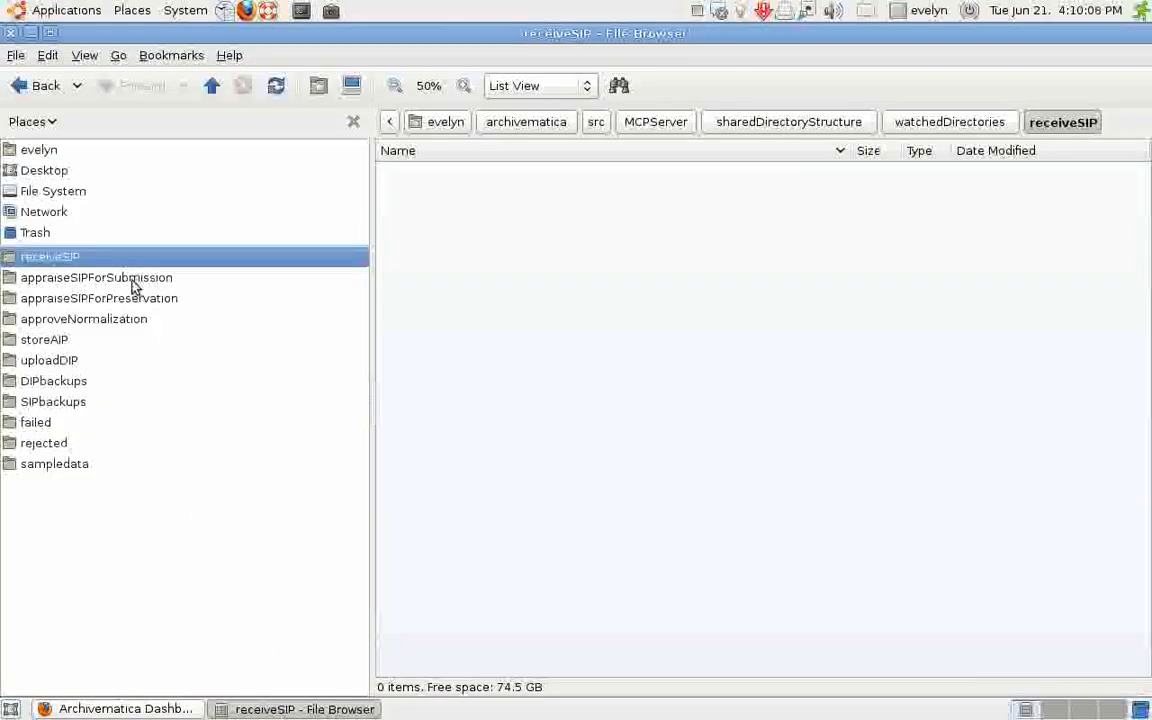
Browse into appraiseSIPForSubmission/ProjectImages, look inside objects, then open the metadata folder.
{"action": "double_click", "coordinate": [96, 276]}
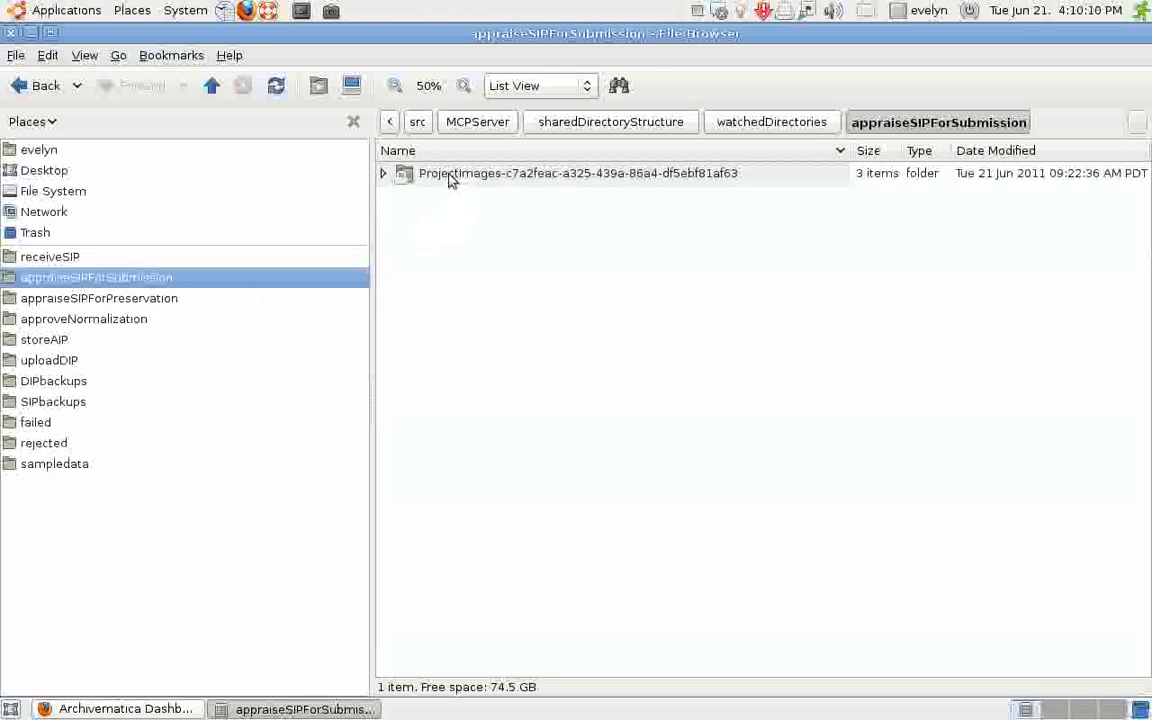
{"action": "double_click", "coordinate": [578, 172]}
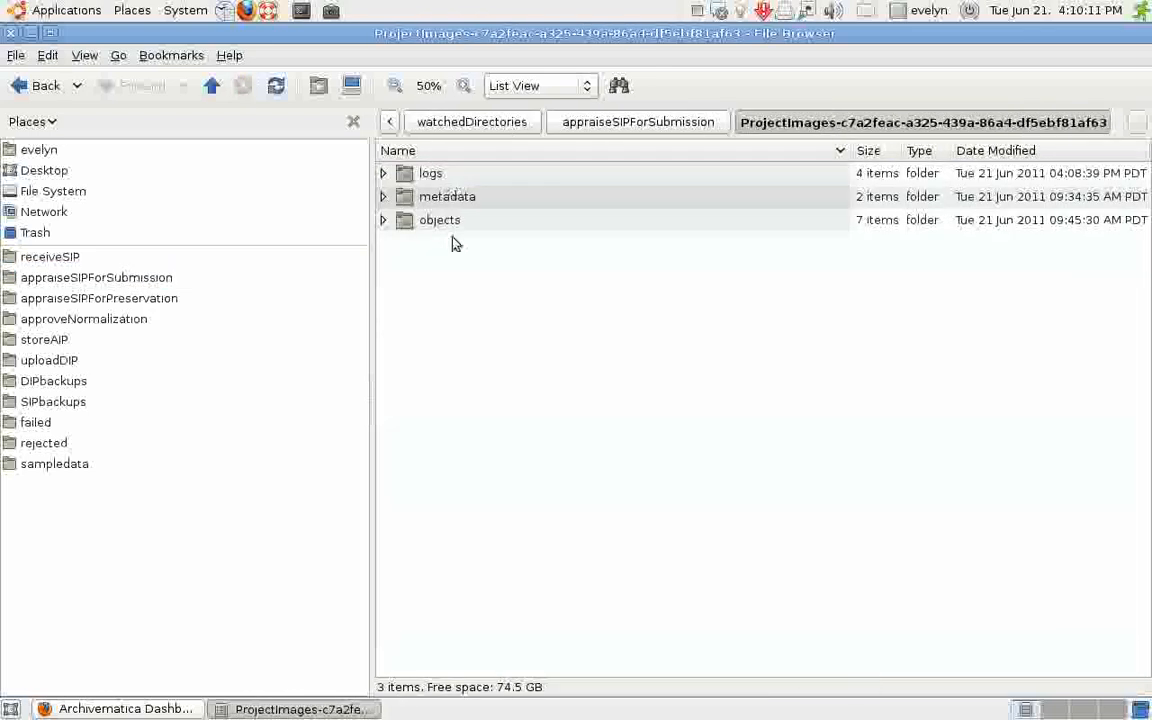
{"action": "mouse_move", "coordinate": [432, 228]}
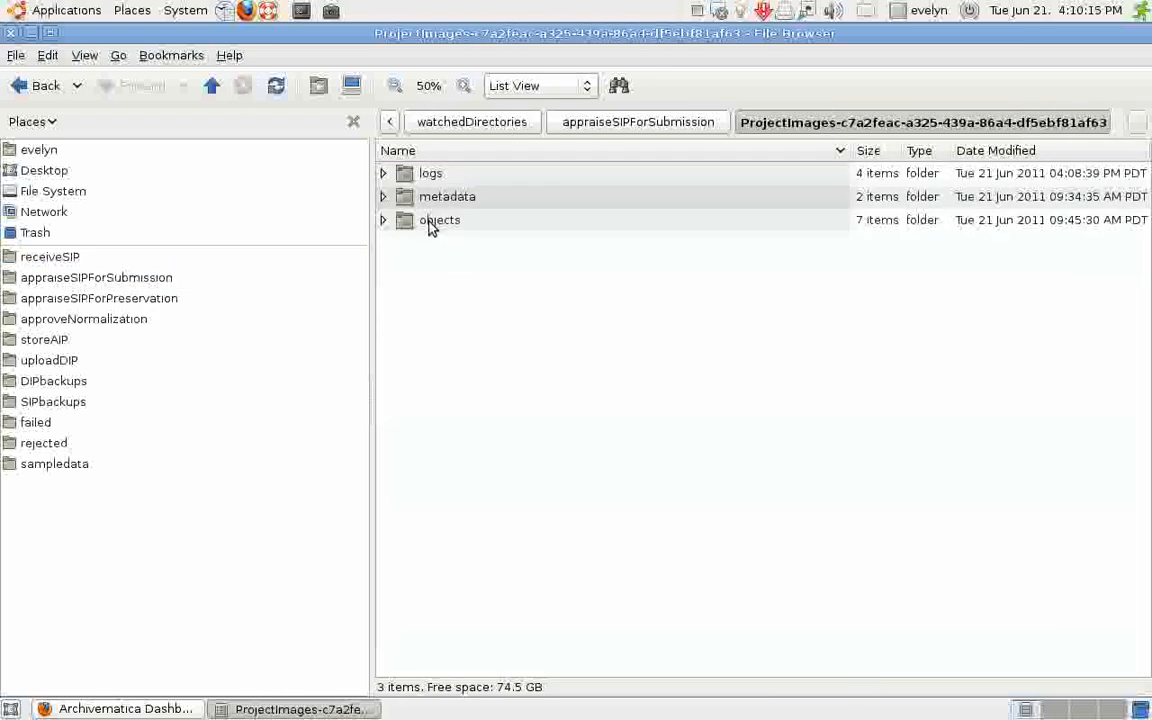
{"action": "double_click", "coordinate": [440, 218]}
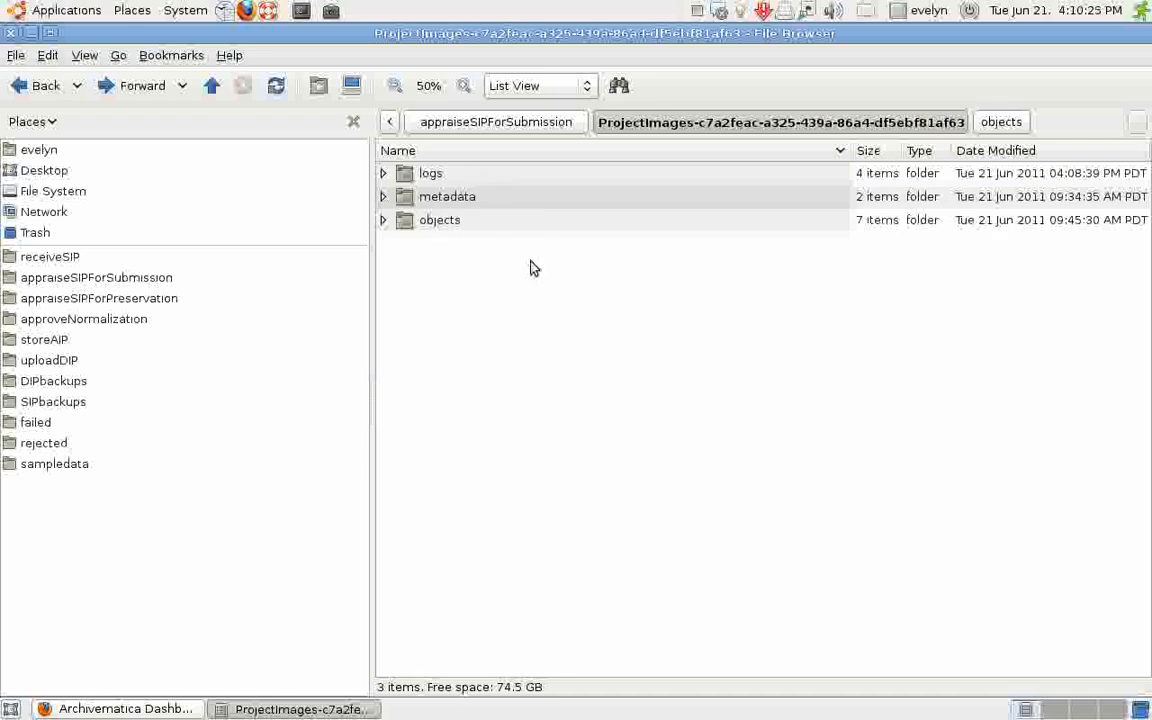
{"action": "mouse_move", "coordinate": [462, 228]}
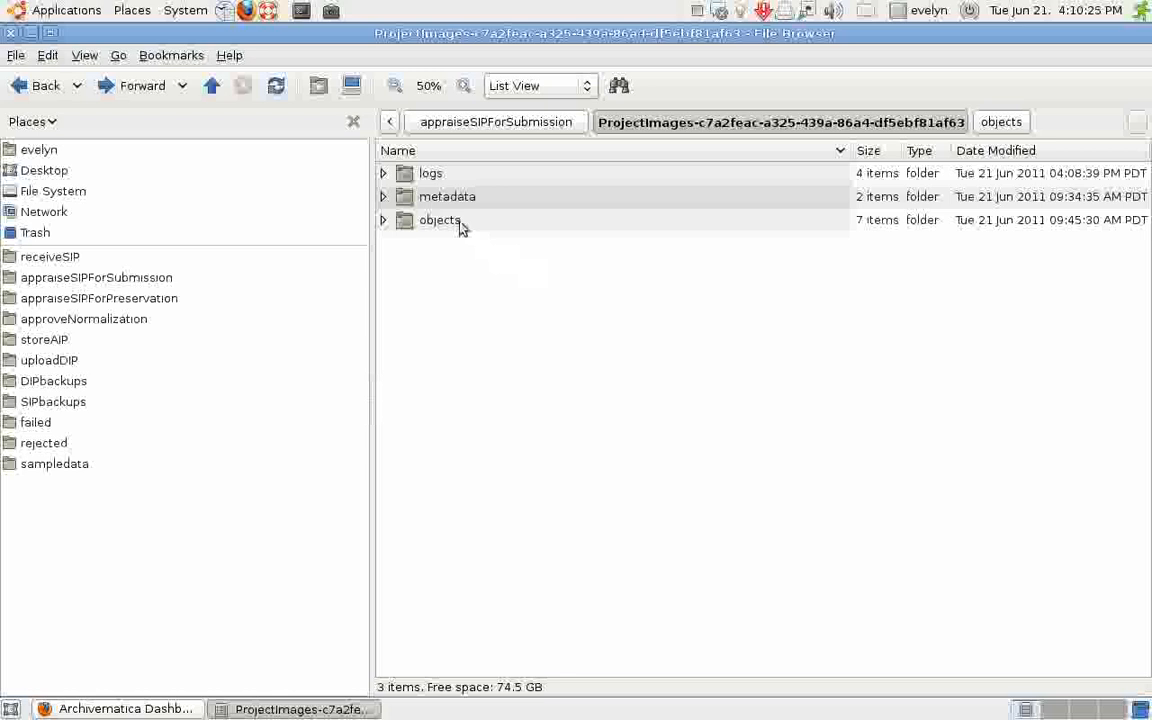
{"action": "double_click", "coordinate": [448, 196]}
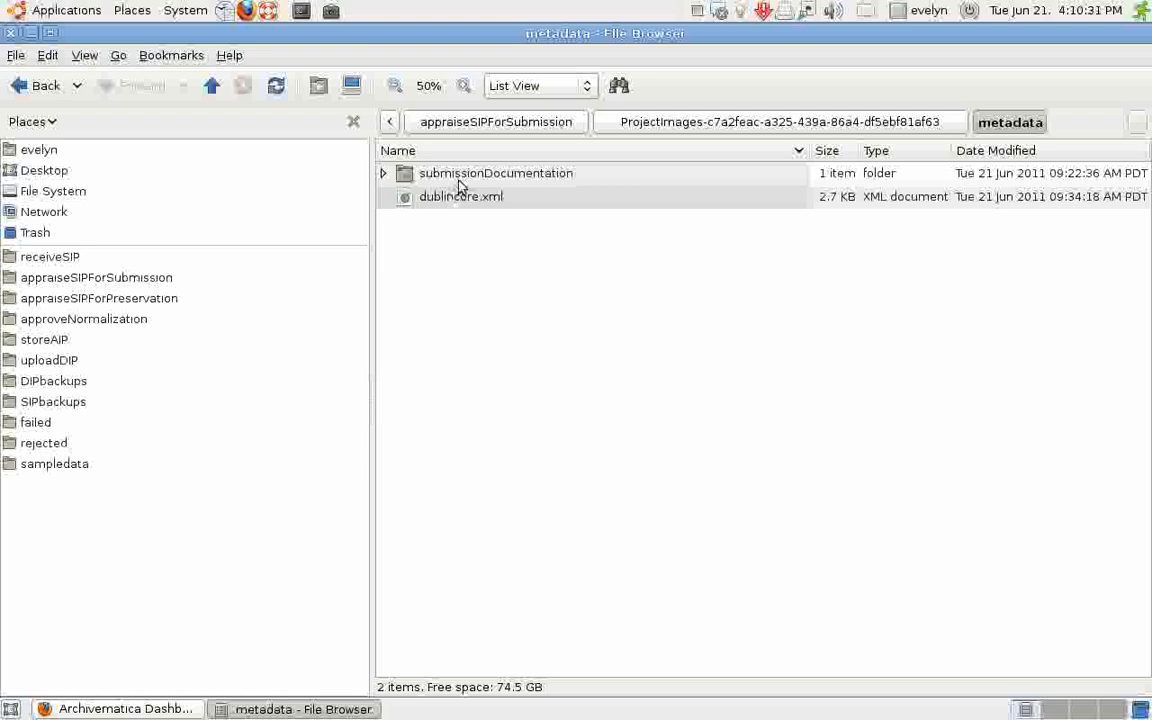
View dublincore.xml in Document Viewer, then open the submissionDocumentation folder with Accession Form Samples.pdf.
{"action": "right_click", "coordinate": [460, 196]}
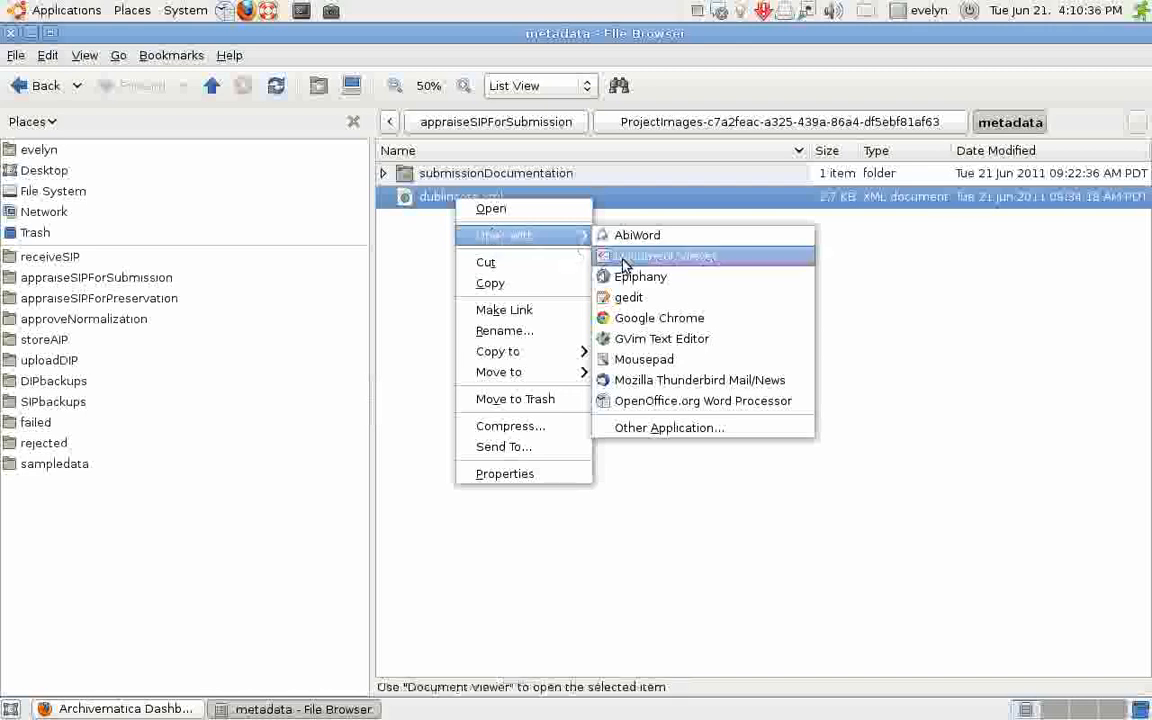
{"action": "left_click", "coordinate": [664, 256]}
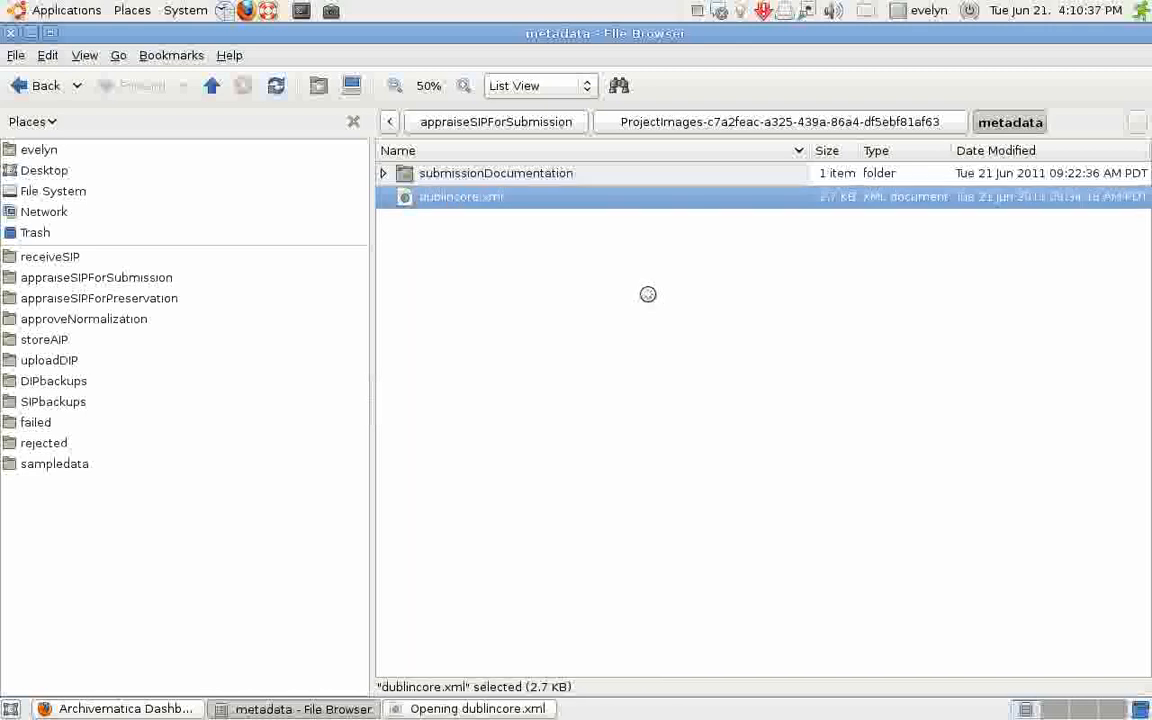
{"action": "double_click", "coordinate": [460, 198]}
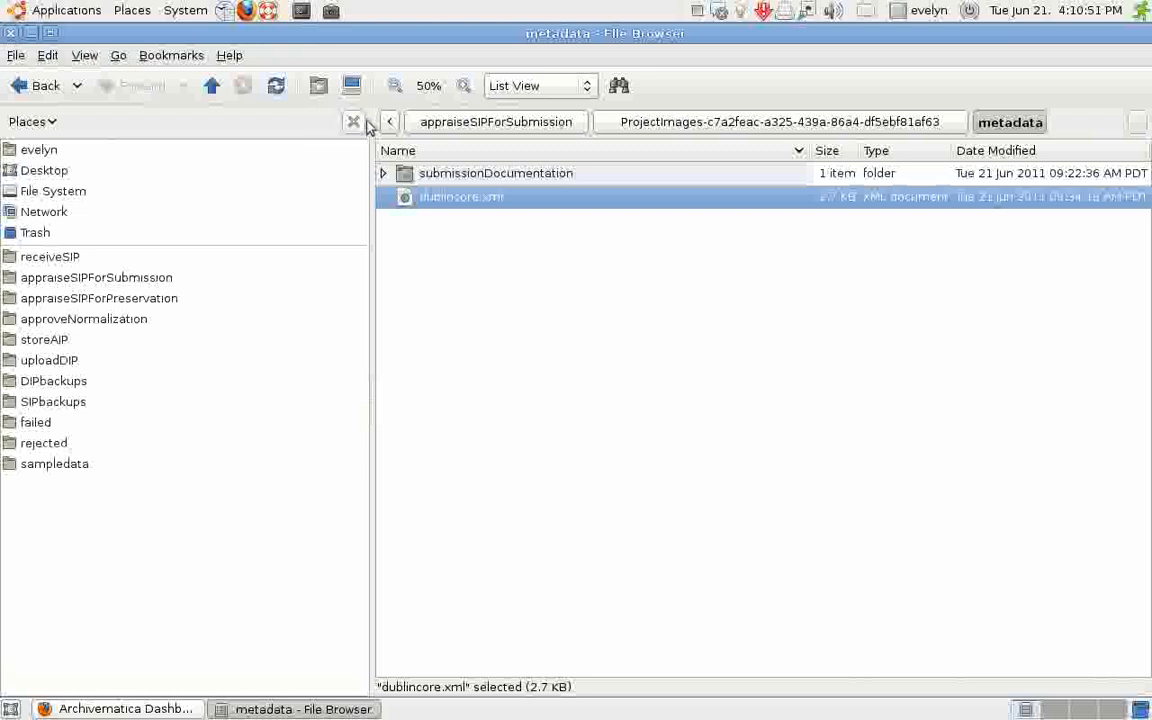
{"action": "double_click", "coordinate": [496, 172]}
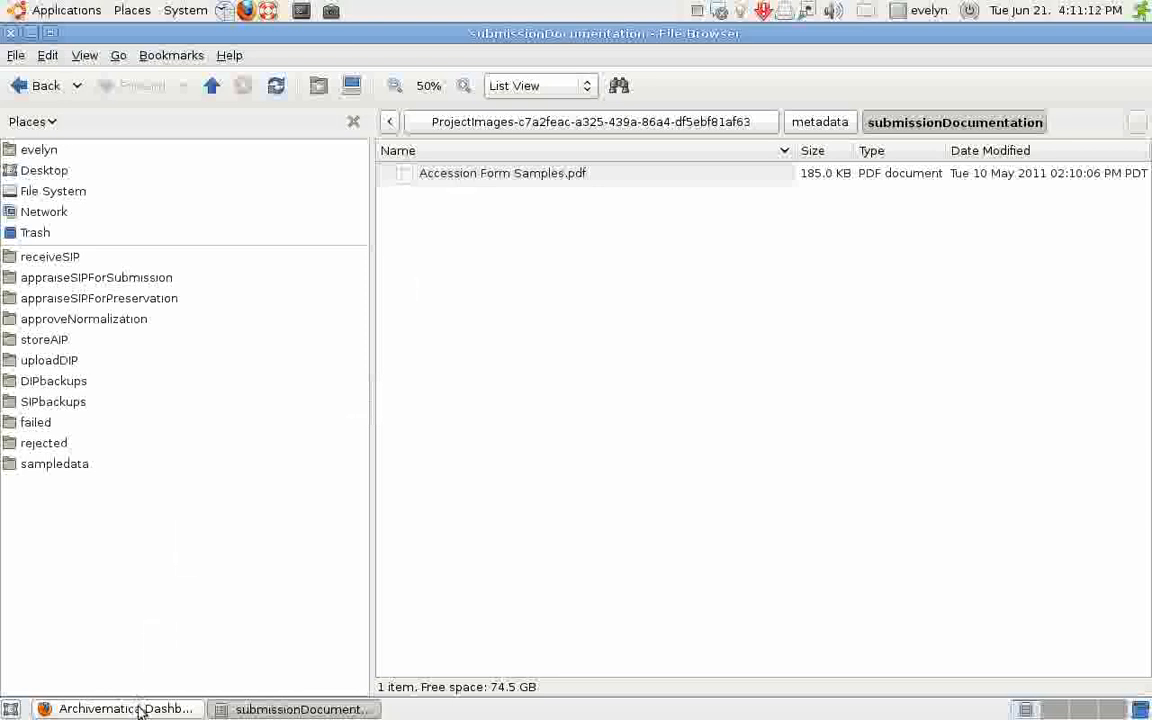
{"action": "left_click", "coordinate": [116, 708]}
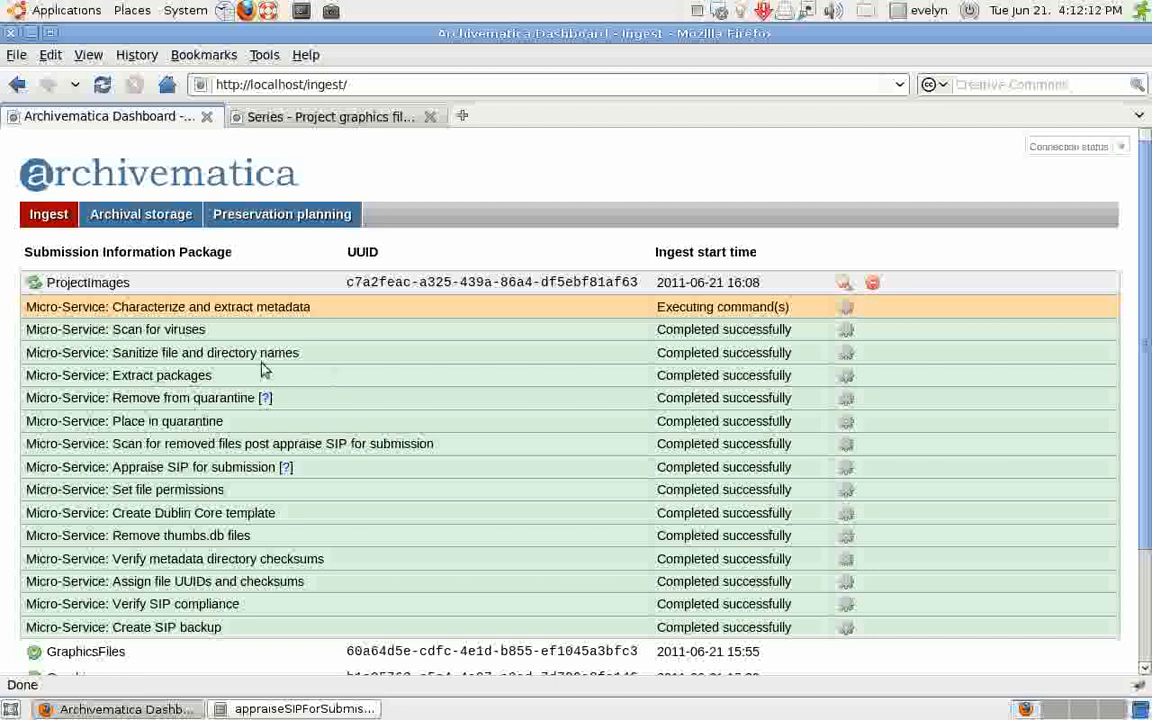
{"action": "mouse_move", "coordinate": [228, 338]}
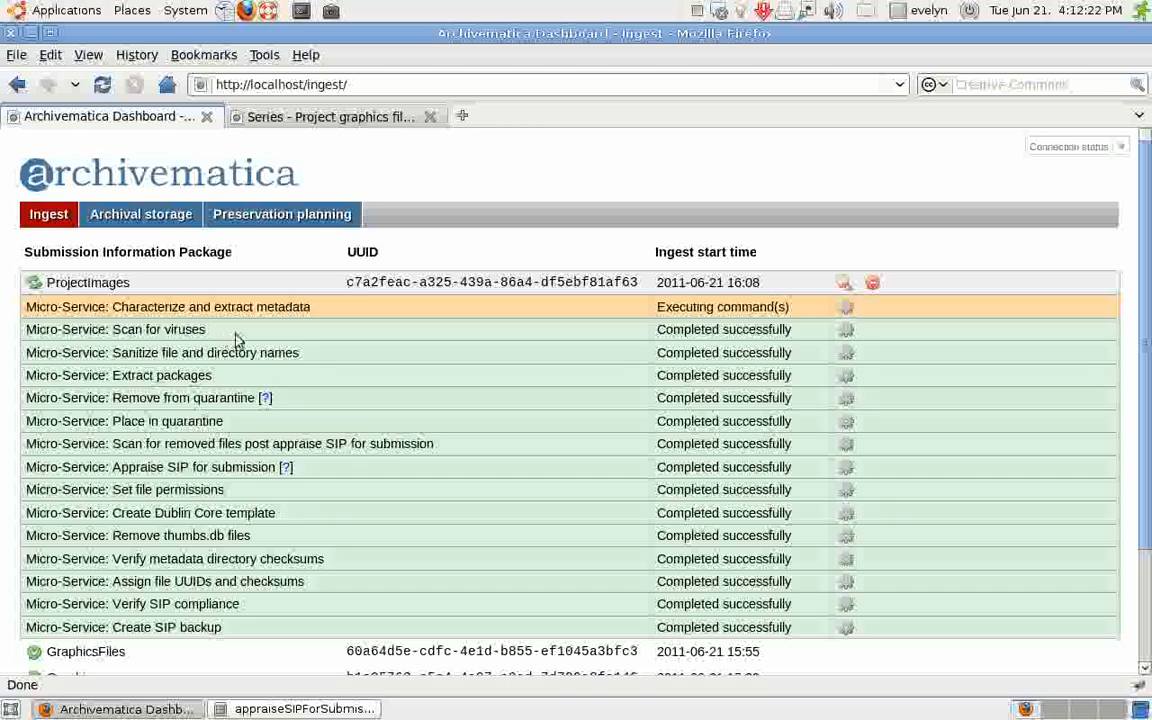
{"action": "mouse_move", "coordinate": [352, 334]}
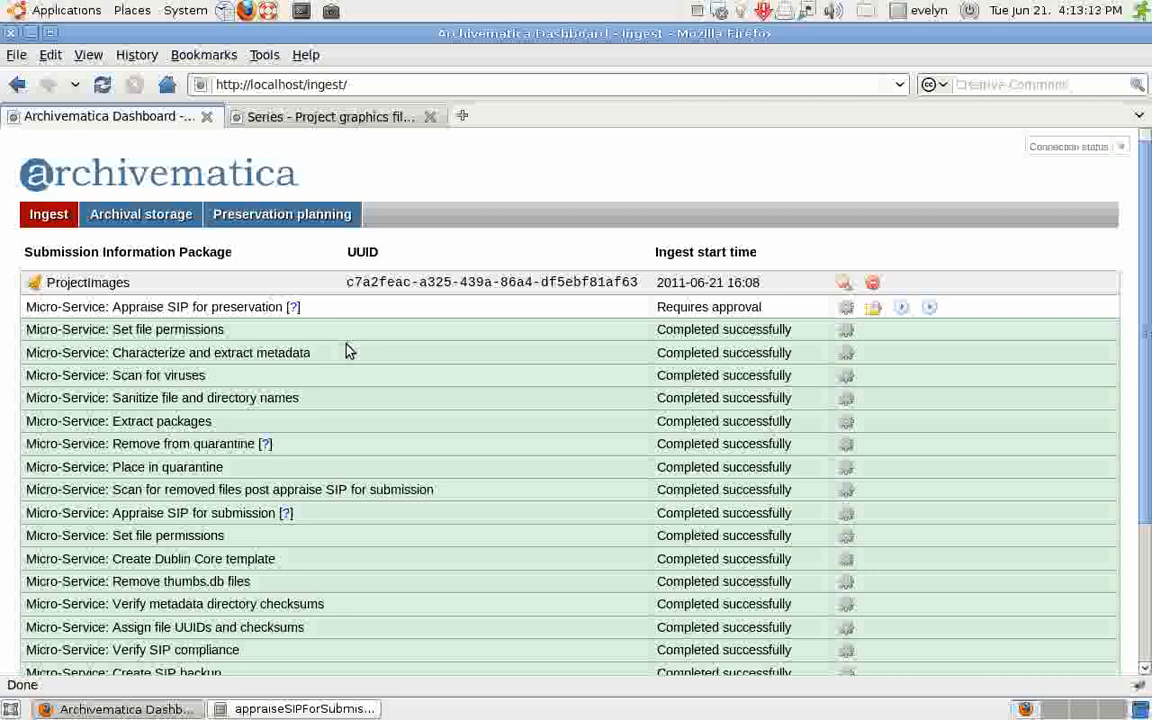
{"action": "mouse_move", "coordinate": [900, 308]}
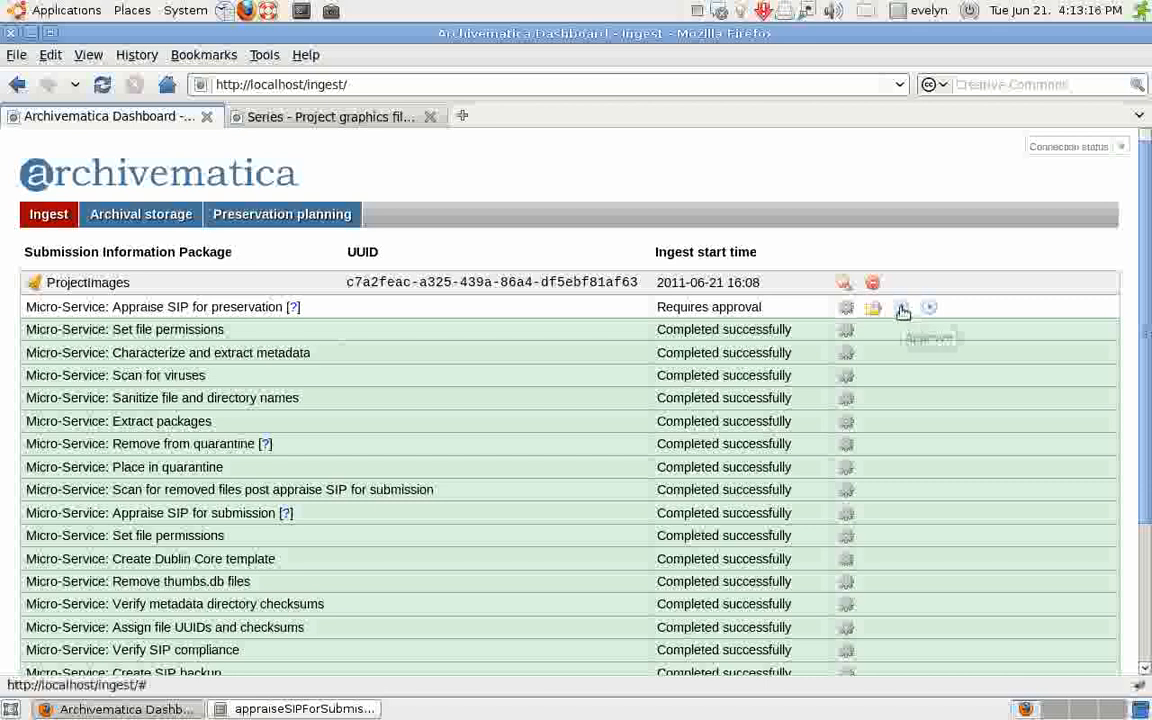
Approve ProjectImages for preservation on the Appraise SIP row and let normalization run.
{"action": "left_click", "coordinate": [900, 308]}
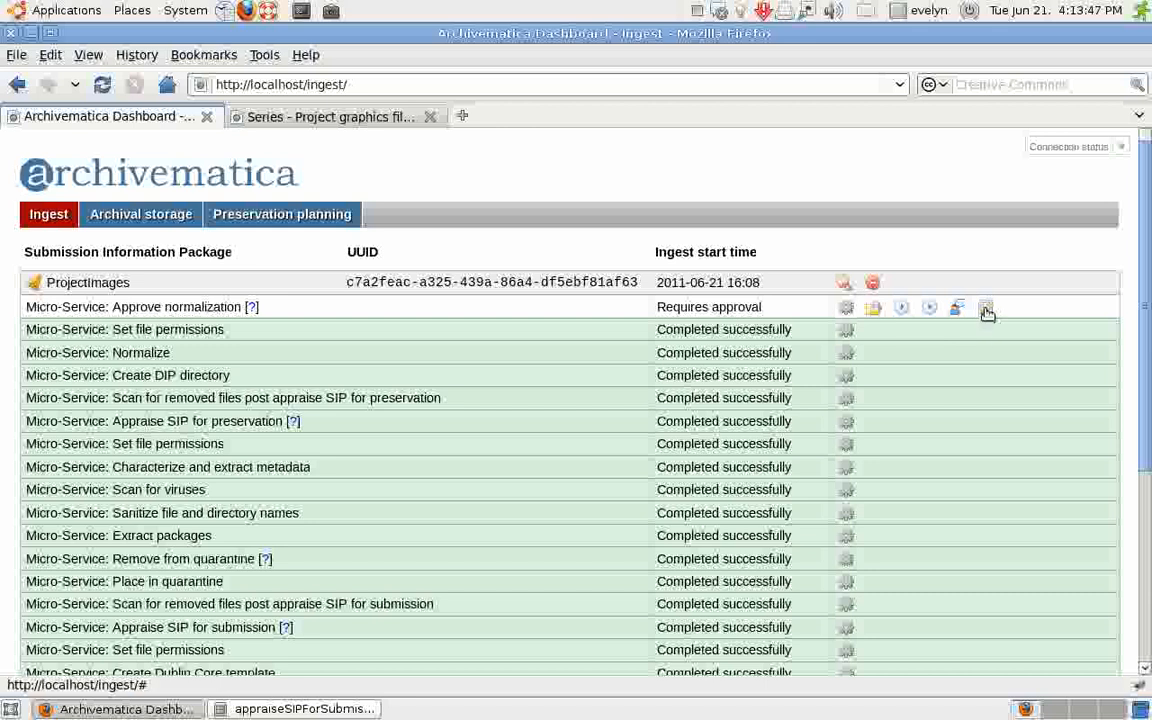
View the ProjectImages normalization report listing per-file preservation and access results.
{"action": "left_click", "coordinate": [986, 308]}
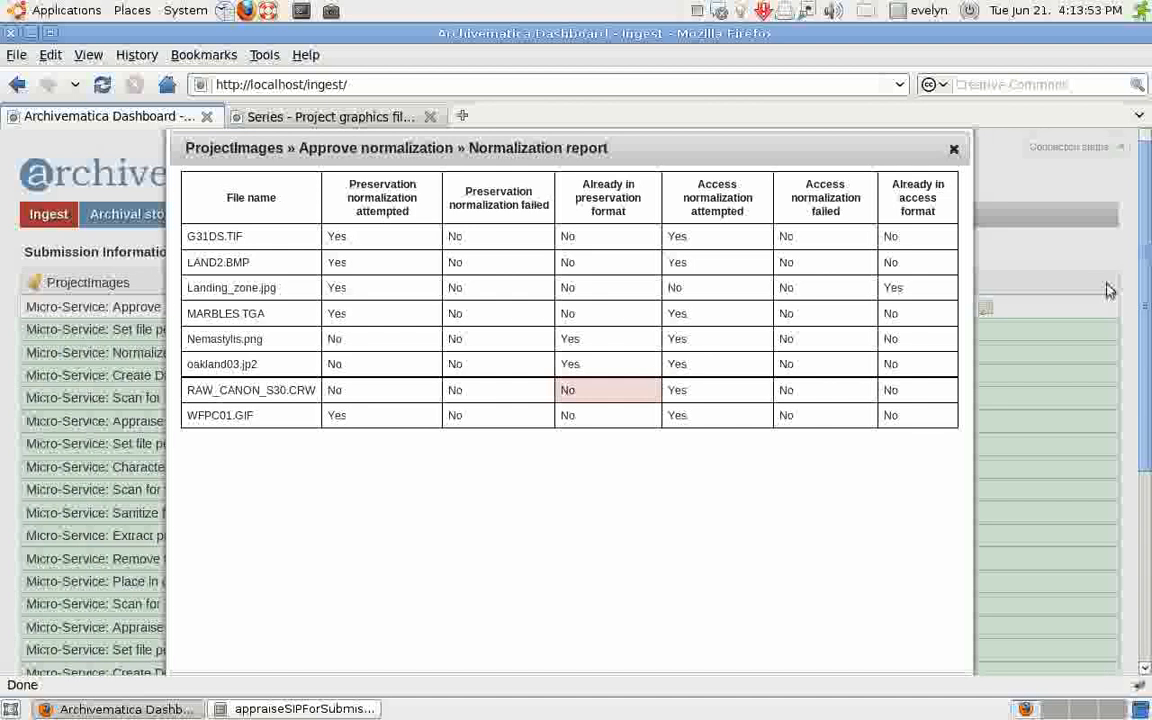
{"action": "mouse_move", "coordinate": [476, 278]}
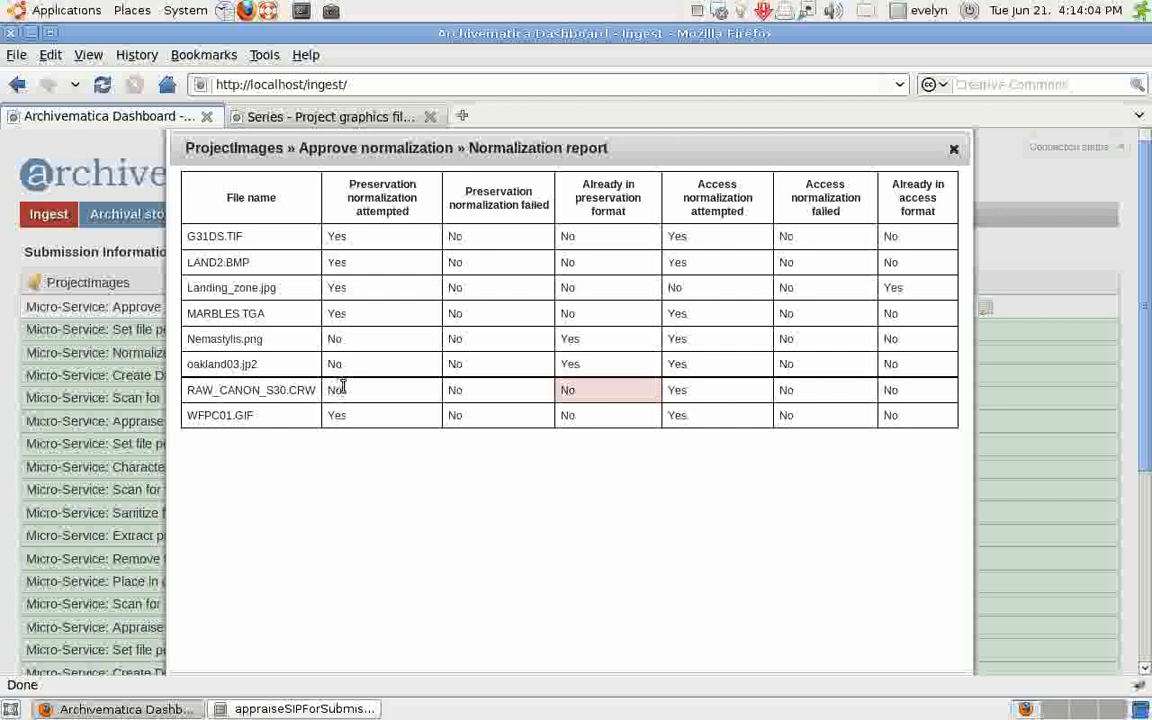
{"action": "mouse_move", "coordinate": [392, 362]}
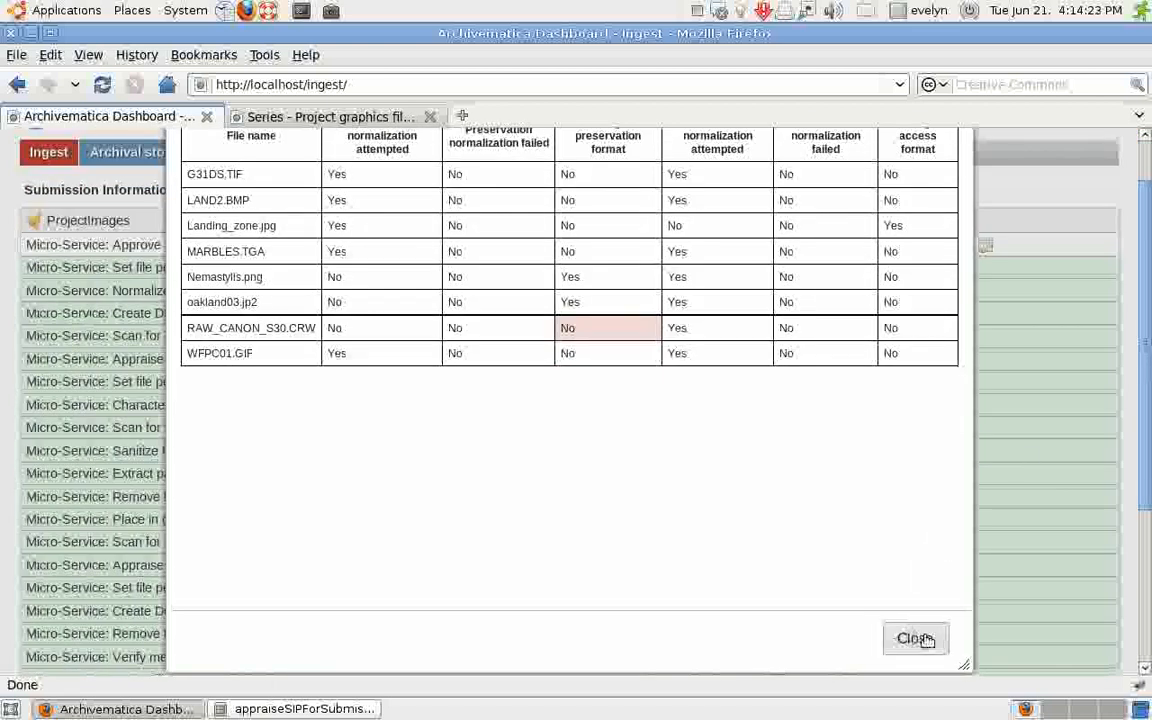
Dismiss the normalization report and approve uploading the ProjectImages DIP.
{"action": "left_click", "coordinate": [916, 638]}
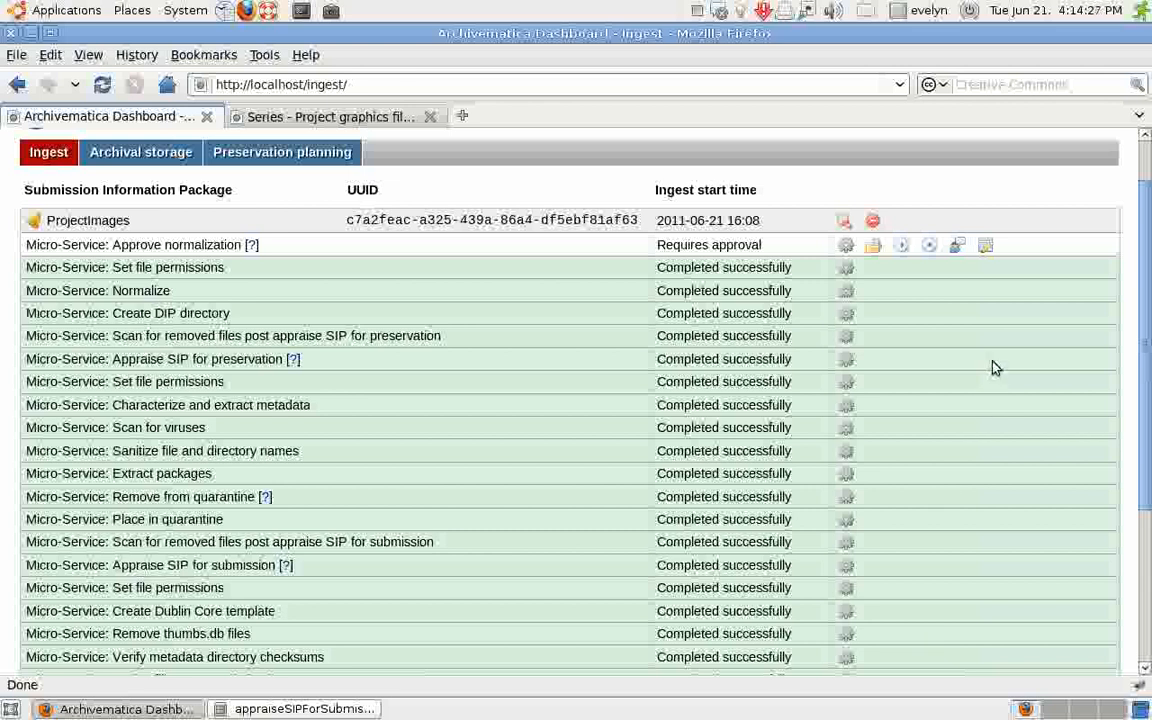
{"action": "mouse_move", "coordinate": [980, 368]}
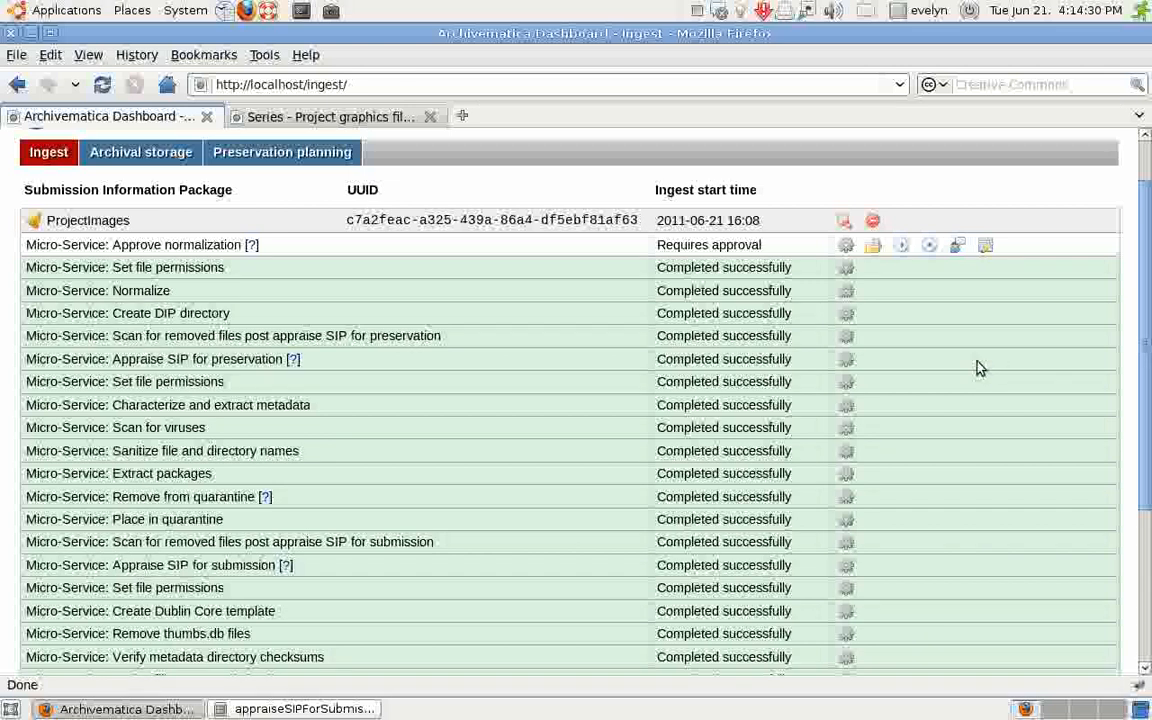
{"action": "mouse_move", "coordinate": [904, 260]}
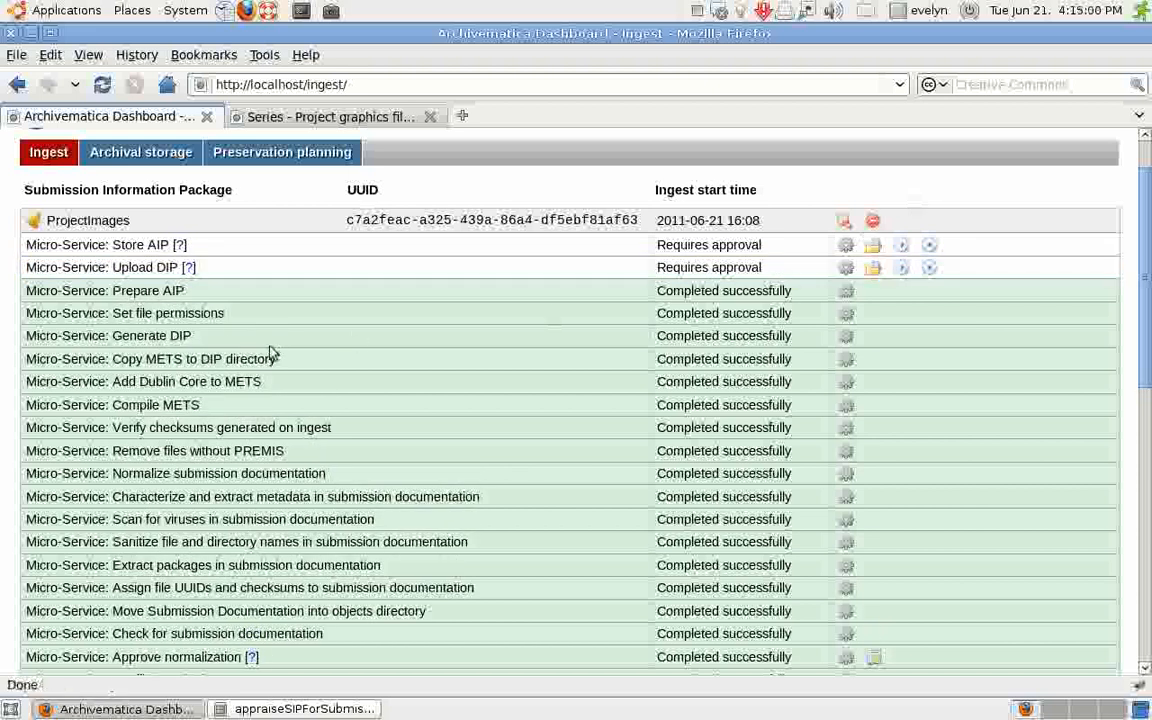
{"action": "mouse_move", "coordinate": [200, 348]}
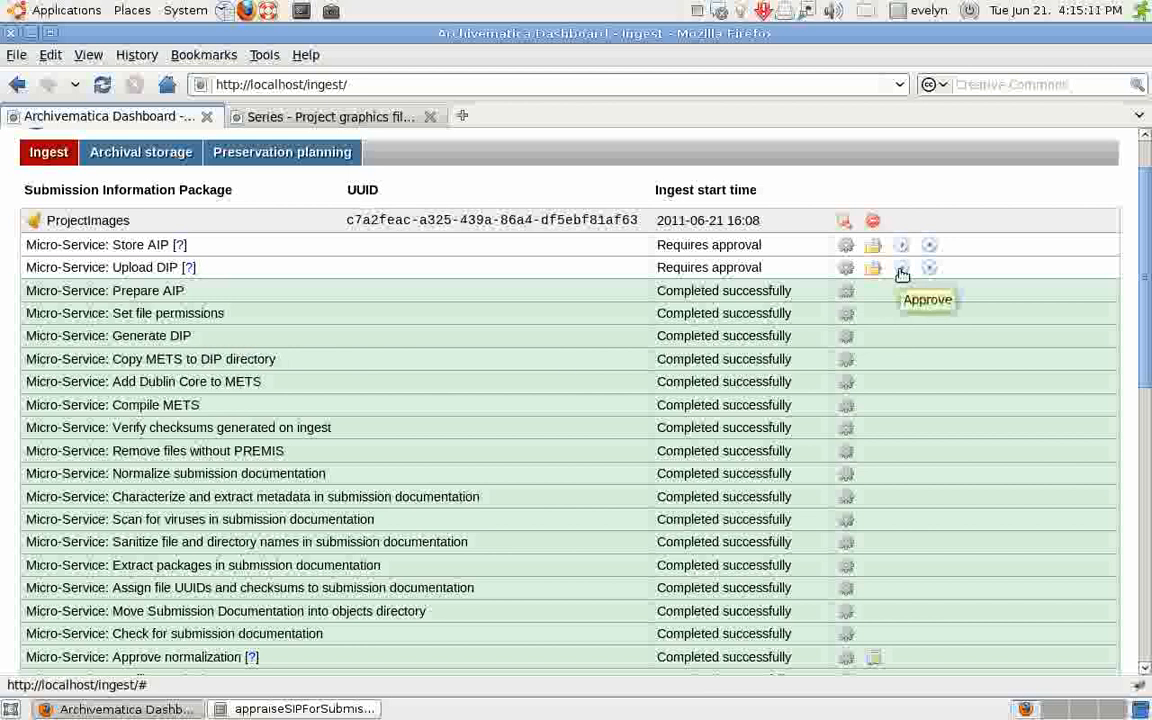
{"action": "left_click", "coordinate": [900, 268]}
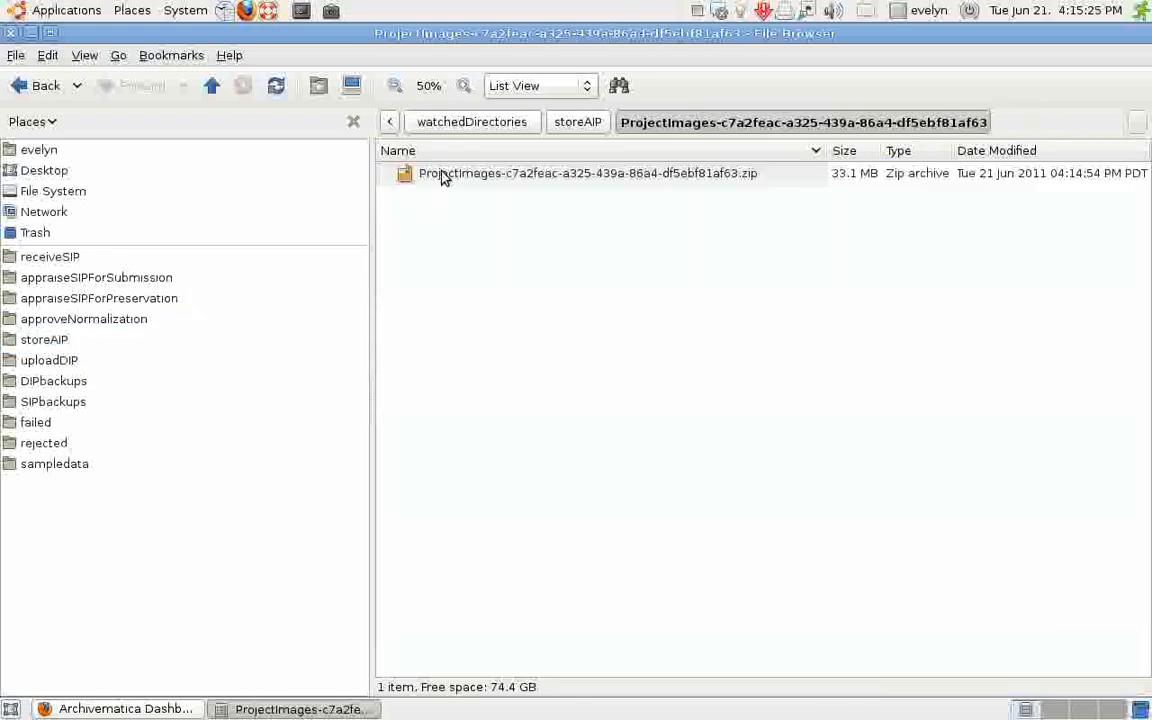
Browse the ProjectImages AIP zip down to data/objects to see the original and normalized images.
{"action": "double_click", "coordinate": [588, 172]}
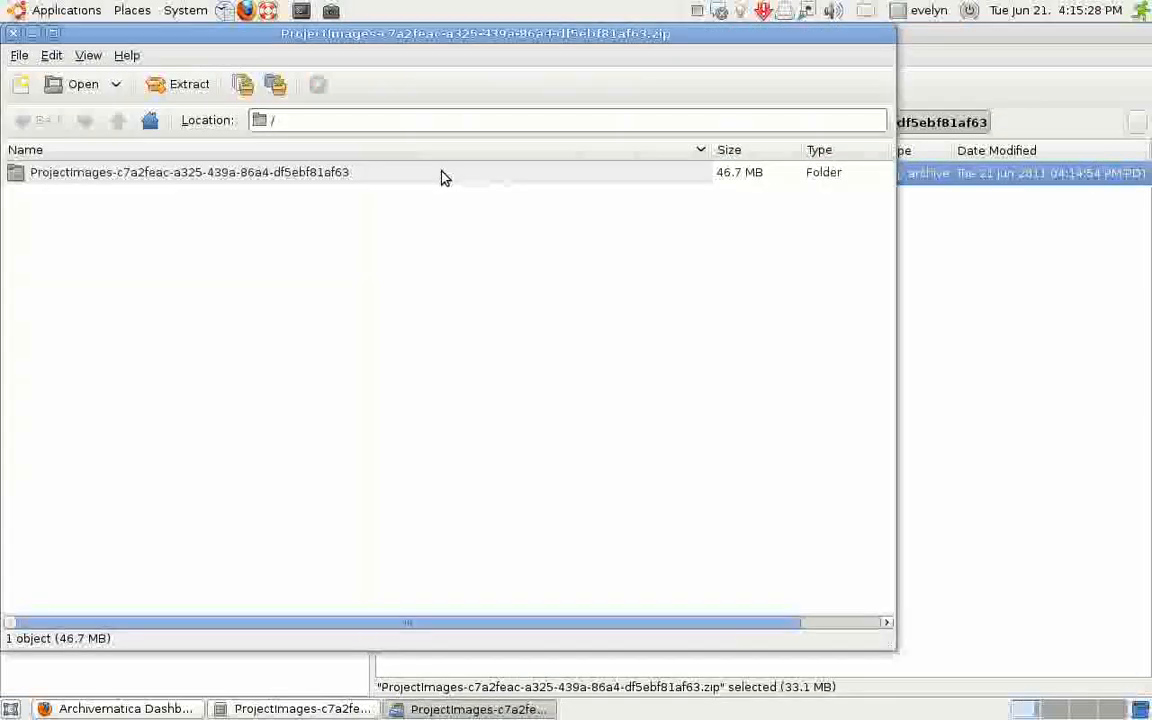
{"action": "double_click", "coordinate": [188, 172]}
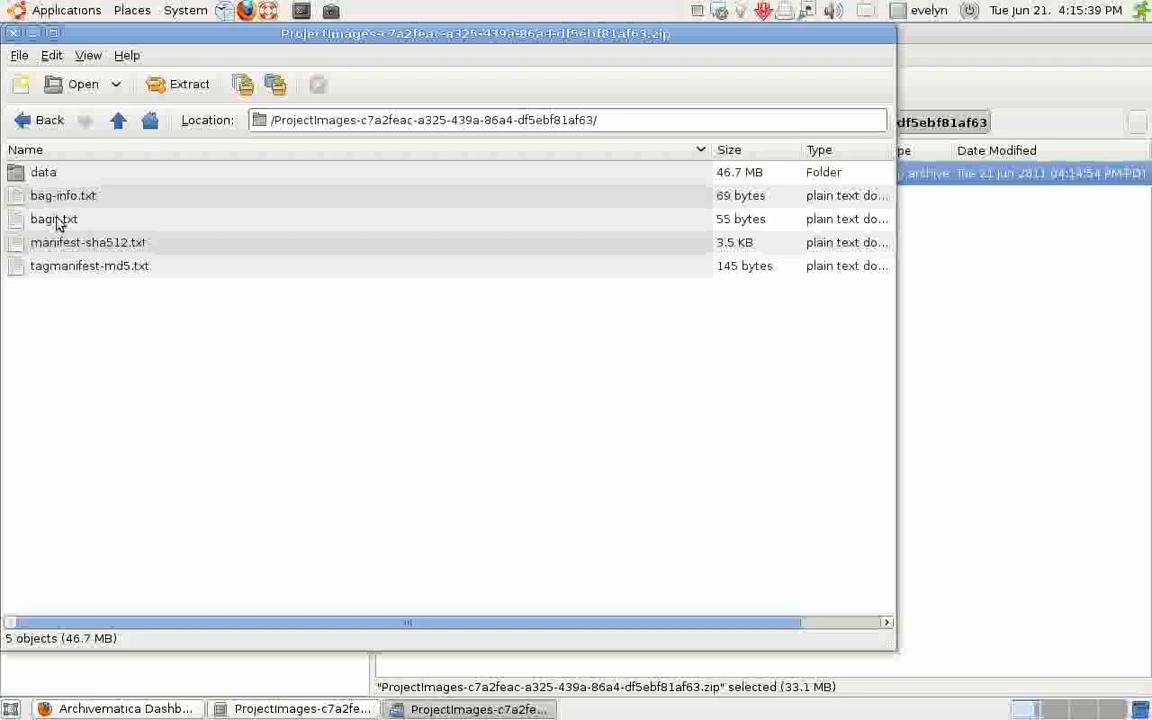
{"action": "double_click", "coordinate": [44, 172]}
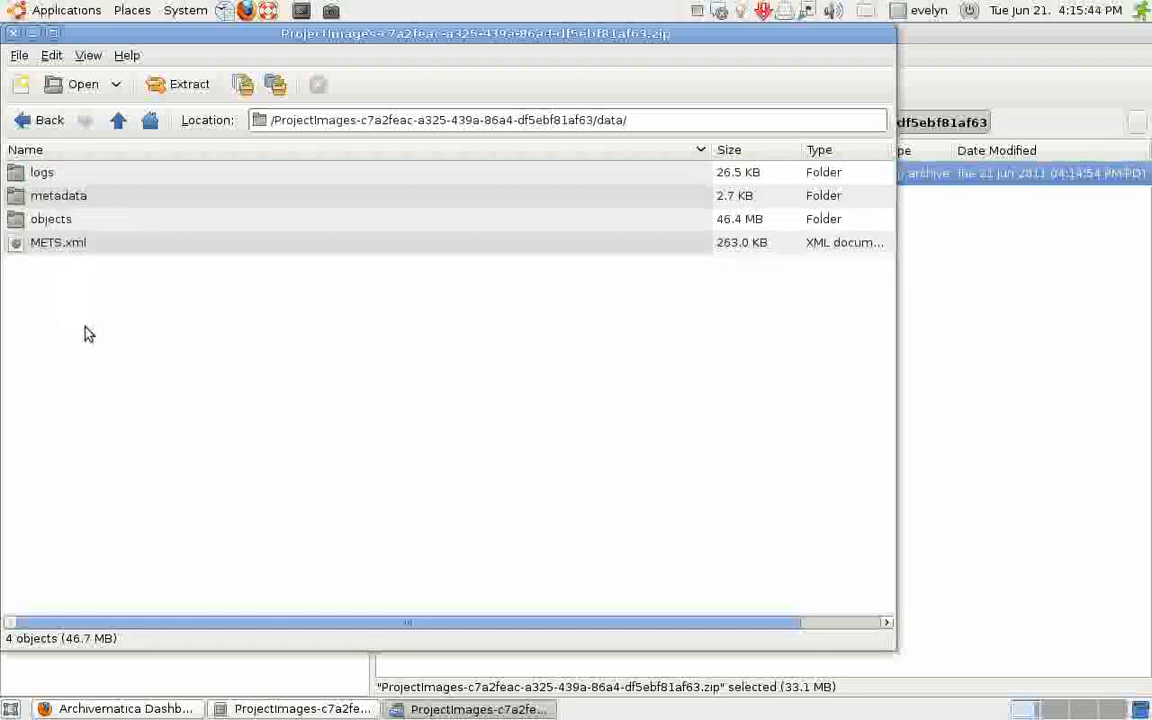
{"action": "left_click", "coordinate": [52, 218]}
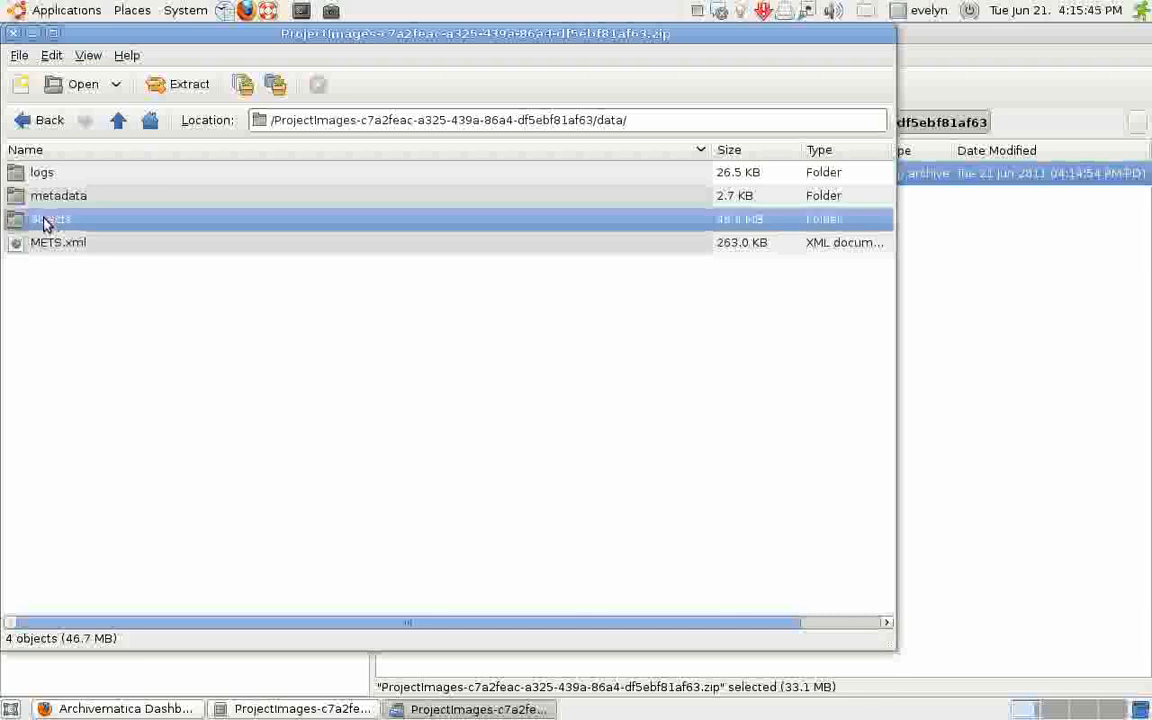
{"action": "double_click", "coordinate": [50, 218]}
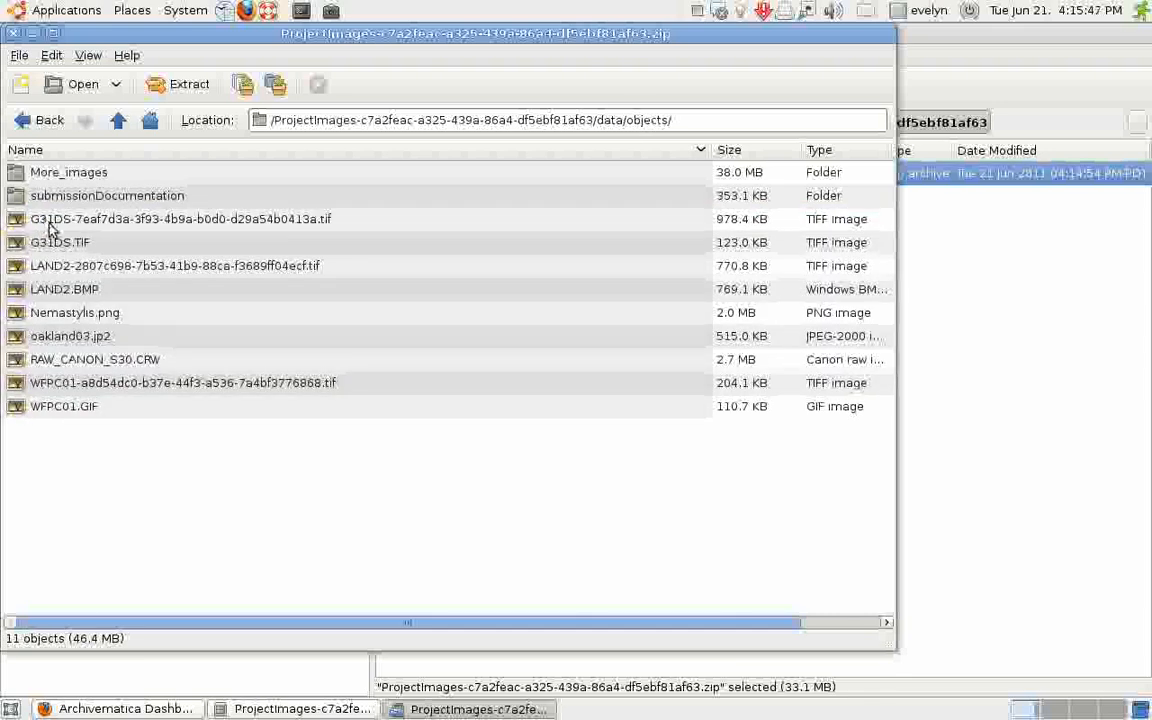
{"action": "mouse_move", "coordinate": [150, 228]}
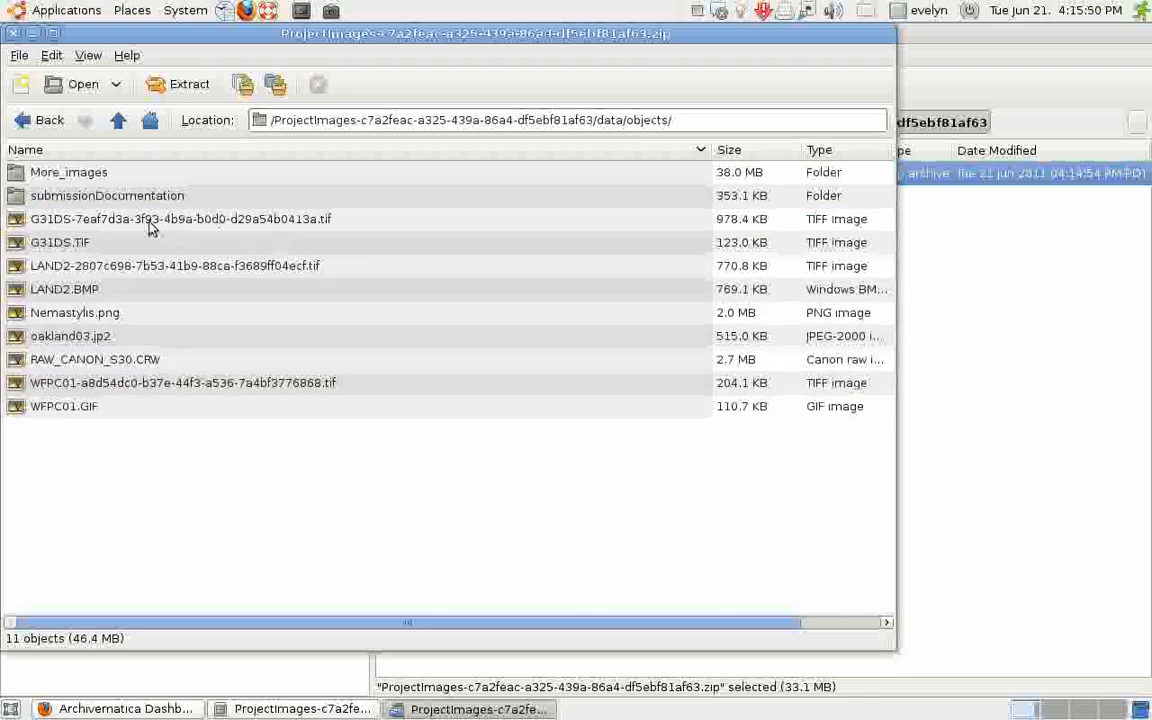
{"action": "mouse_move", "coordinate": [108, 204]}
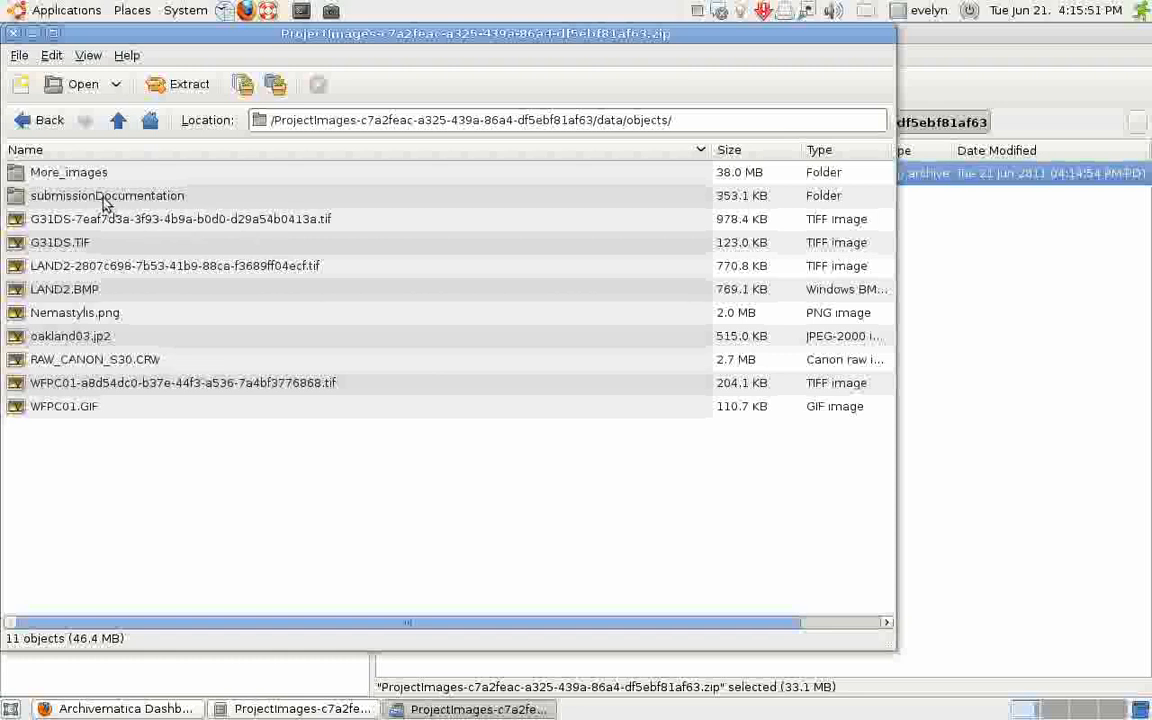
Inspect the AIP's submissionDocumentation and logs folders, returning to the data folder listing.
{"action": "double_click", "coordinate": [108, 196]}
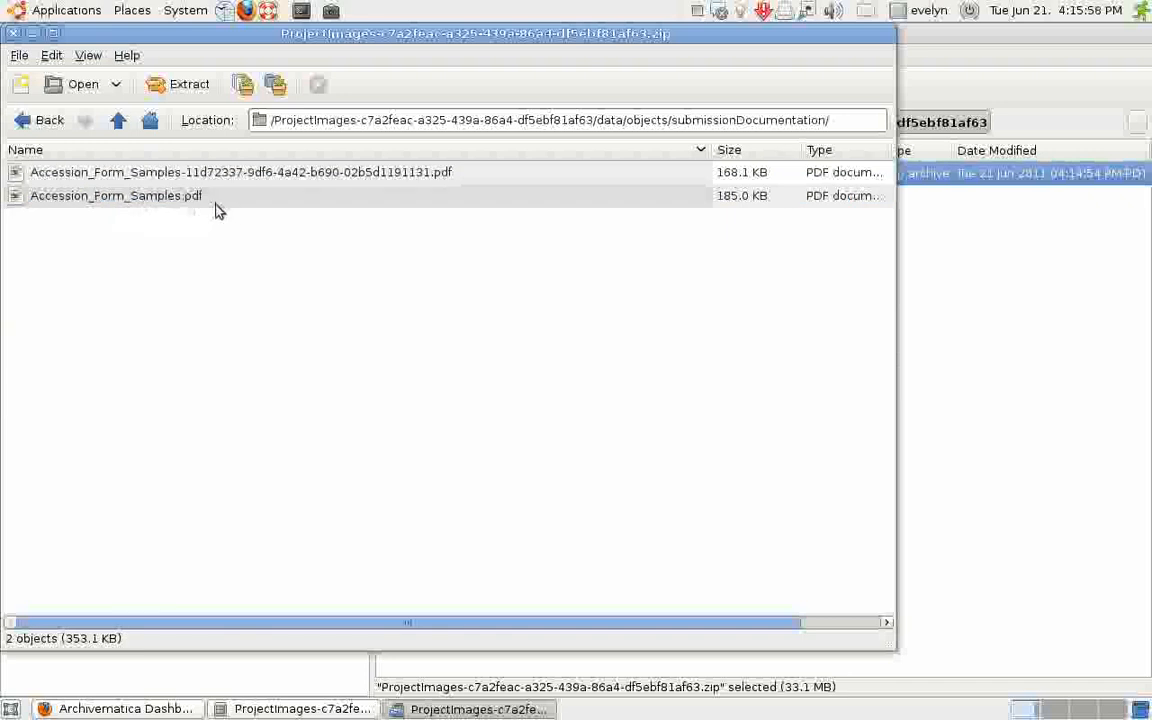
{"action": "mouse_move", "coordinate": [316, 206]}
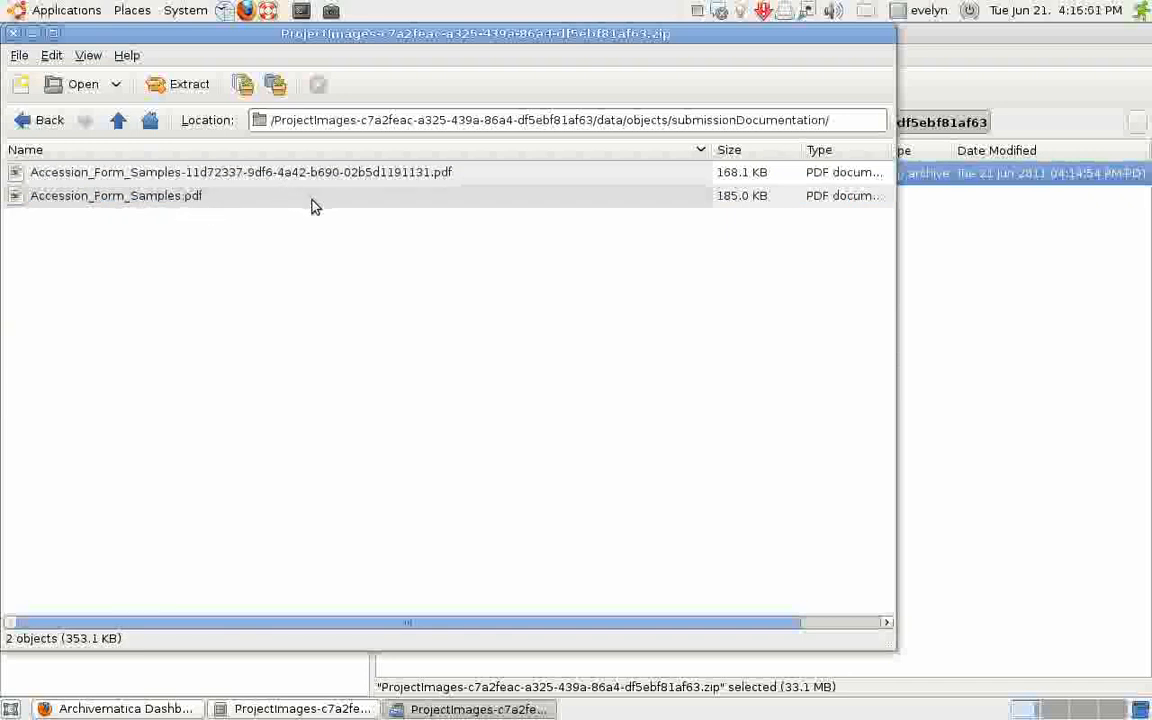
{"action": "mouse_move", "coordinate": [170, 200]}
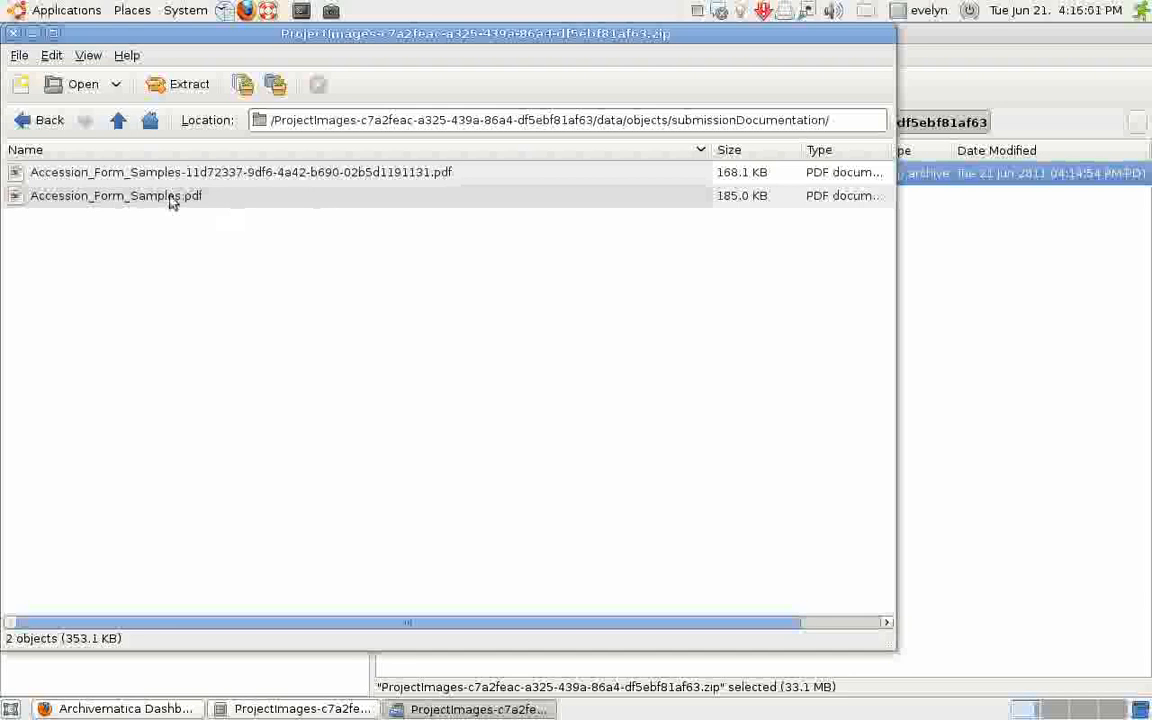
{"action": "left_click", "coordinate": [36, 120]}
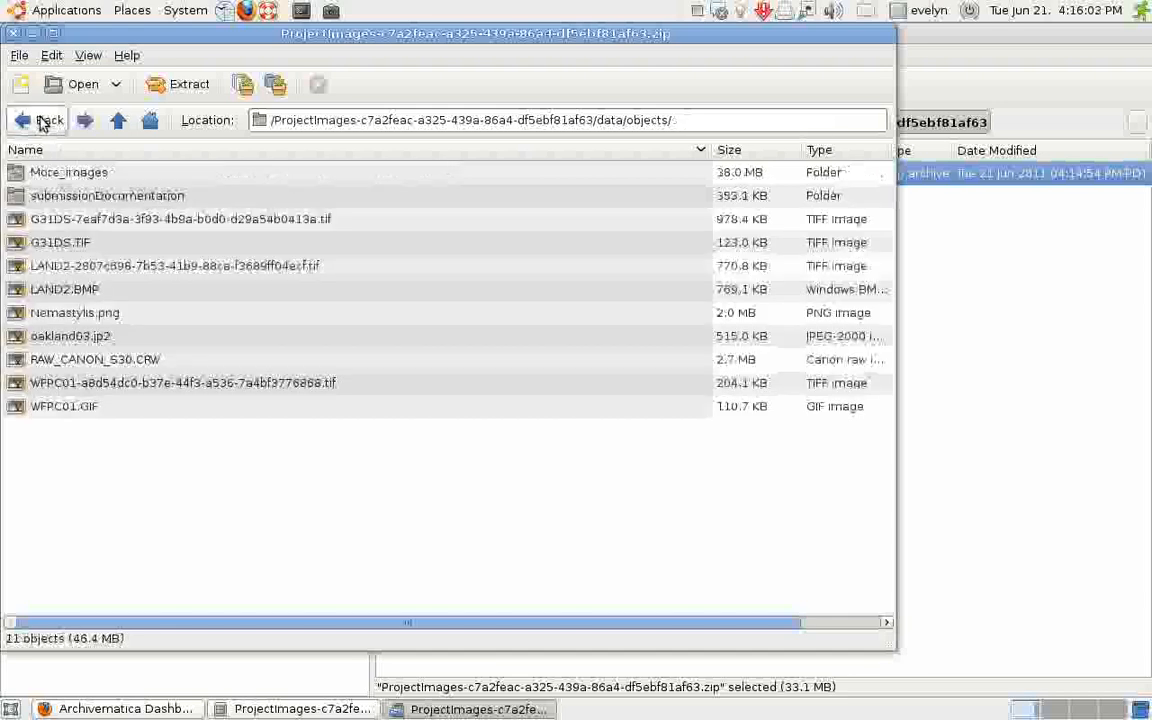
{"action": "left_click", "coordinate": [48, 120]}
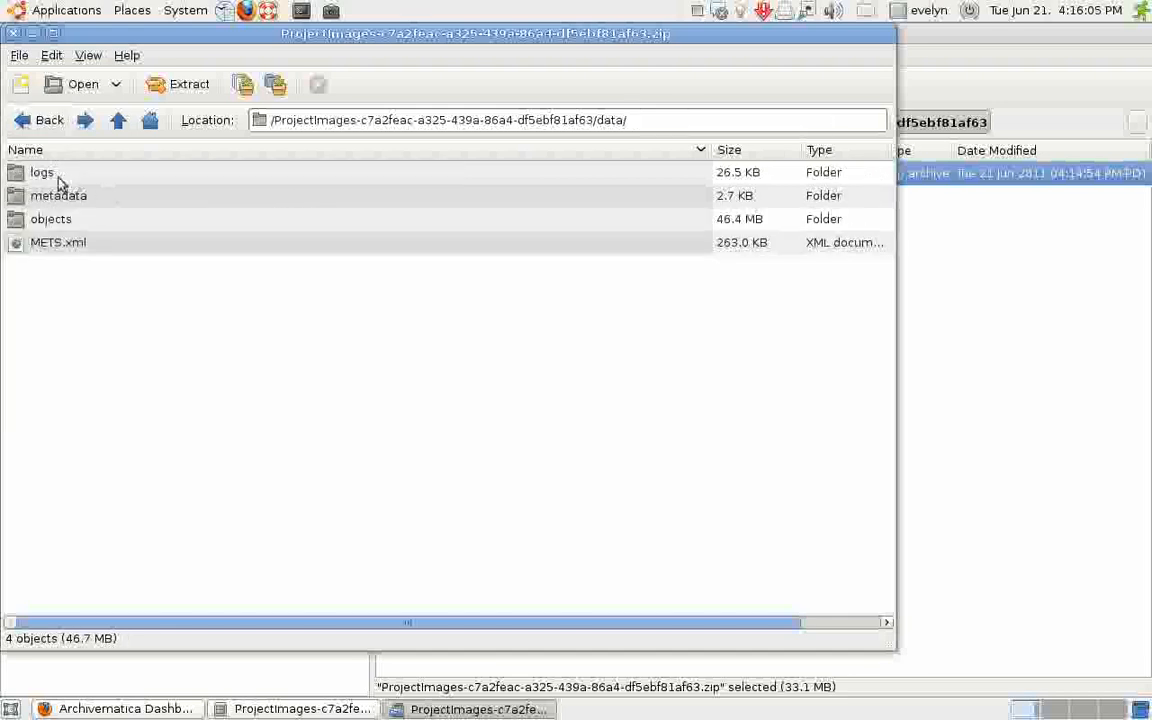
{"action": "double_click", "coordinate": [42, 172]}
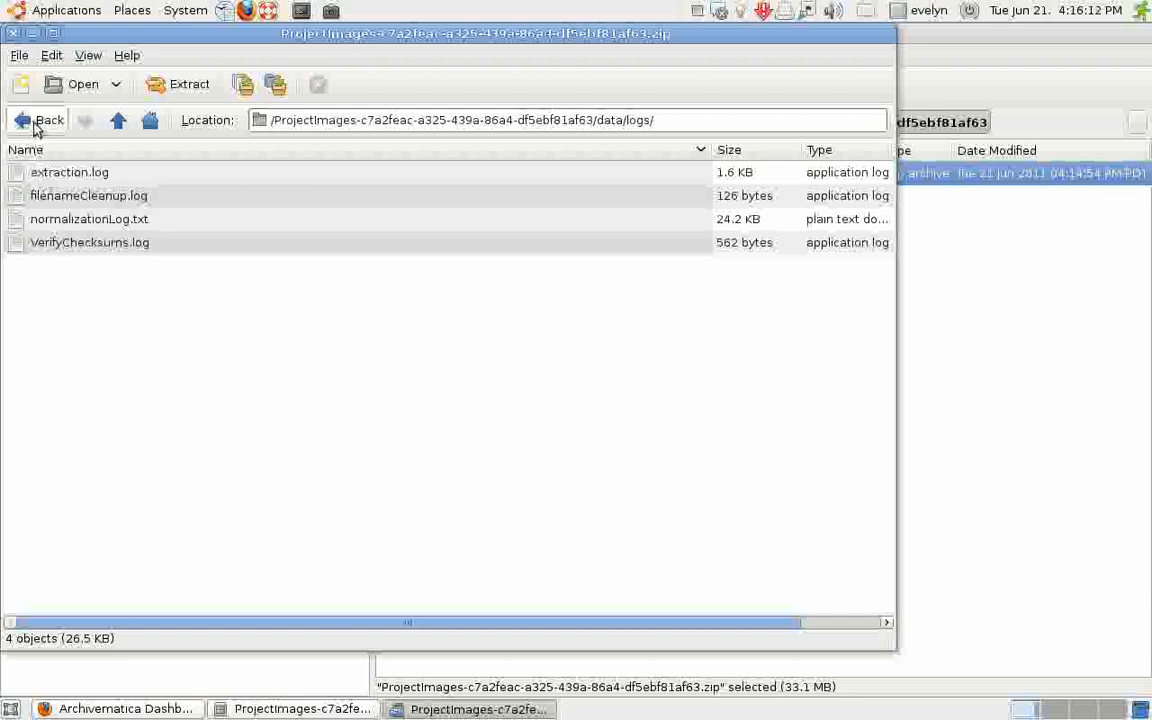
{"action": "left_click", "coordinate": [38, 120]}
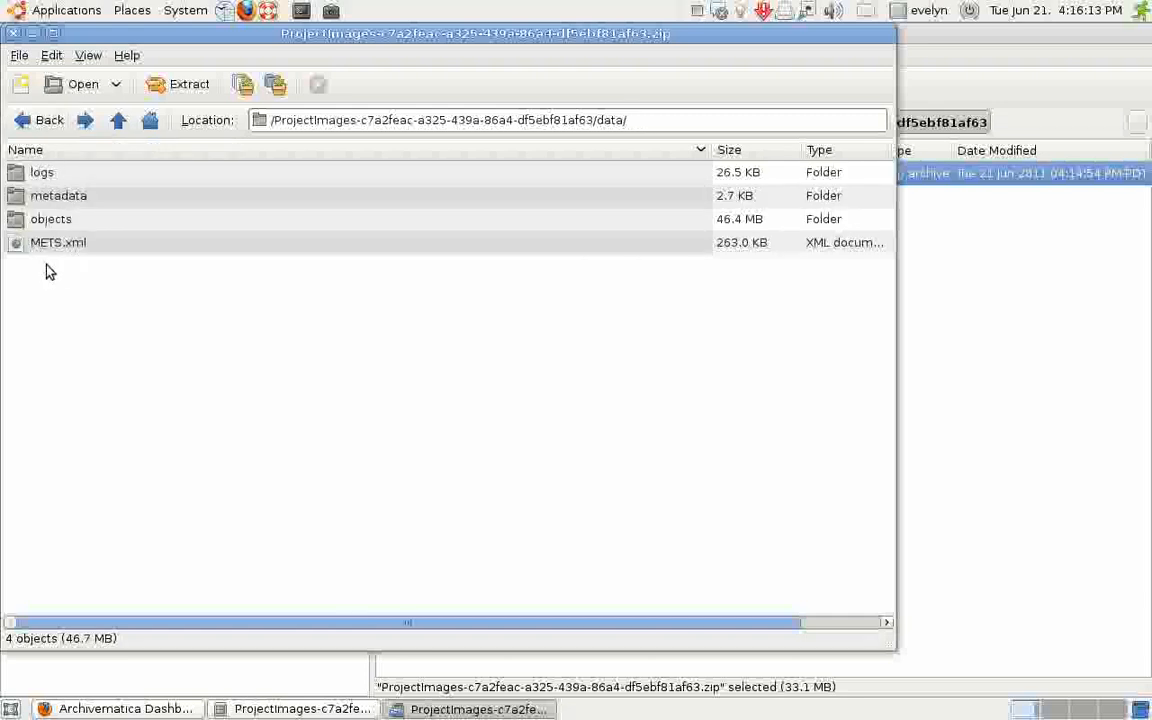
{"action": "mouse_move", "coordinate": [60, 256]}
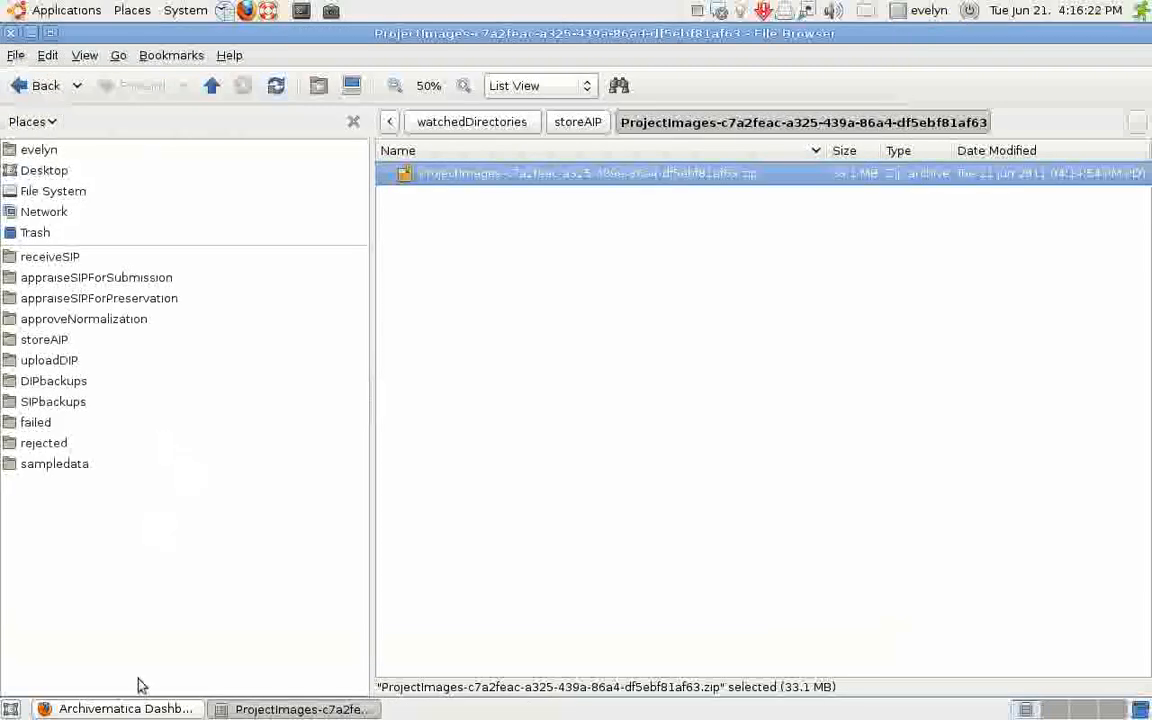
Return to the Archivematica dashboard and approve storing the ProjectImages AIP.
{"action": "left_click", "coordinate": [112, 708]}
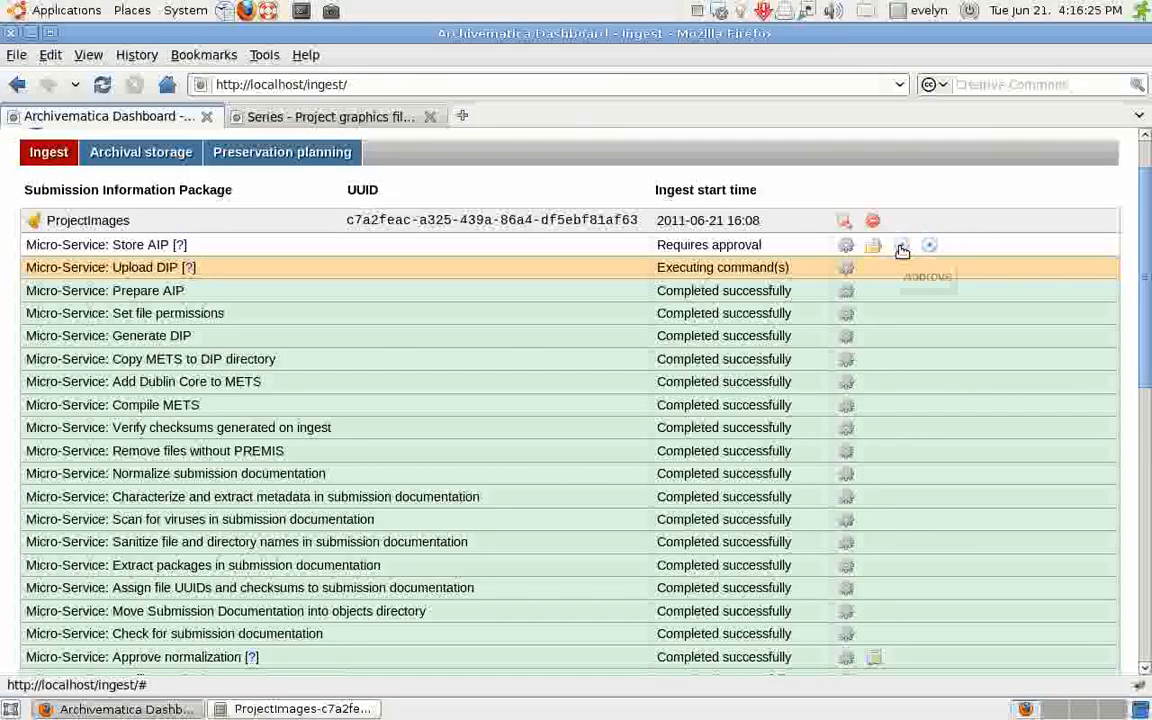
{"action": "left_click", "coordinate": [900, 244]}
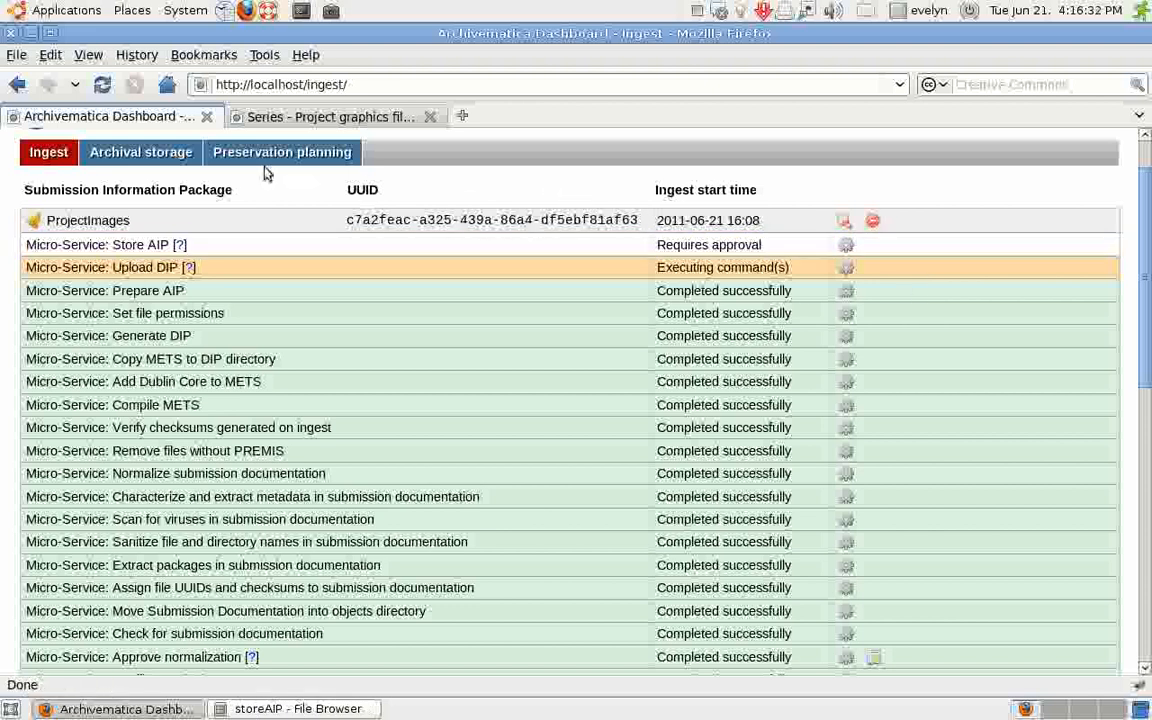
{"action": "mouse_move", "coordinate": [182, 184]}
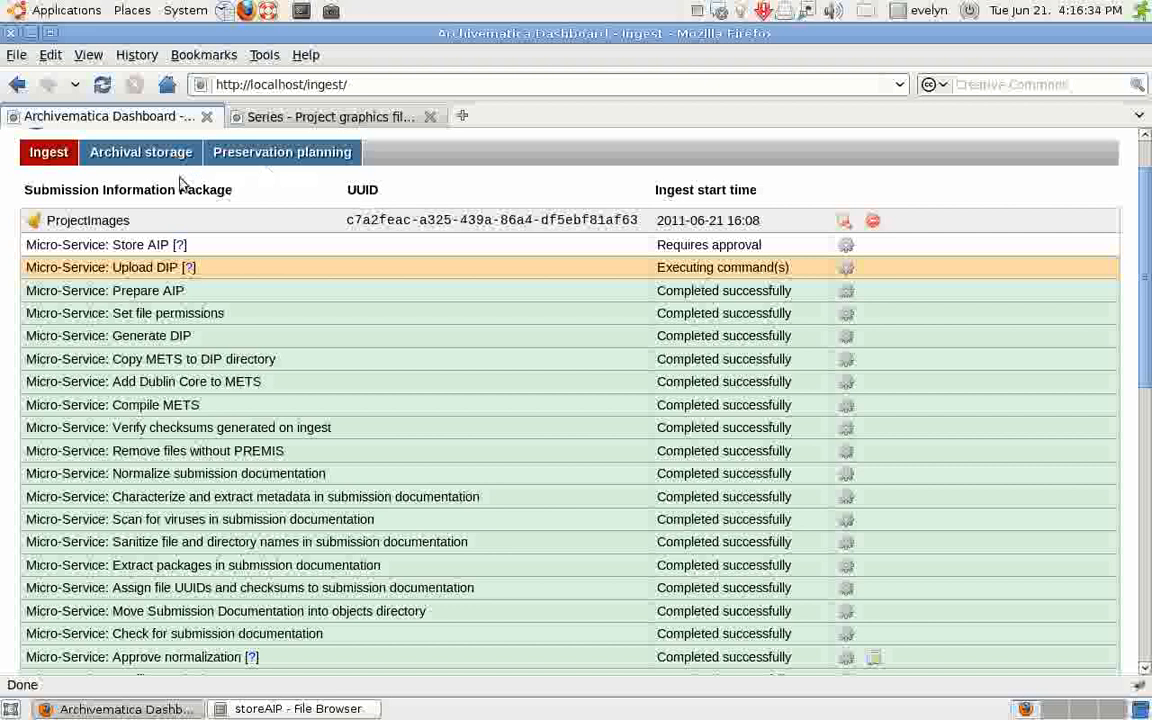
{"action": "mouse_move", "coordinate": [48, 152]}
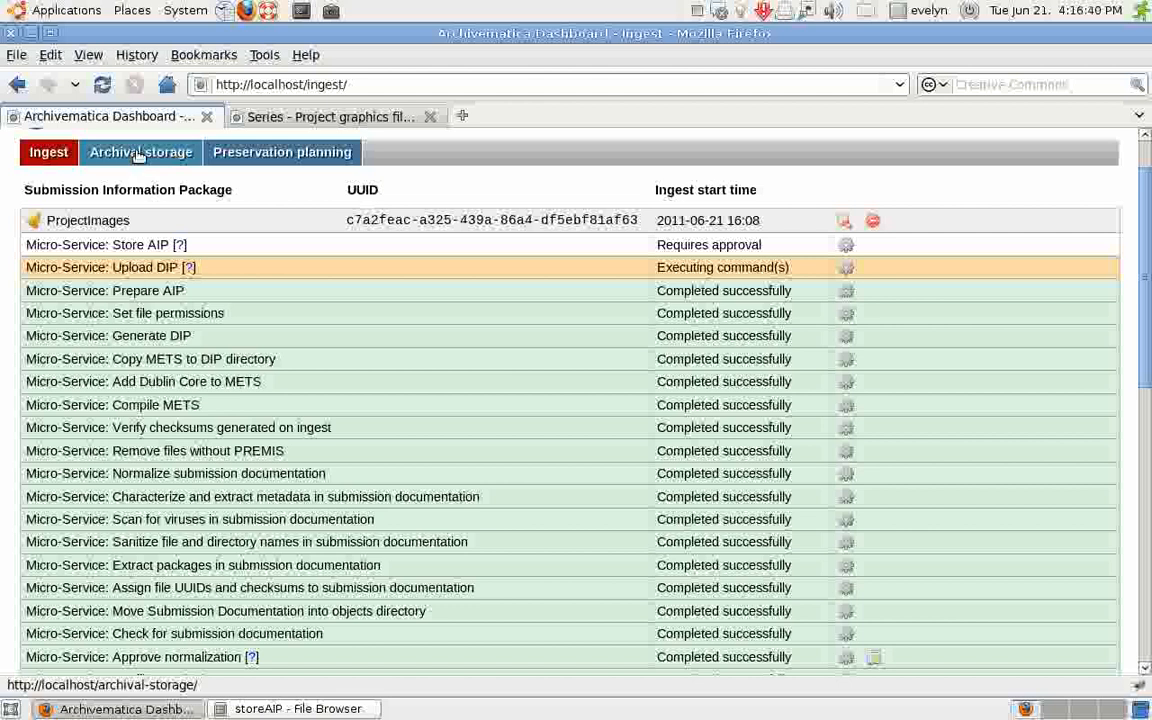
Review the Archival storage list of stored AIPs totalling 414.32 MB, then go to Preservation planning.
{"action": "left_click", "coordinate": [140, 152]}
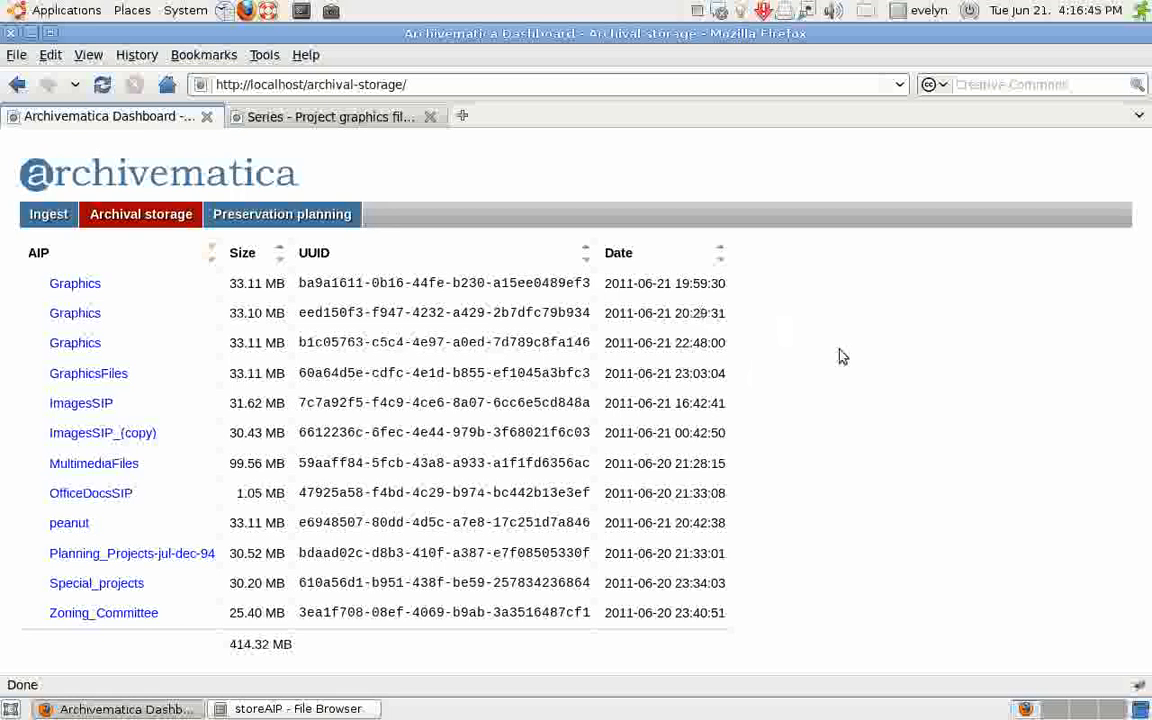
{"action": "mouse_move", "coordinate": [212, 436]}
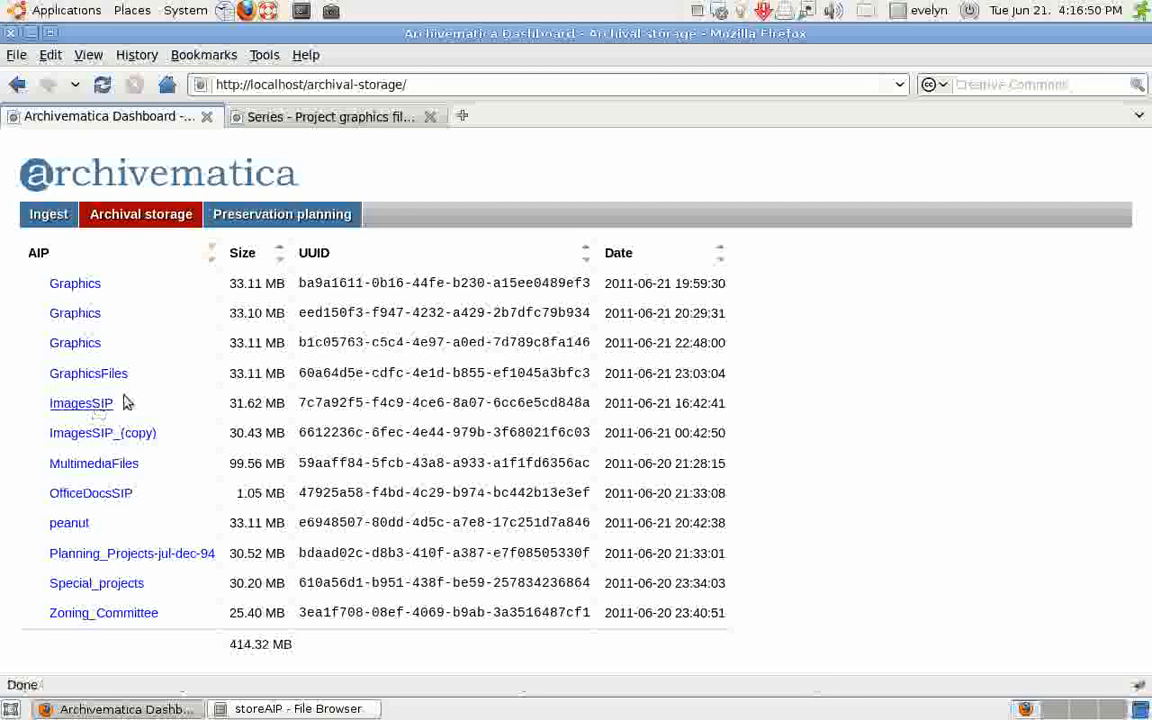
{"action": "mouse_move", "coordinate": [196, 330]}
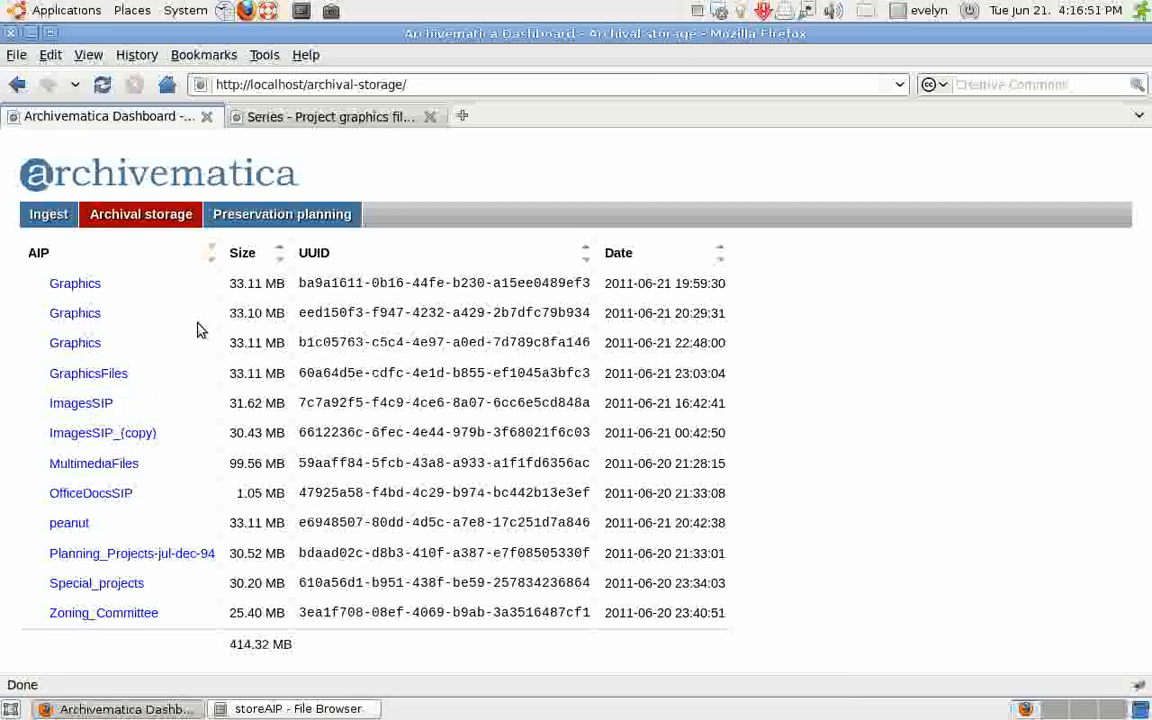
{"action": "mouse_move", "coordinate": [260, 340]}
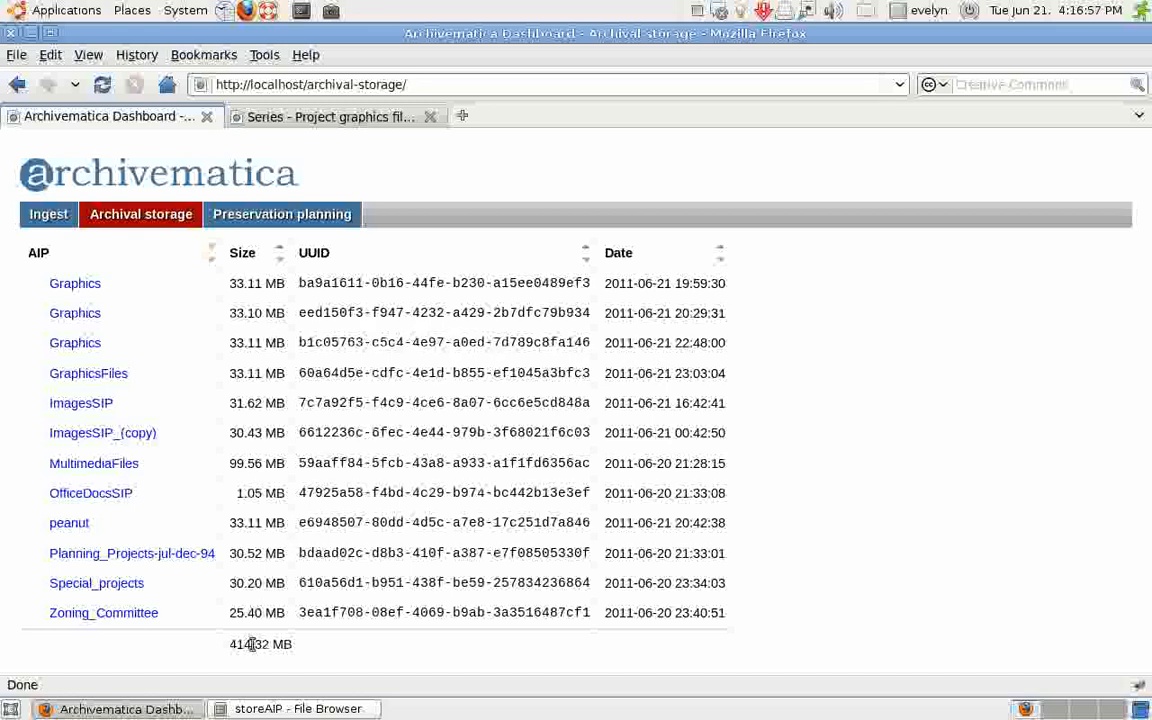
{"action": "mouse_move", "coordinate": [240, 660]}
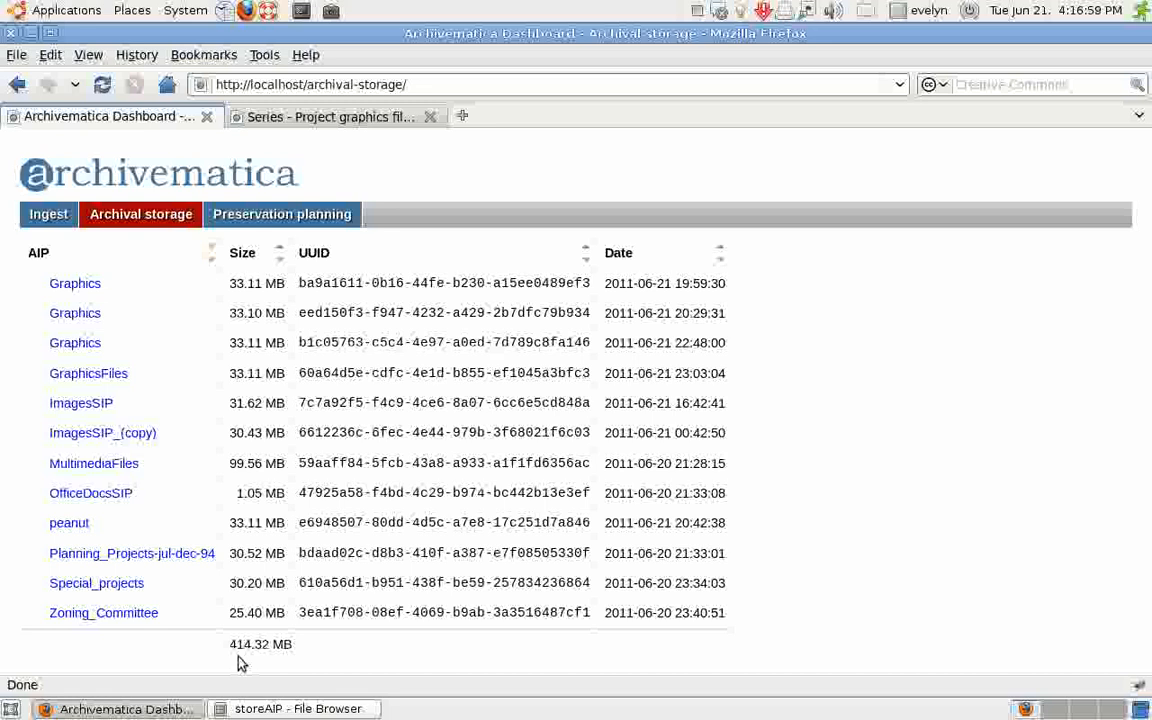
{"action": "mouse_move", "coordinate": [262, 636]}
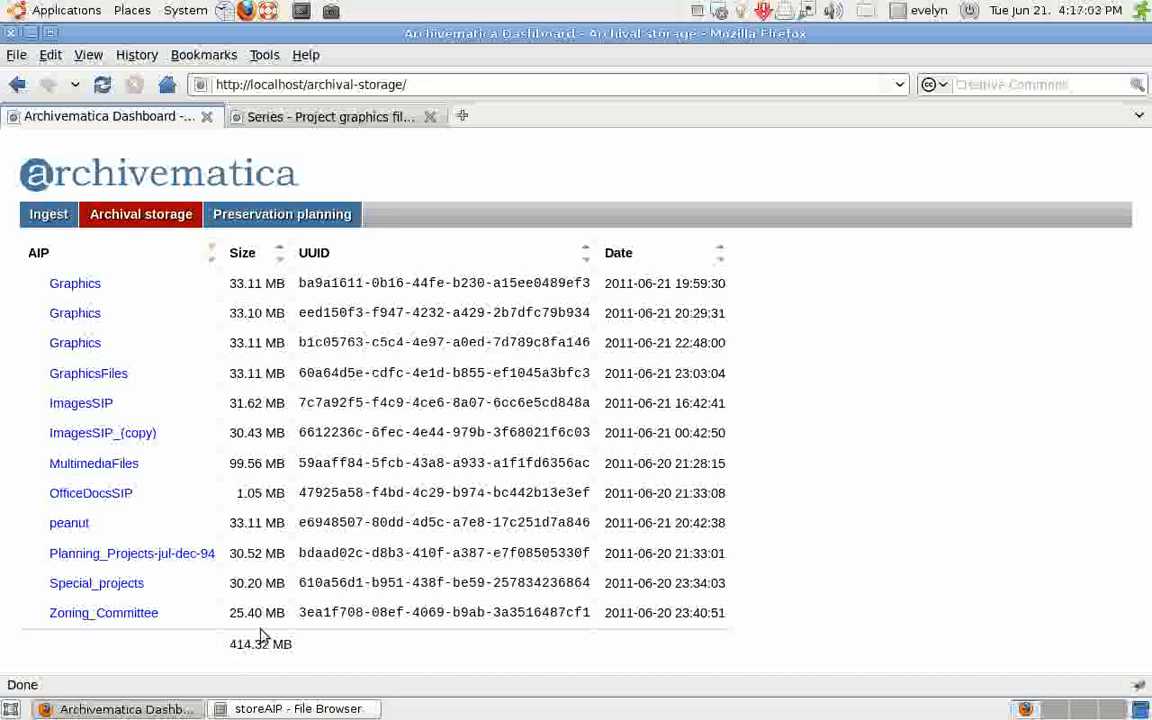
{"action": "mouse_move", "coordinate": [432, 342]}
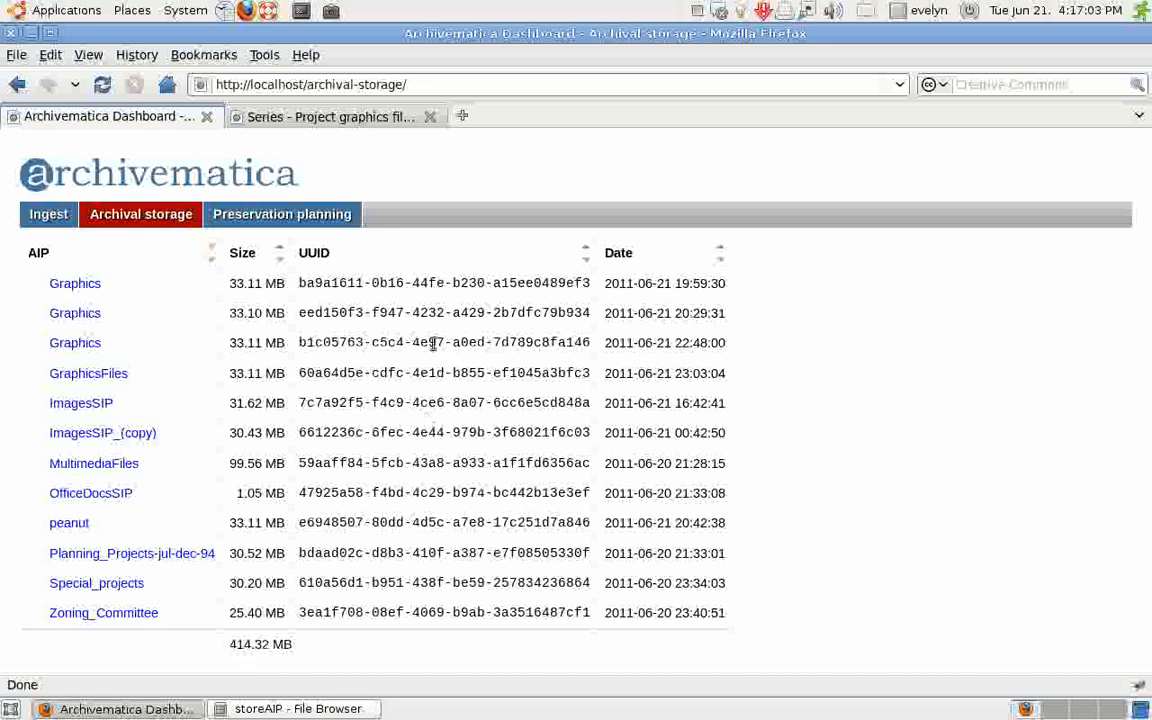
{"action": "left_click", "coordinate": [282, 214]}
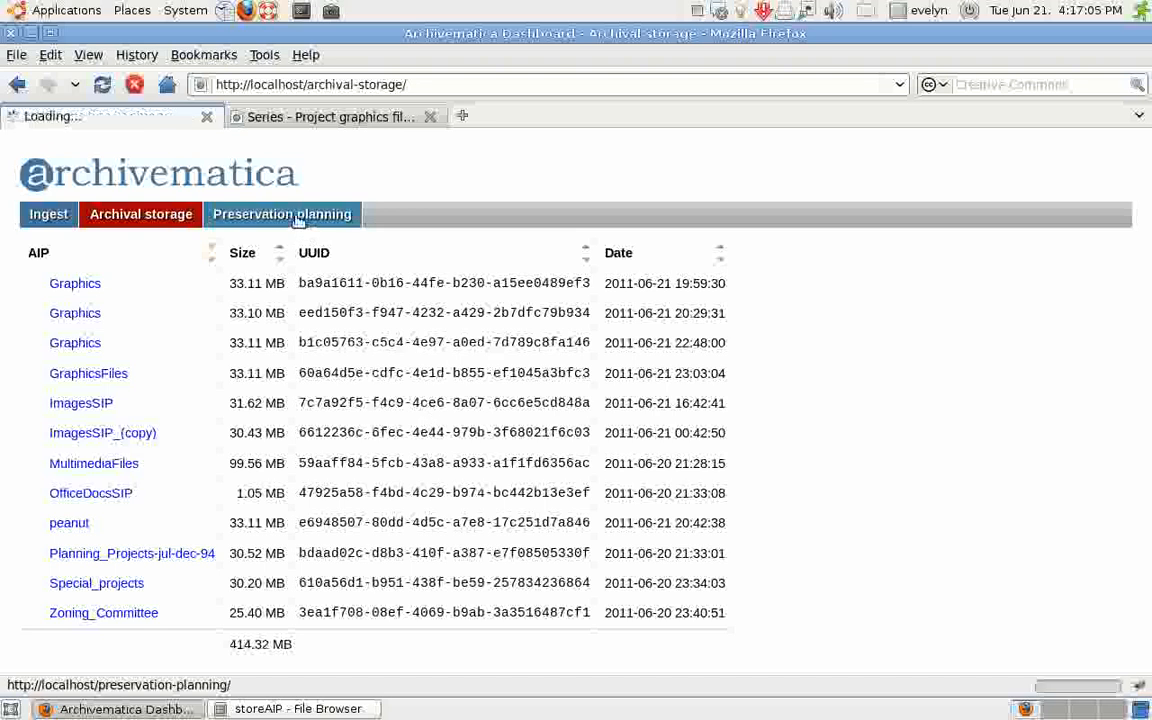
Reveal the ac3-to-mp3 ffmpeg command on the Preservation planning page, then hide it again.
{"action": "left_click", "coordinate": [282, 214]}
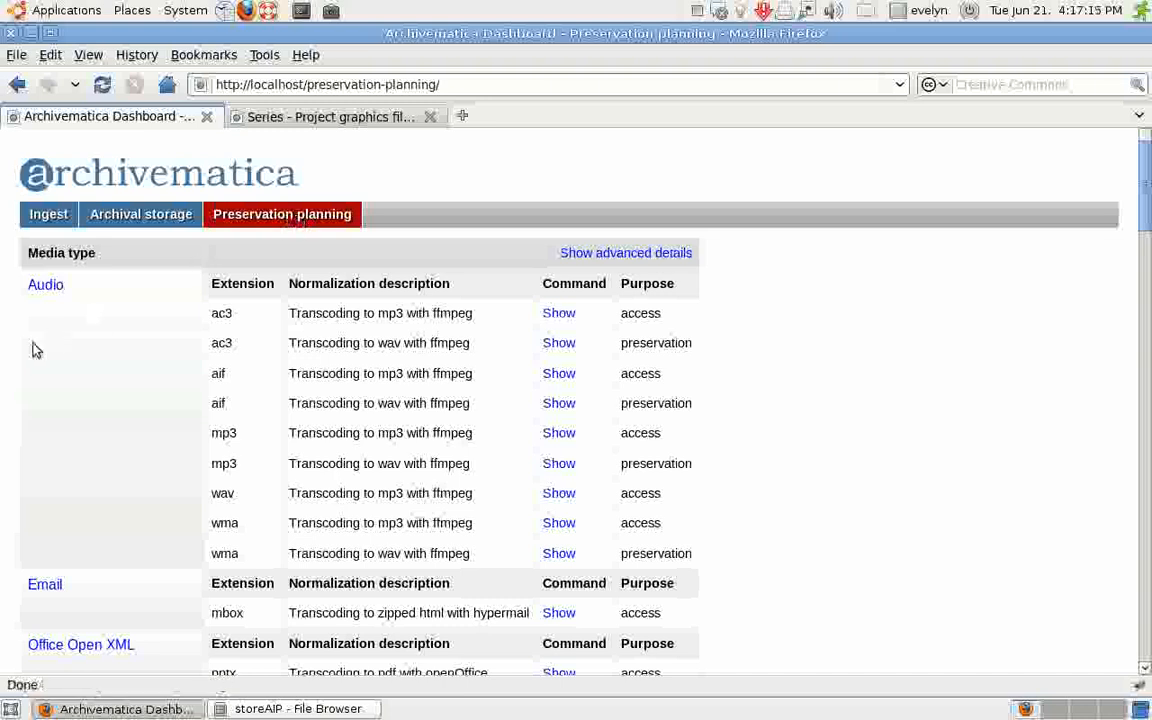
{"action": "mouse_move", "coordinate": [76, 312]}
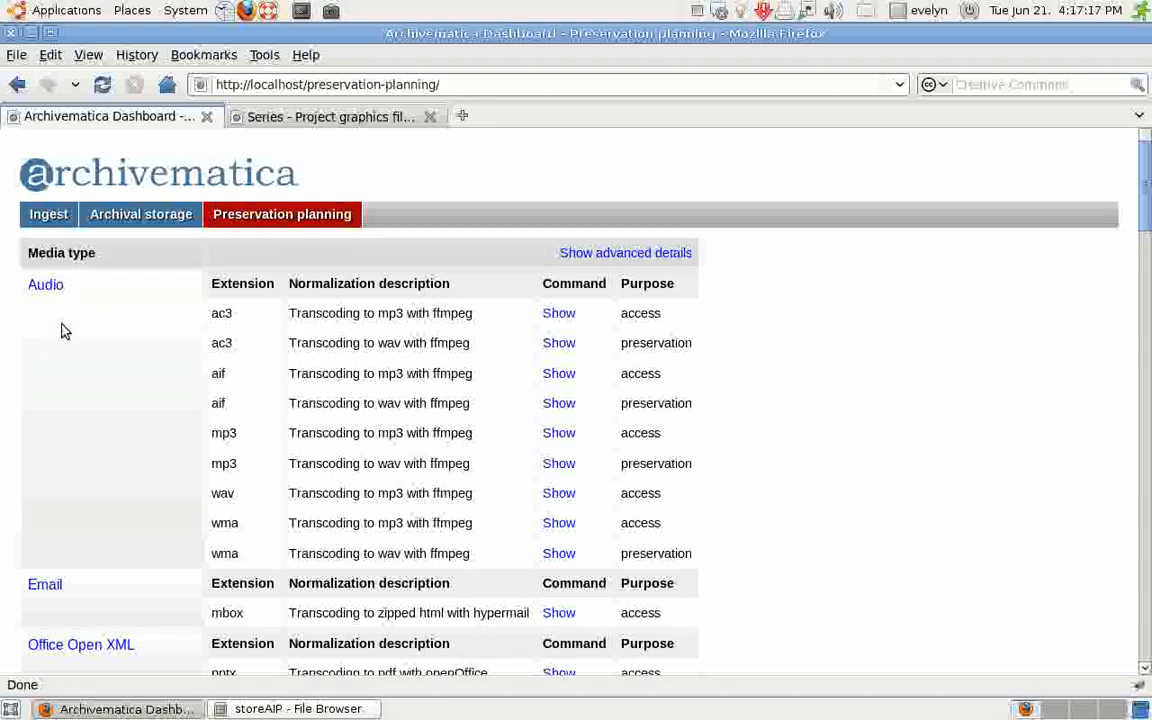
{"action": "mouse_move", "coordinate": [60, 304]}
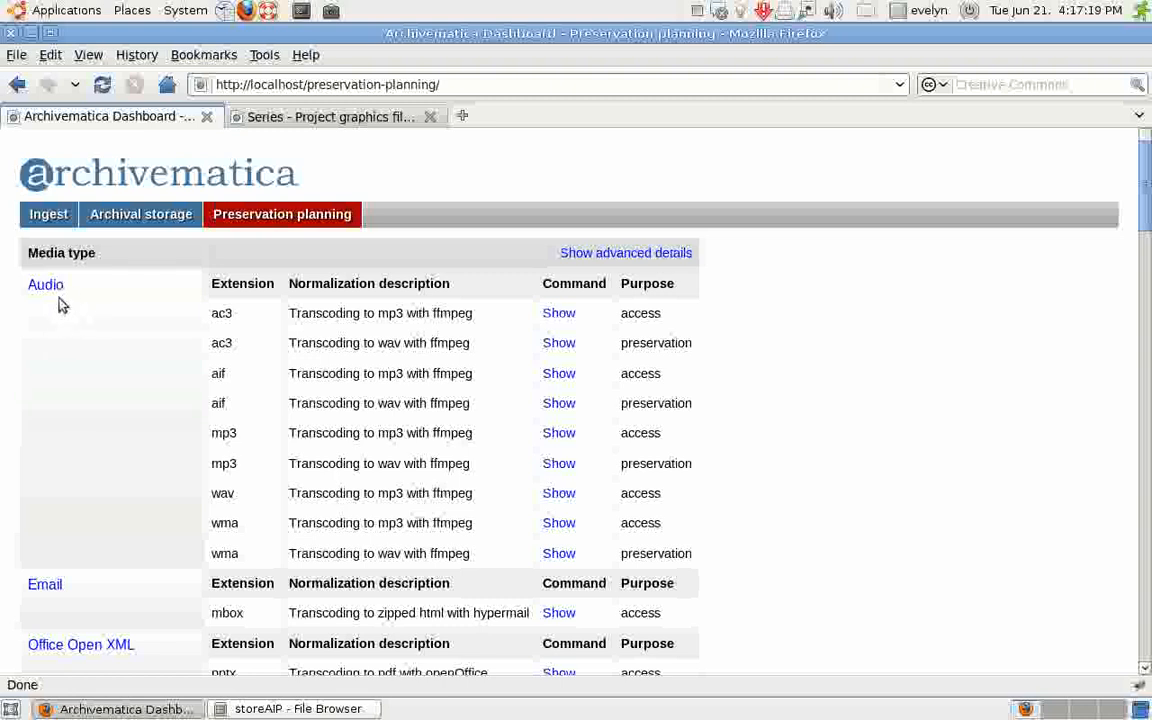
{"action": "mouse_move", "coordinate": [56, 304]}
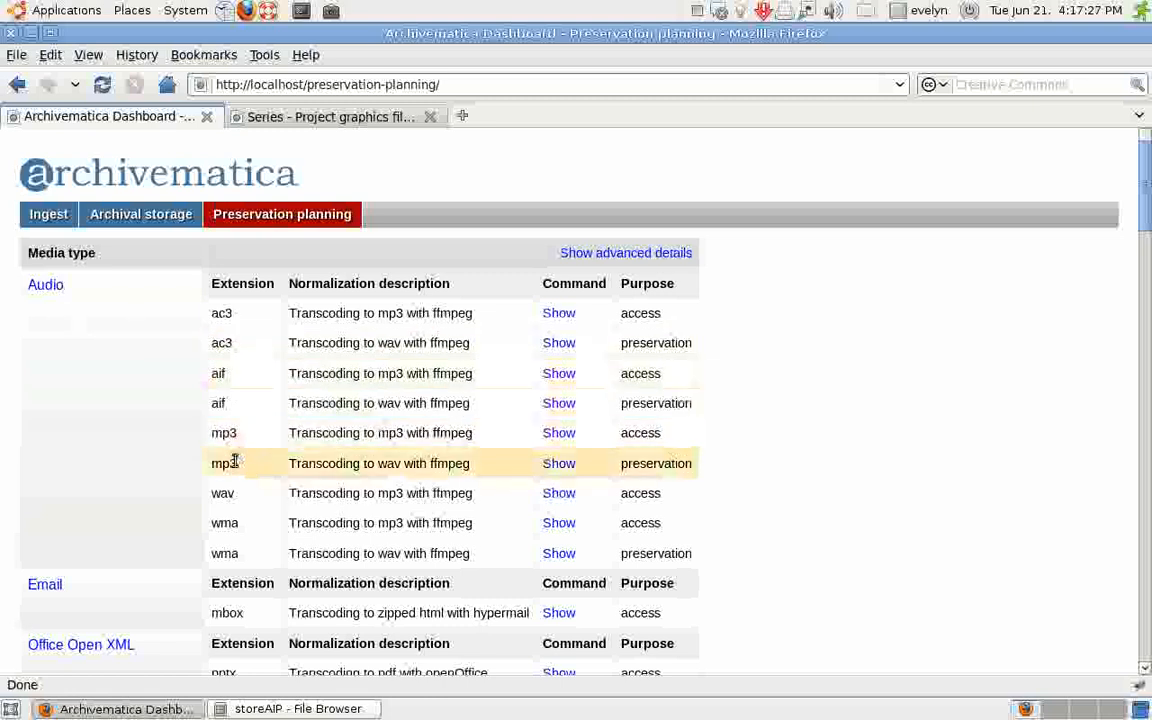
{"action": "mouse_move", "coordinate": [300, 374]}
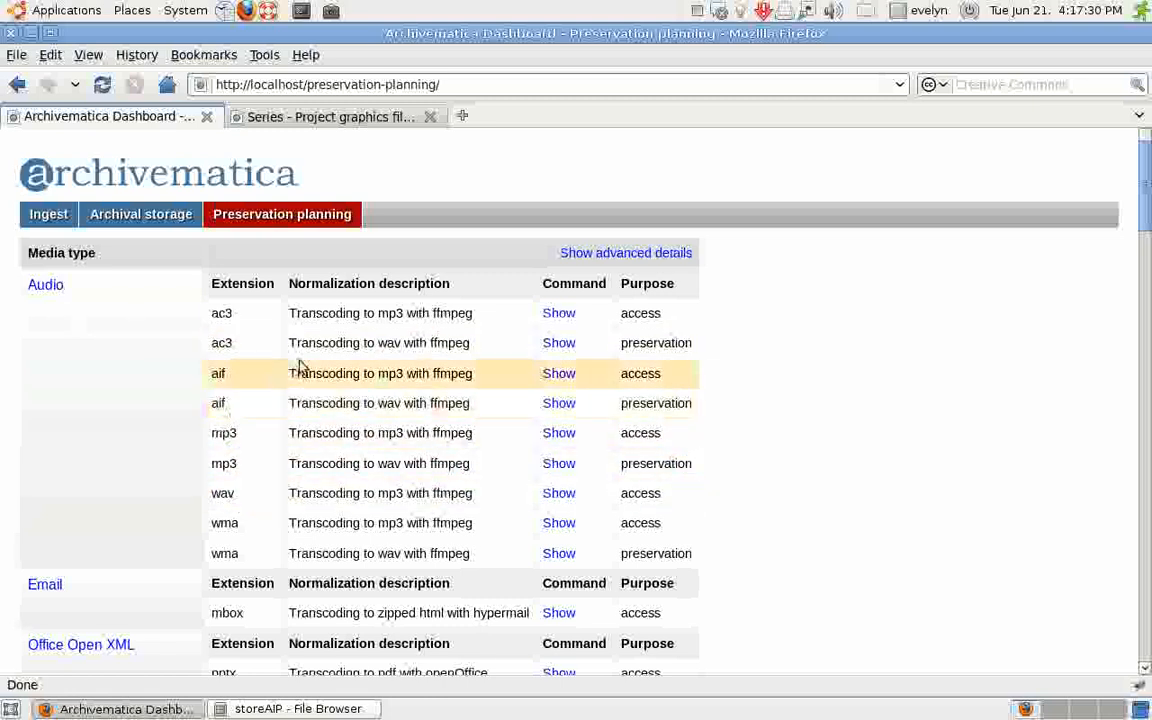
{"action": "mouse_move", "coordinate": [390, 312]}
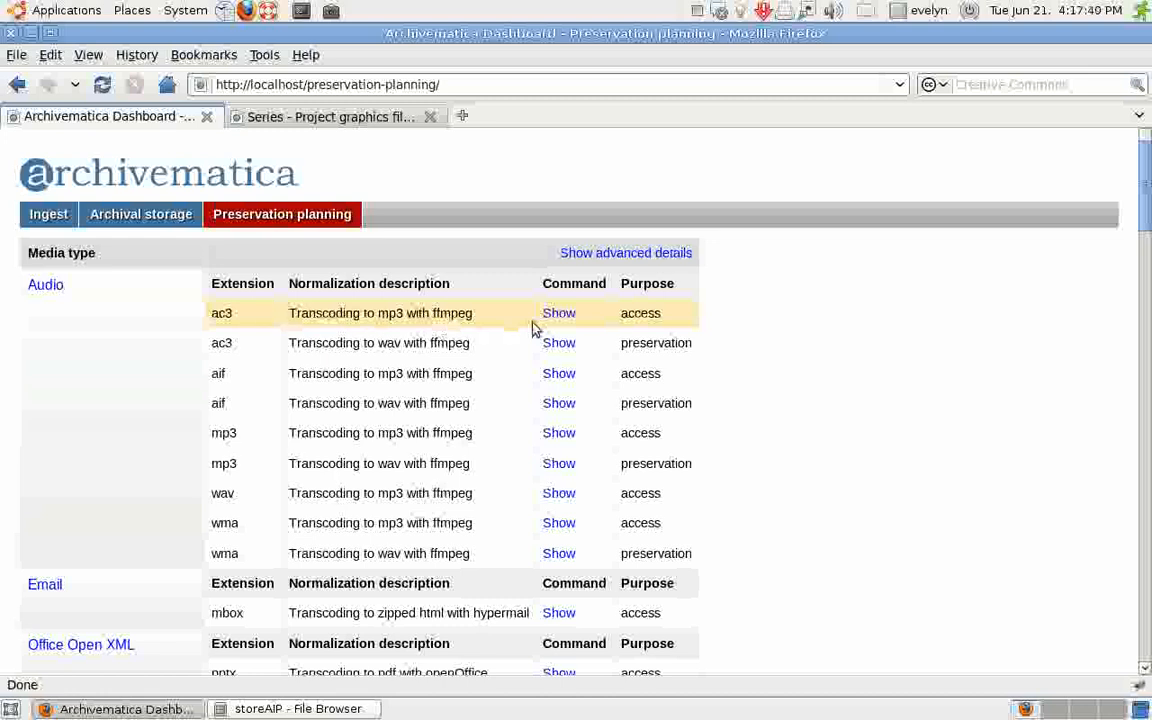
{"action": "left_click", "coordinate": [558, 312]}
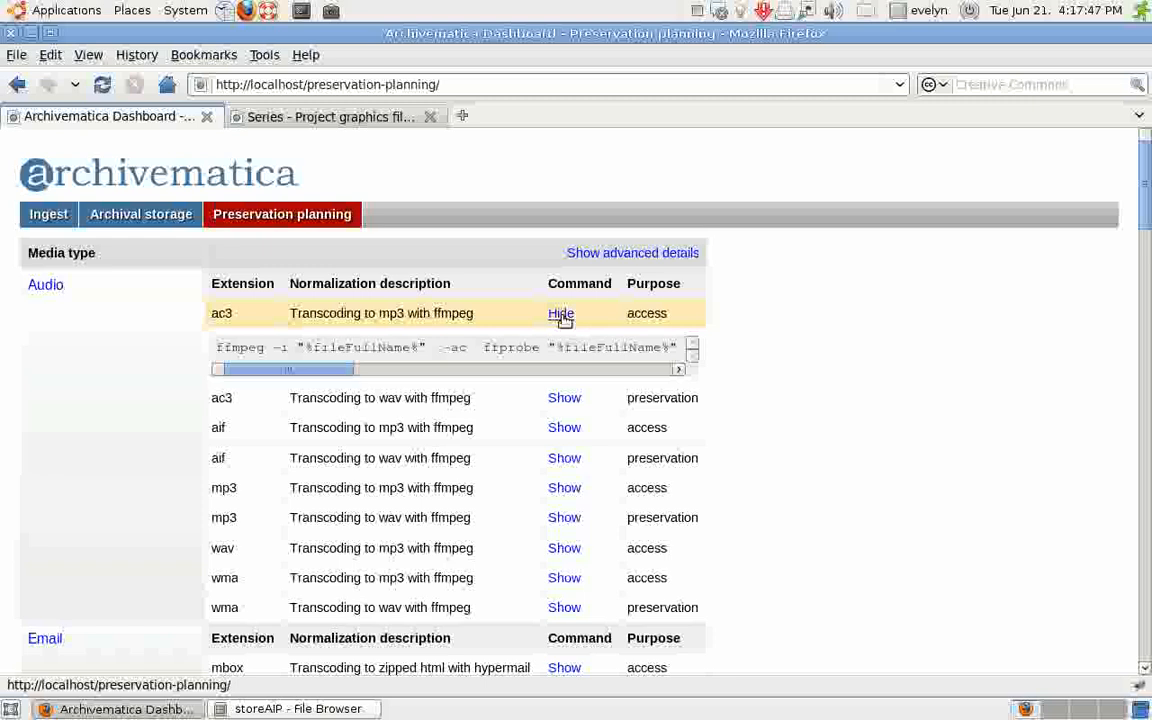
{"action": "left_click", "coordinate": [560, 312]}
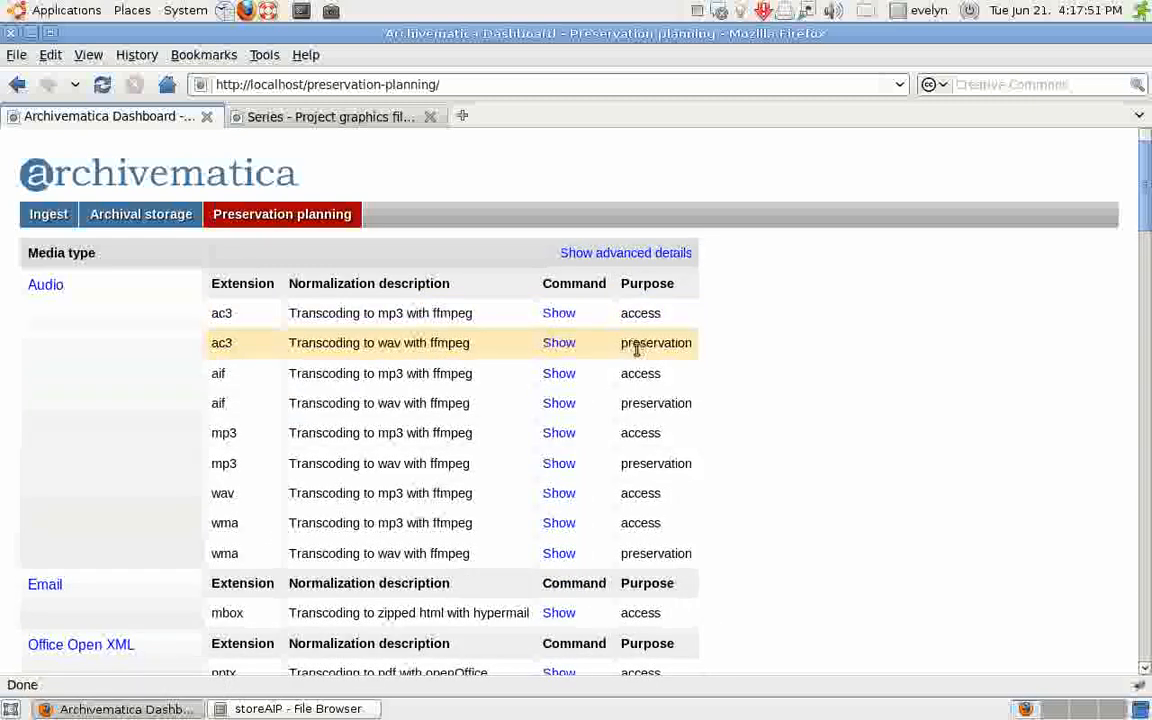
{"action": "mouse_move", "coordinate": [508, 362]}
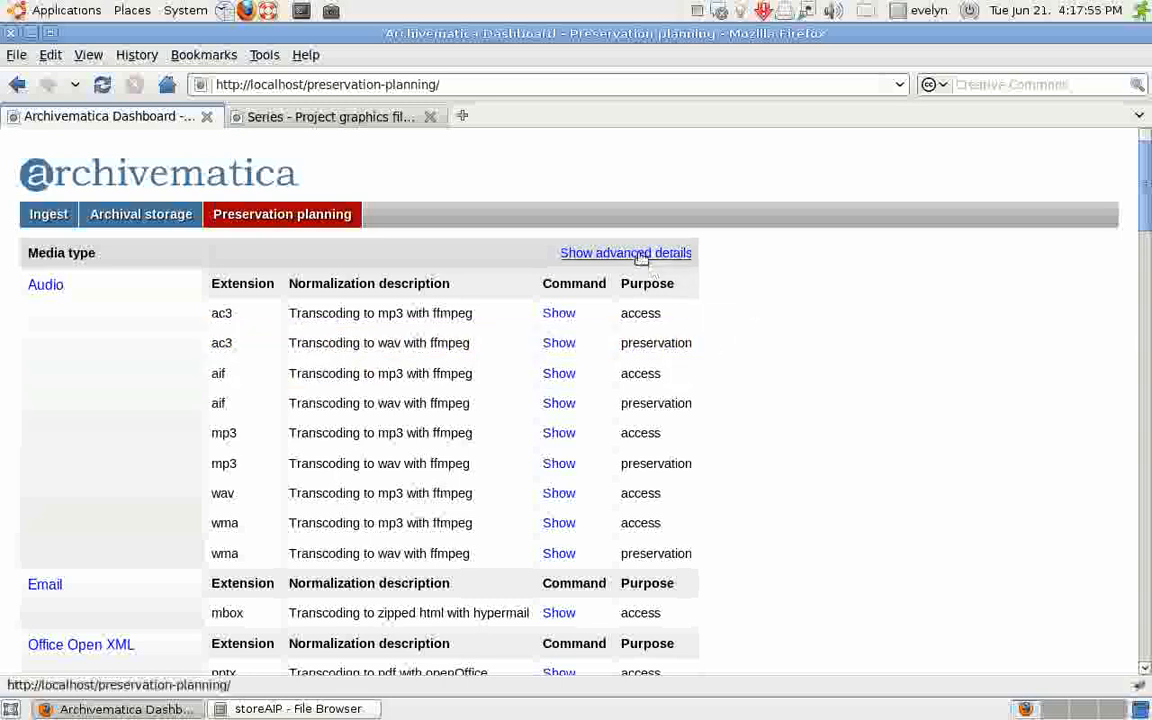
Show advanced details and review command types with success, failure and warning percentages for every rule.
{"action": "left_click", "coordinate": [624, 252]}
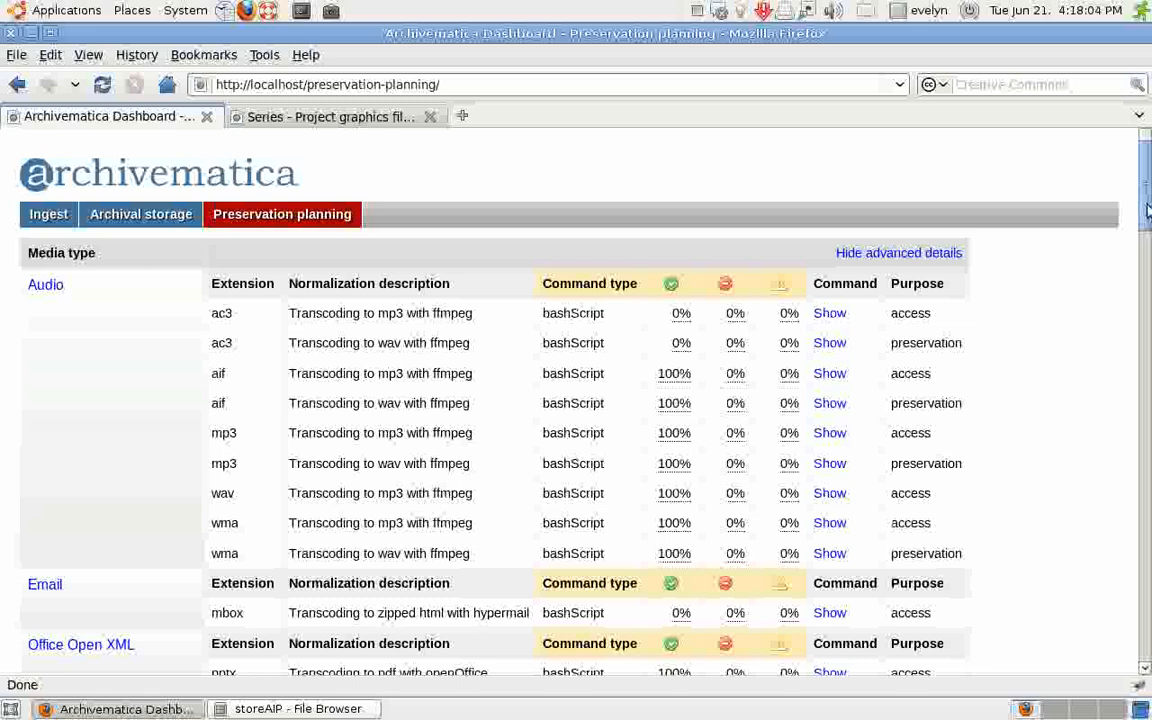
{"action": "scroll", "scroll_direction": "down", "scroll_amount": 3}
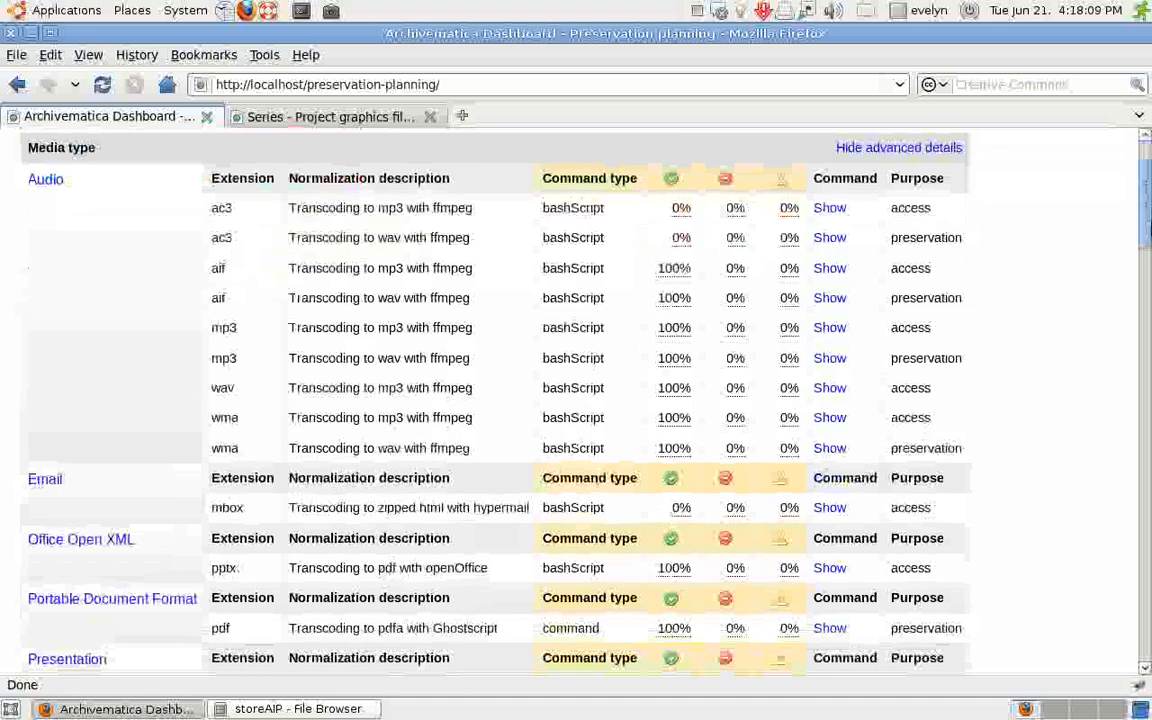
{"action": "scroll", "scroll_direction": "down", "scroll_amount": 3}
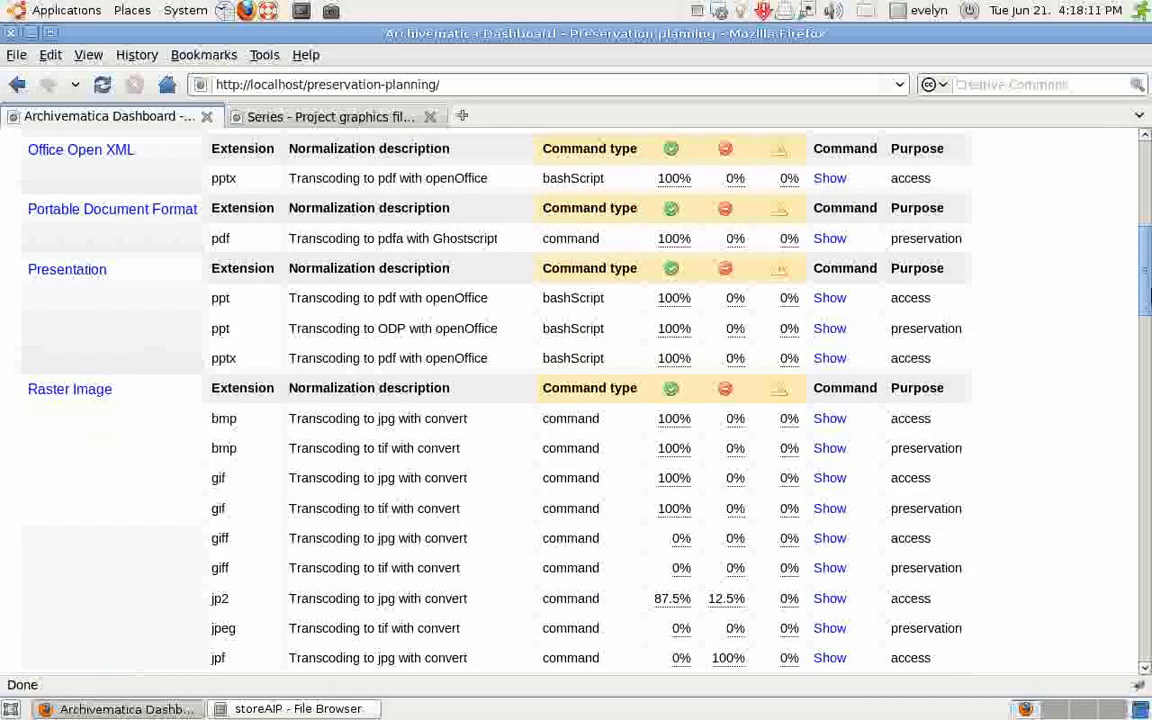
{"action": "scroll", "scroll_direction": "down", "scroll_amount": 3}
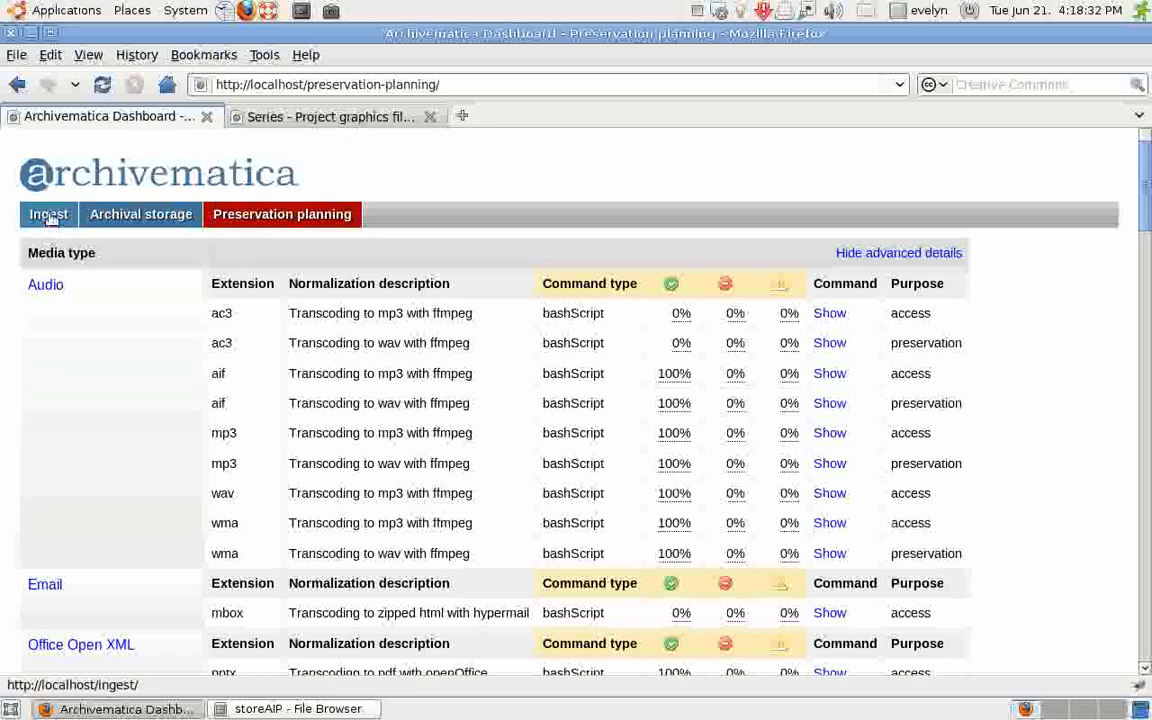
Expand the ProjectImages SIP on Ingest to confirm all micro-services completed, then bring up the ICA-AtoM series page.
{"action": "left_click", "coordinate": [48, 214]}
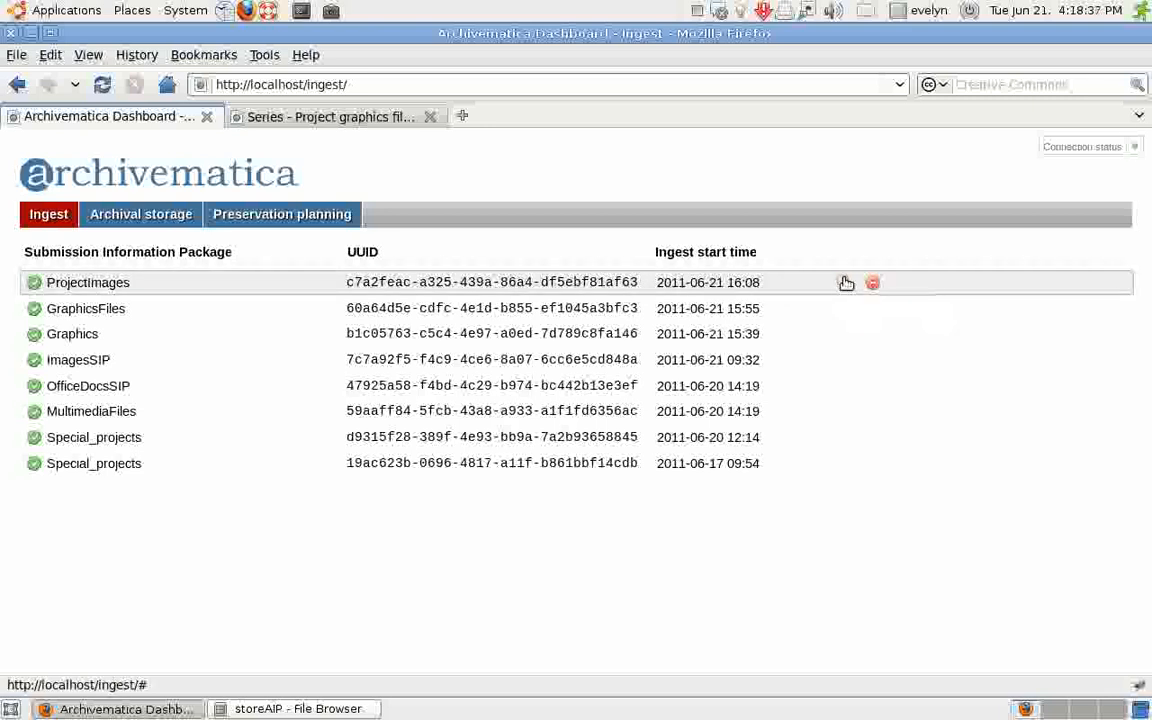
{"action": "left_click", "coordinate": [844, 282]}
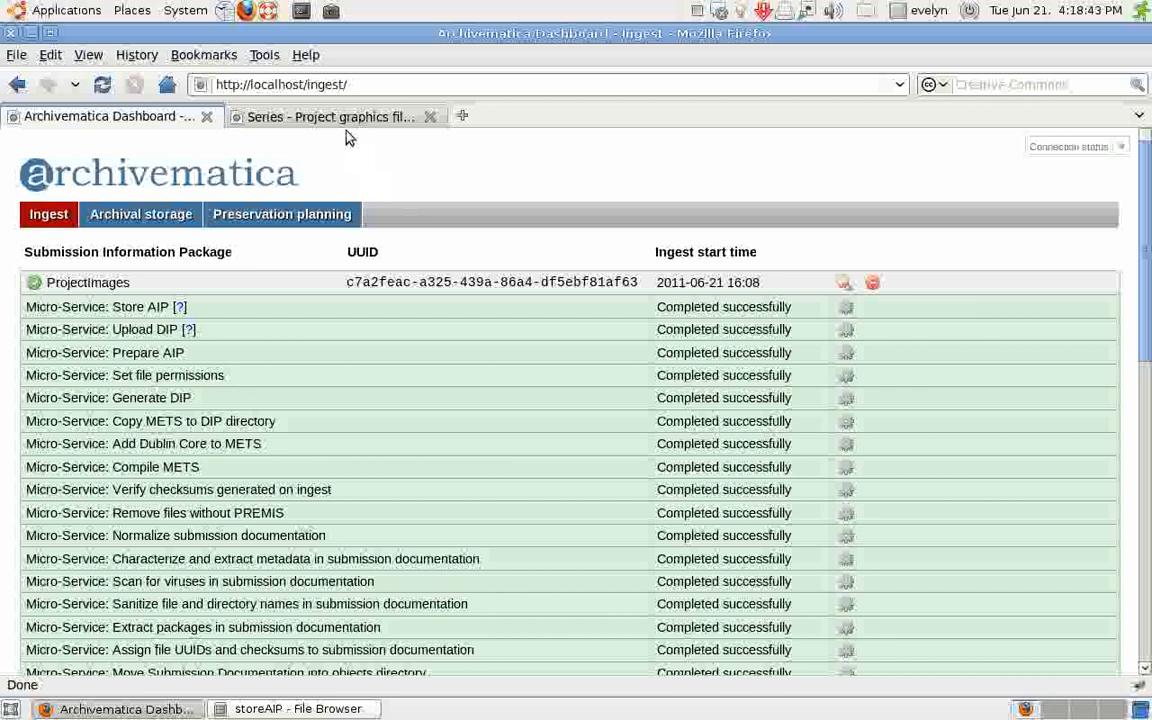
{"action": "left_click", "coordinate": [330, 116]}
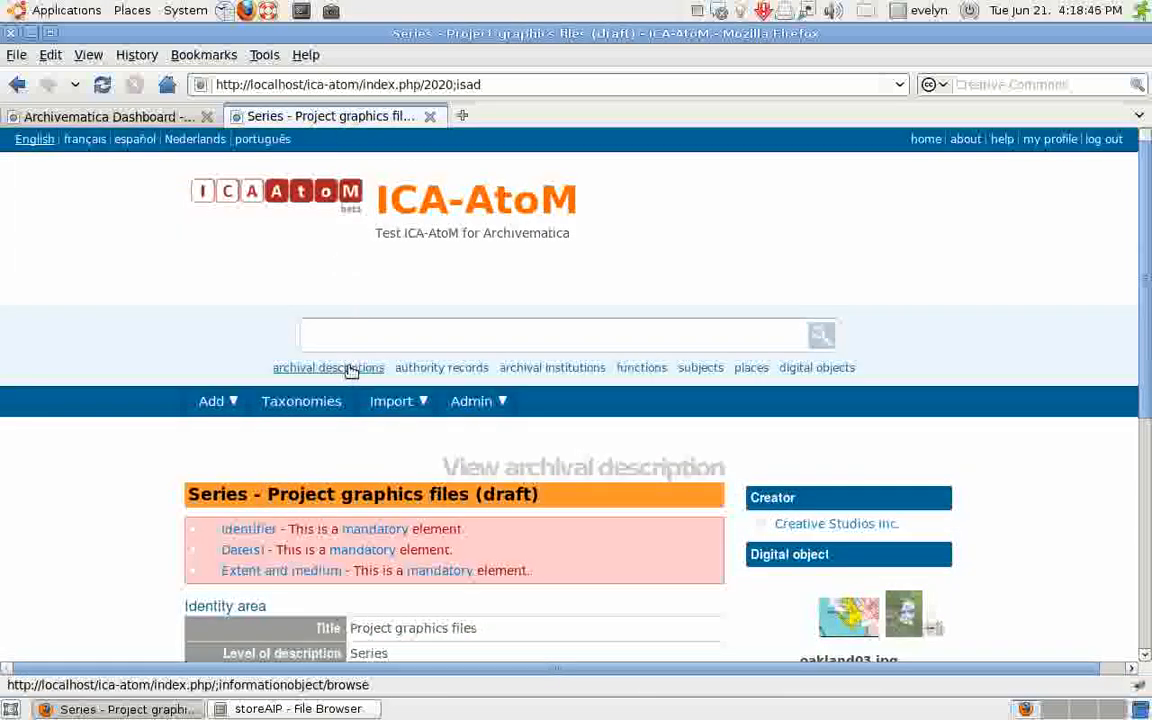
Browse archival descriptions and load the newest Project graphics files series.
{"action": "left_click", "coordinate": [328, 368]}
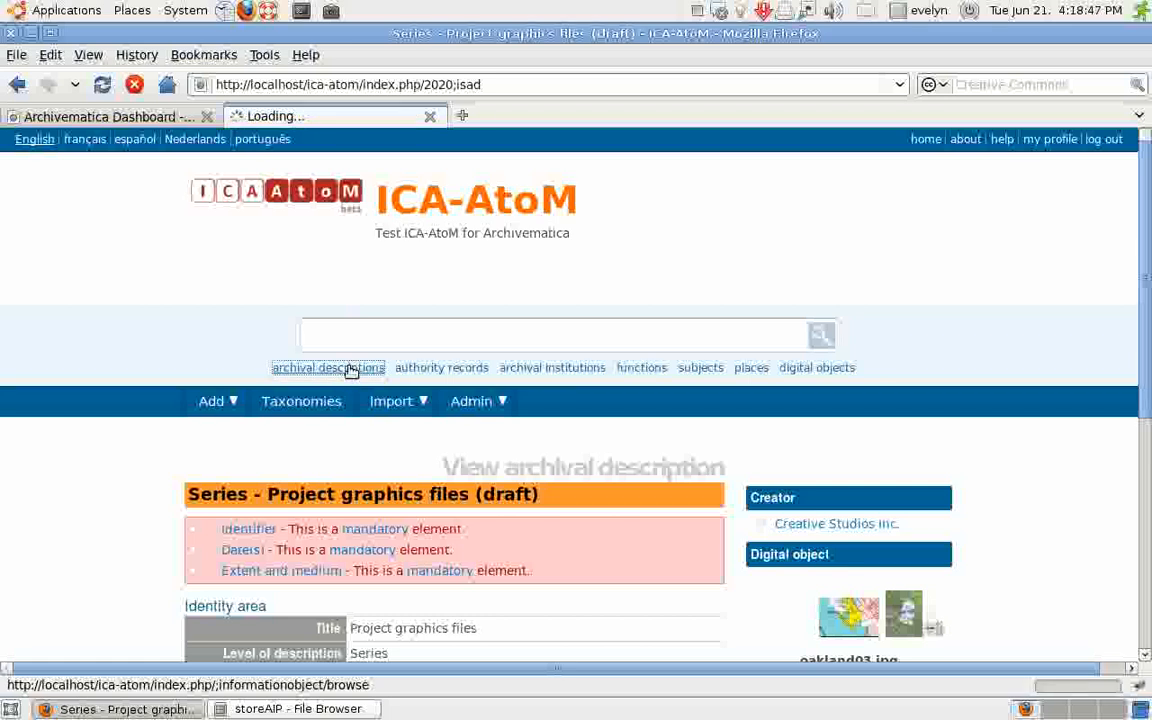
{"action": "left_click", "coordinate": [328, 368]}
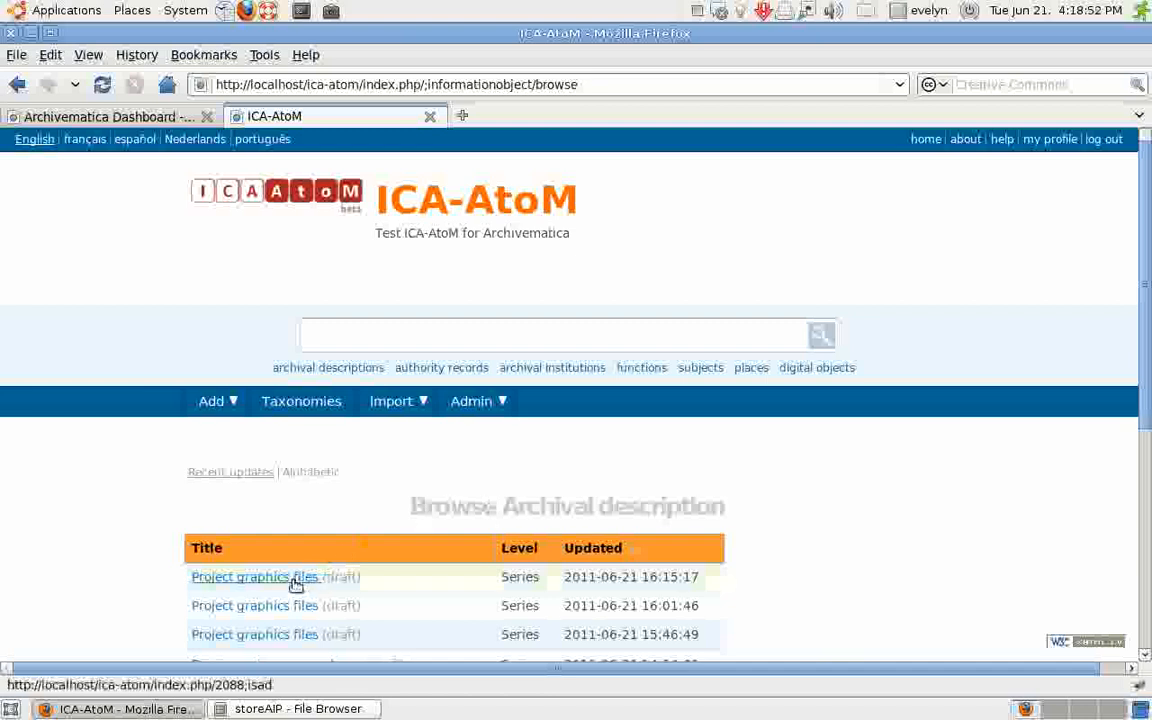
{"action": "left_click", "coordinate": [254, 576]}
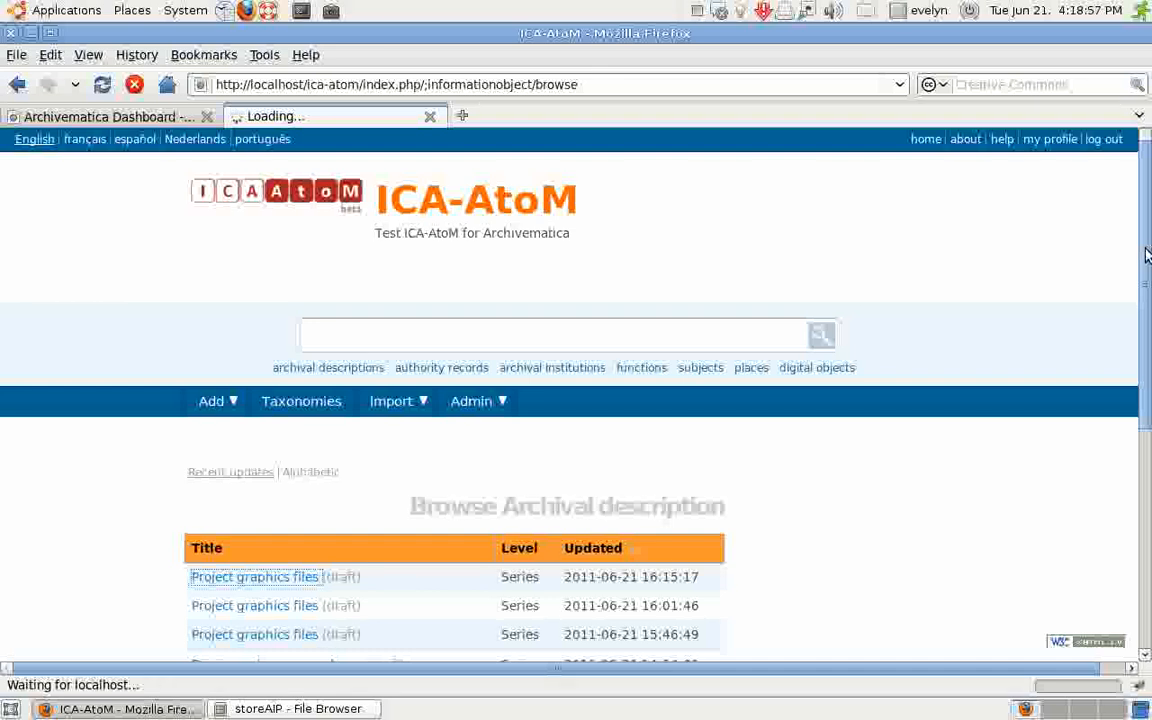
{"action": "left_click", "coordinate": [254, 576]}
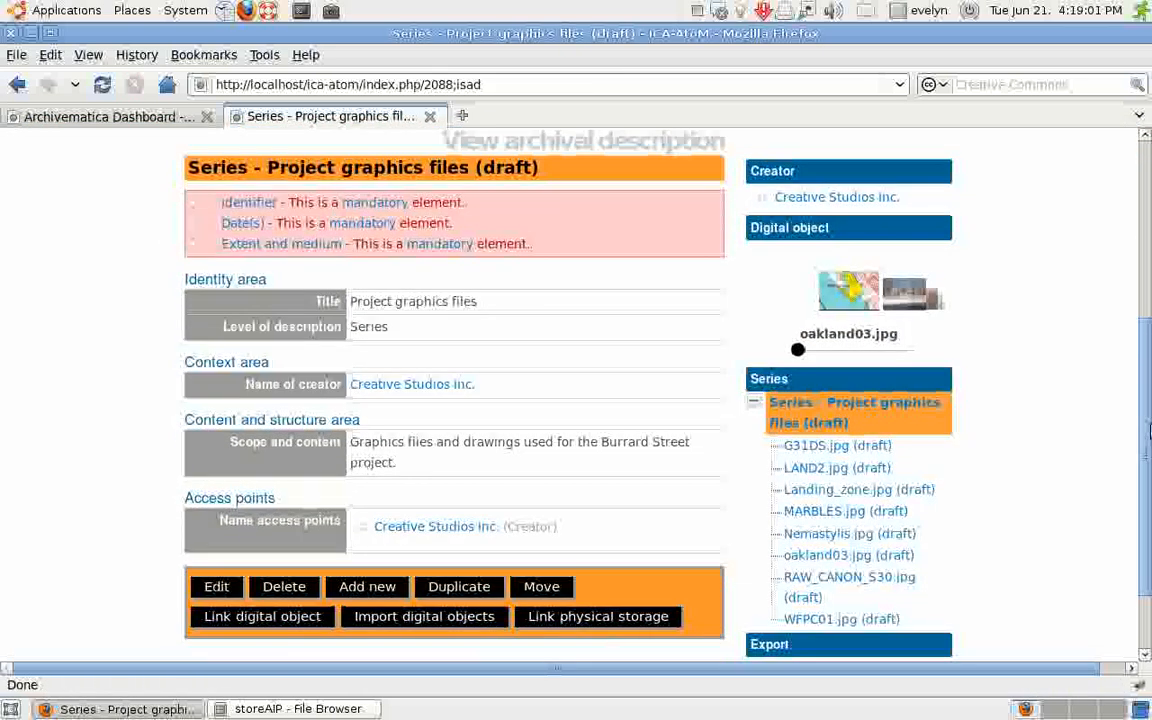
{"action": "mouse_move", "coordinate": [964, 340]}
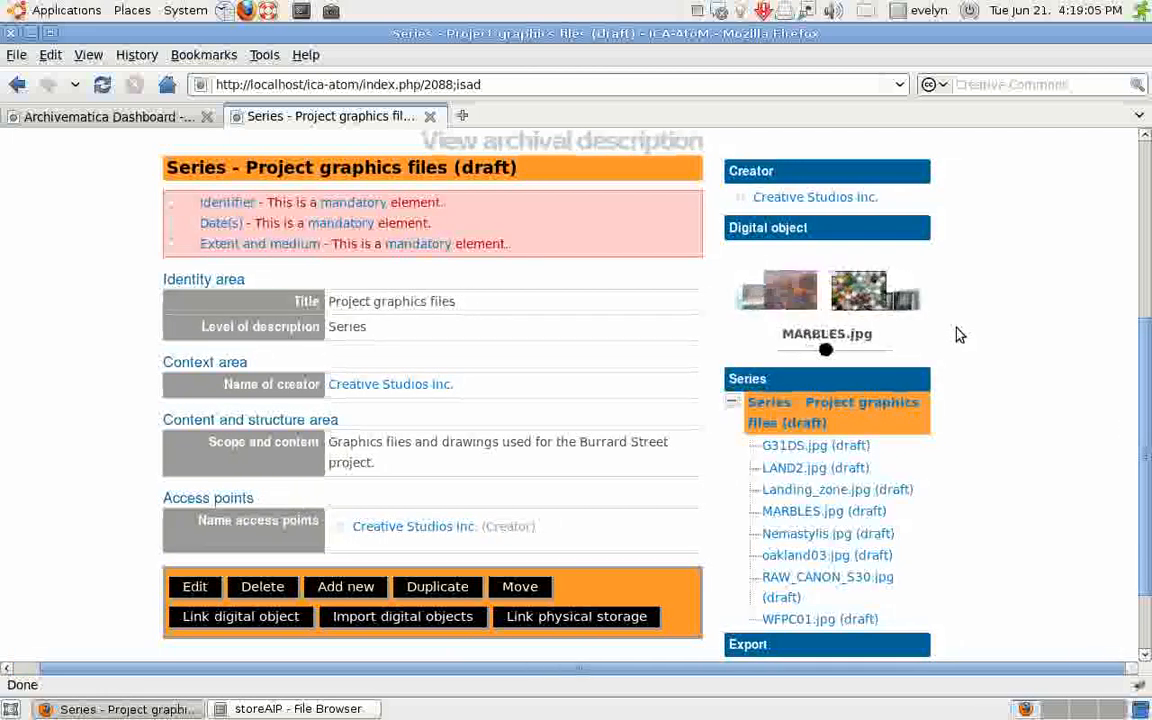
Step through the series' digital objects and view RAW_CANON_S30.jpg at full size.
{"action": "left_click", "coordinate": [816, 468]}
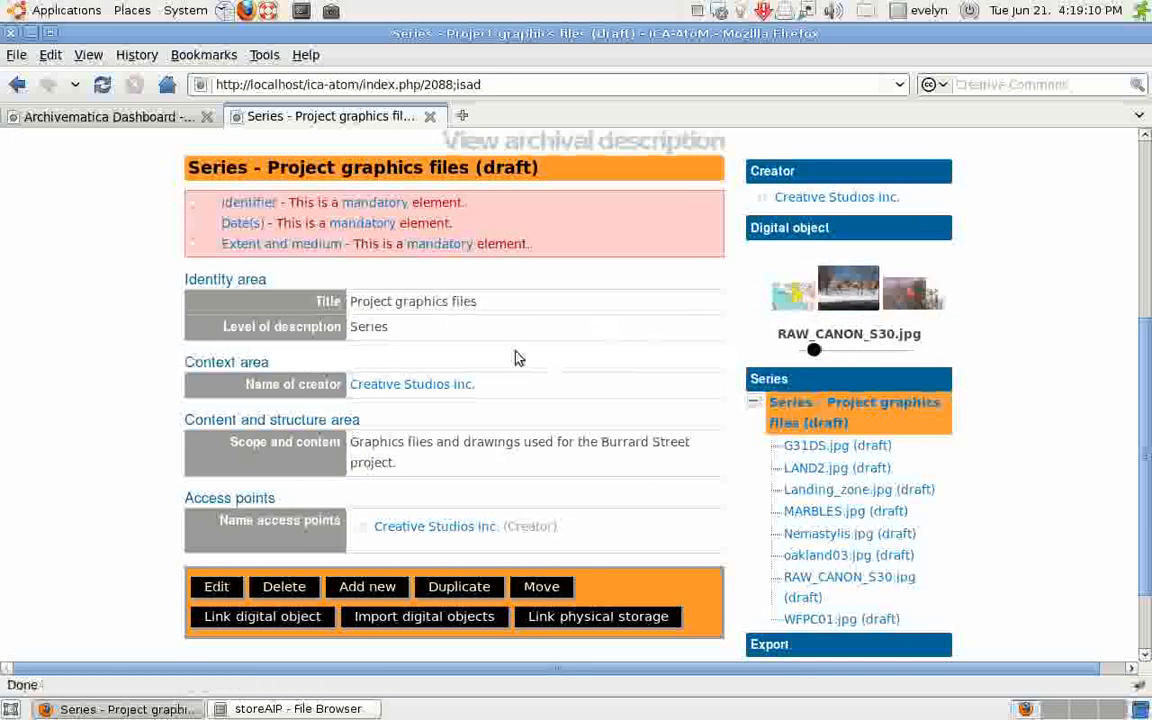
{"action": "mouse_move", "coordinate": [508, 330]}
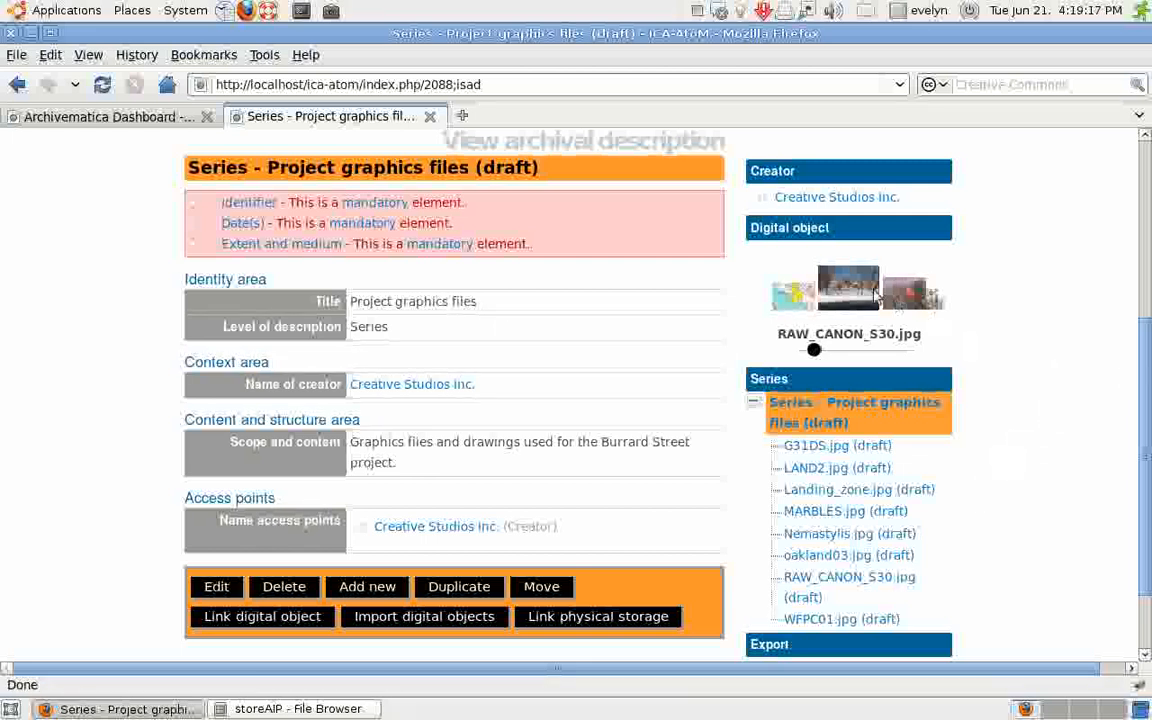
{"action": "mouse_move", "coordinate": [844, 512]}
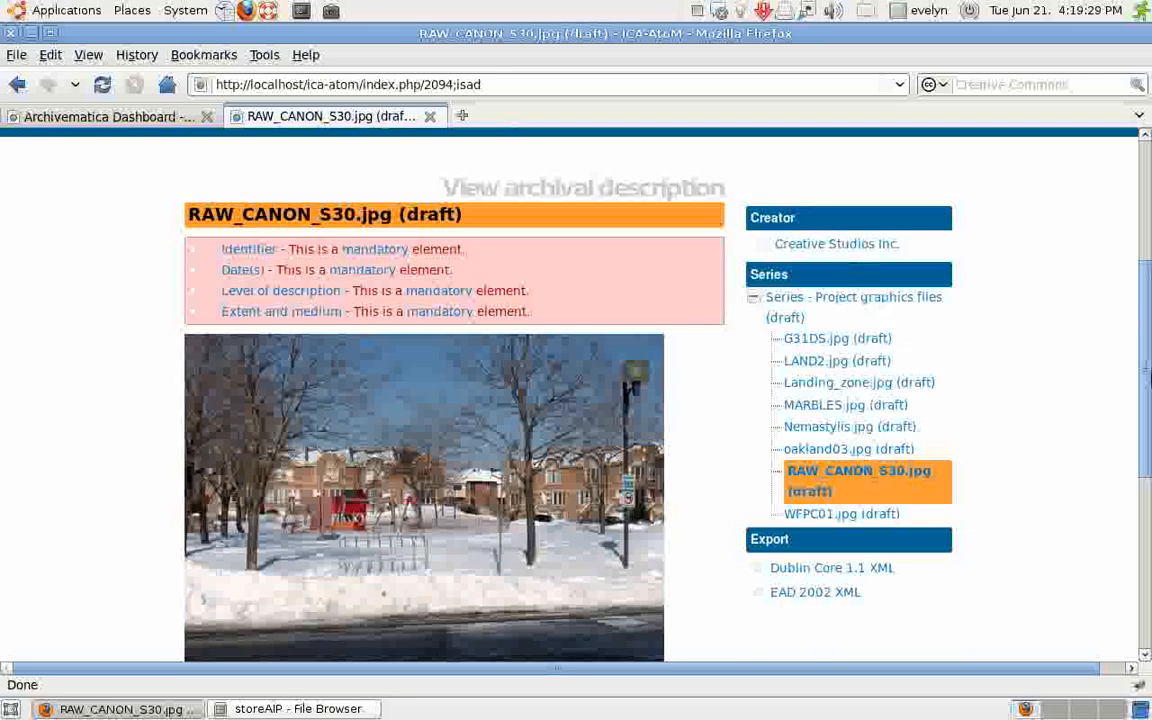
{"action": "scroll", "scroll_direction": "down", "scroll_amount": 3}
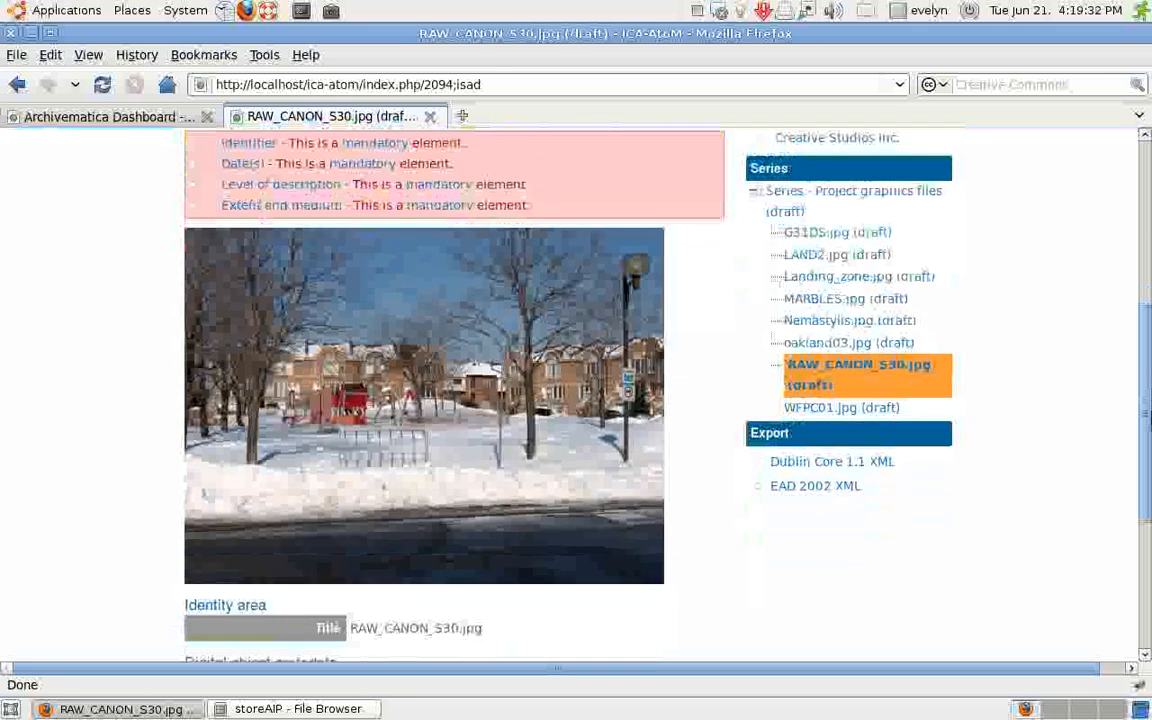
{"action": "left_click", "coordinate": [424, 404]}
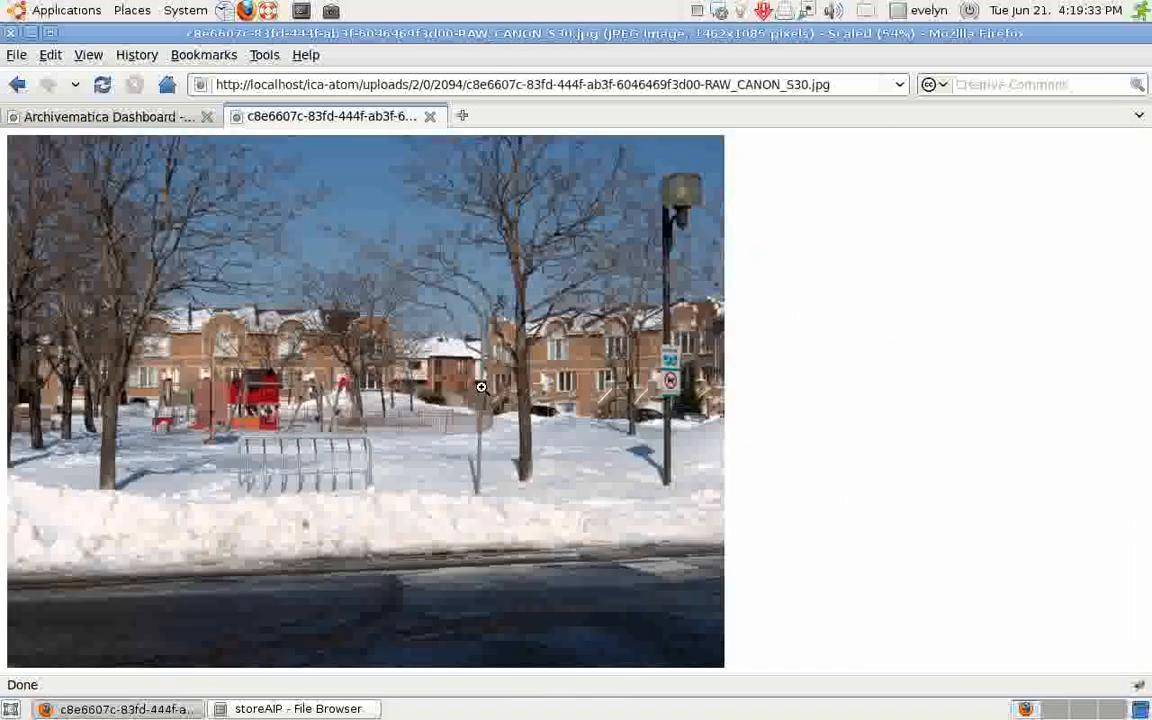
{"action": "mouse_move", "coordinate": [120, 198]}
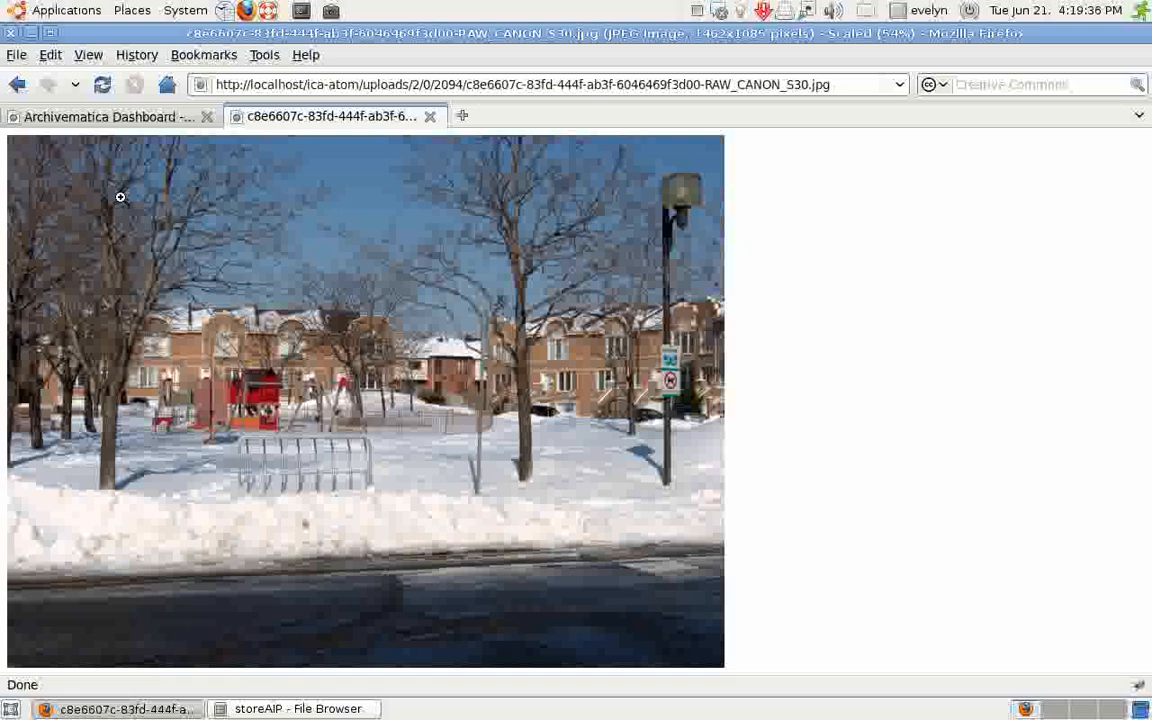